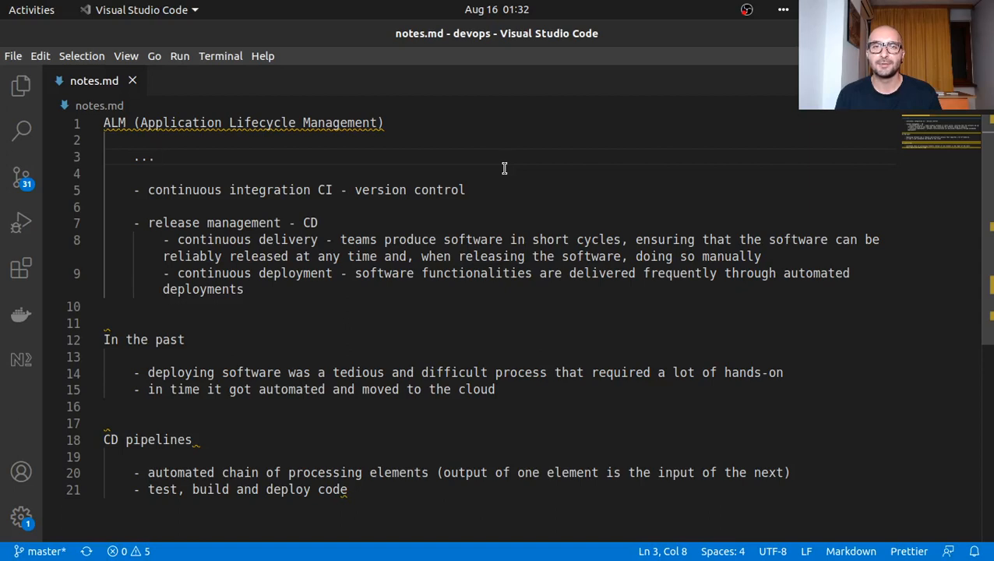
mouse_move(487, 175)
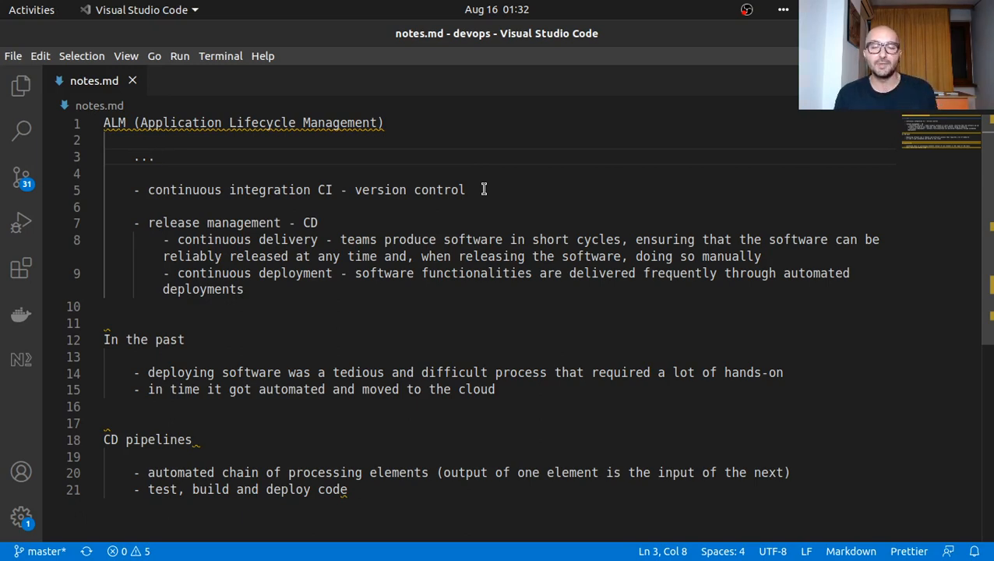
mouse_move(464, 190)
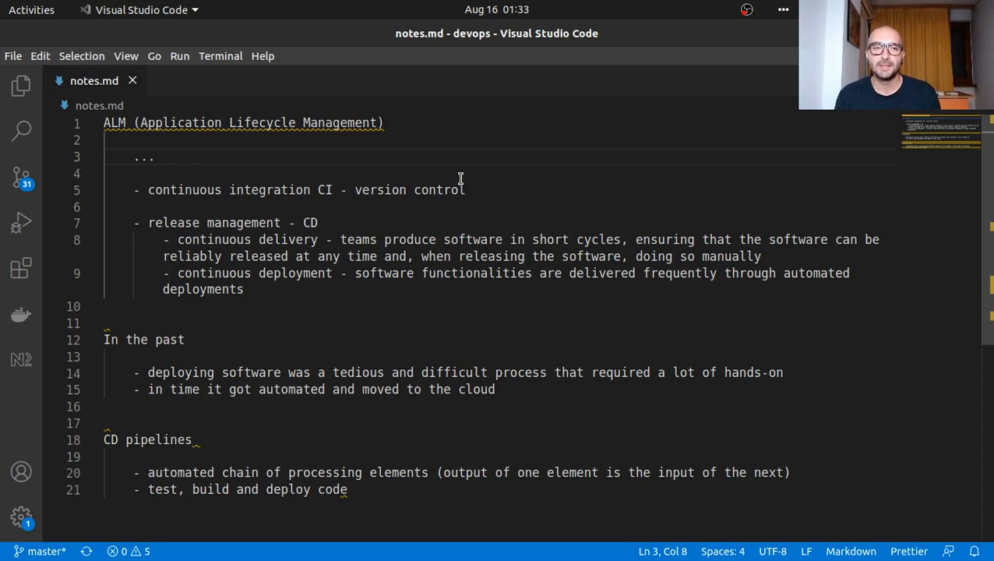
mouse_move(489, 153)
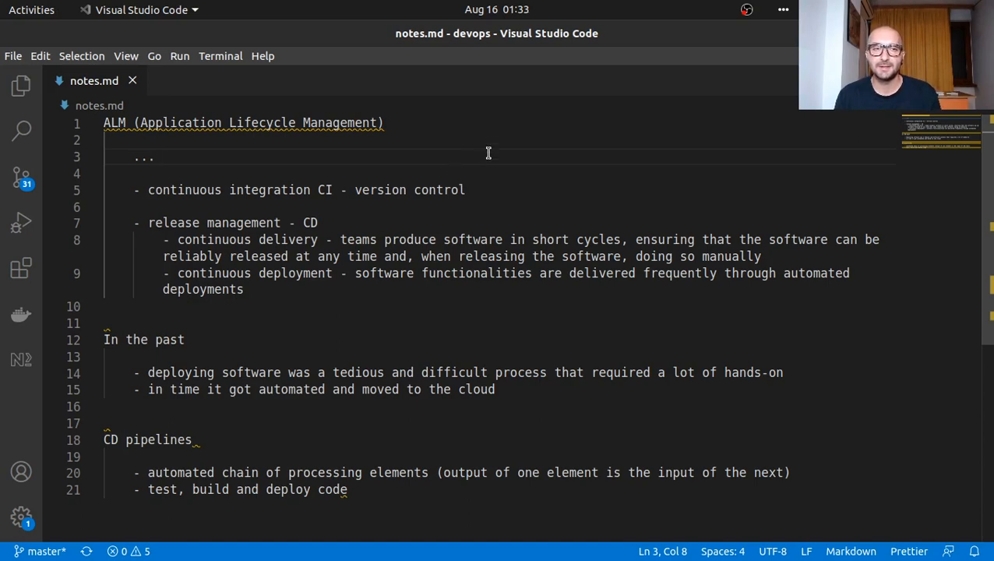
mouse_move(522, 150)
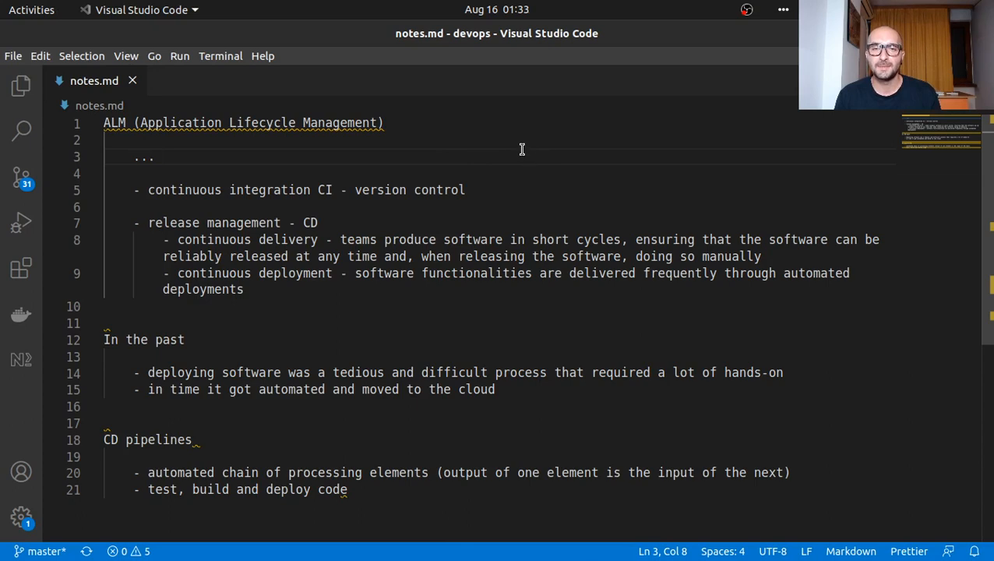
mouse_move(495, 177)
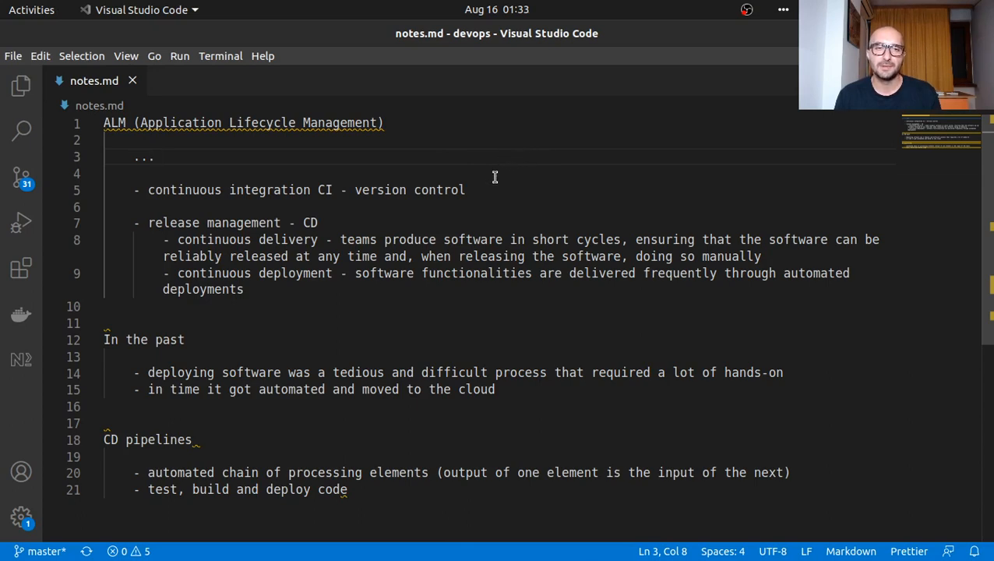
- Highlight version control, release management and continuous delivery terms in the devops notes
click(106, 173)
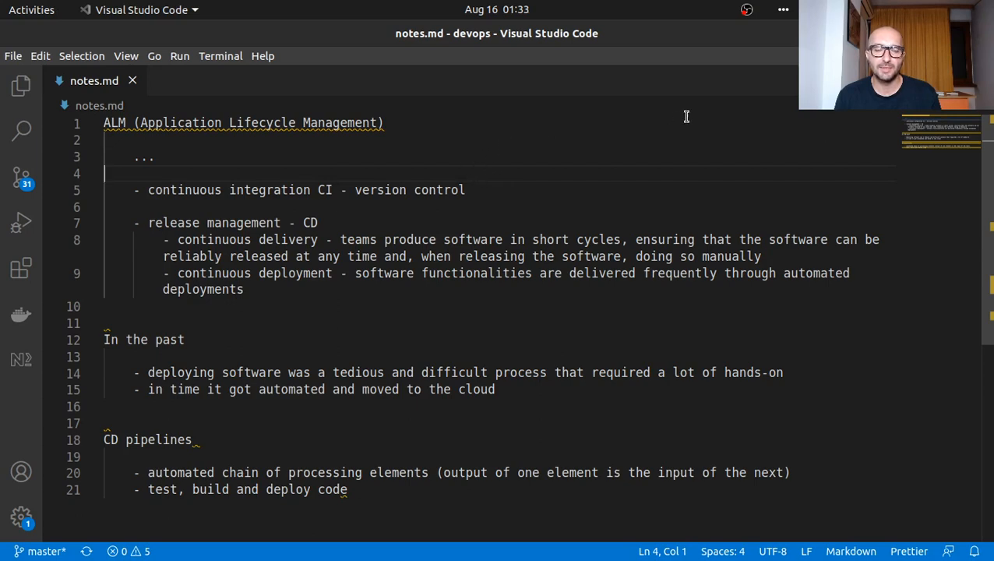
mouse_move(604, 184)
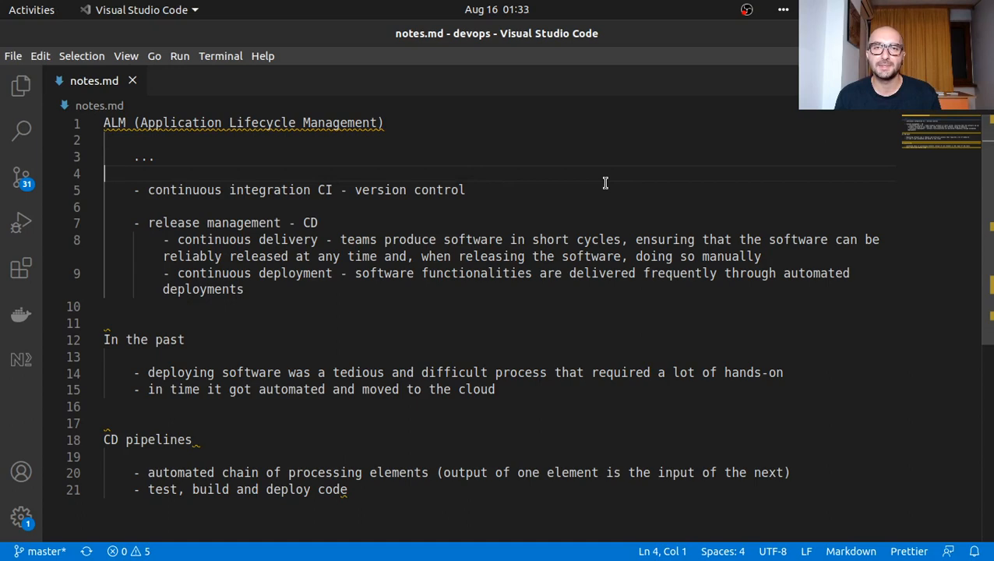
mouse_move(302, 190)
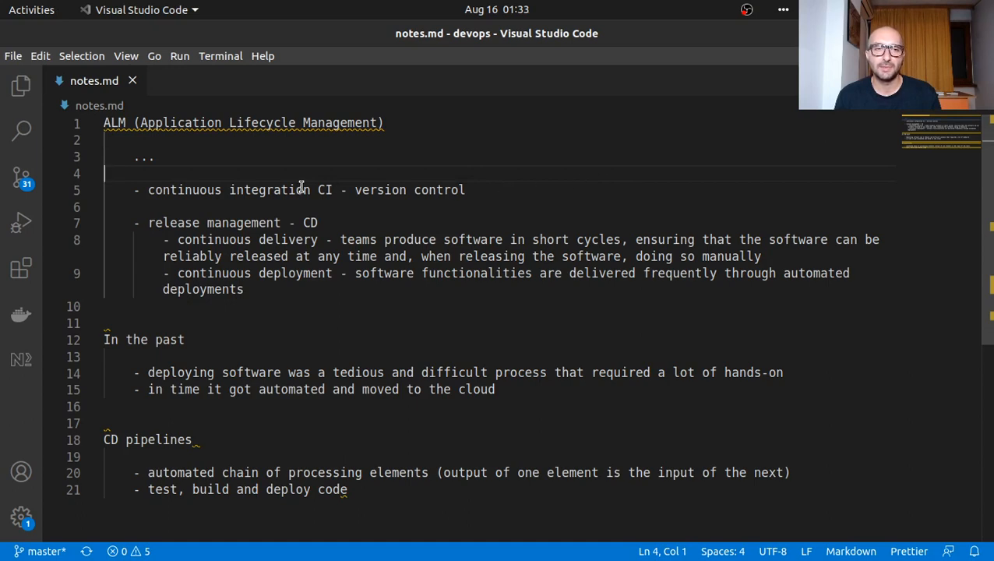
click(310, 273)
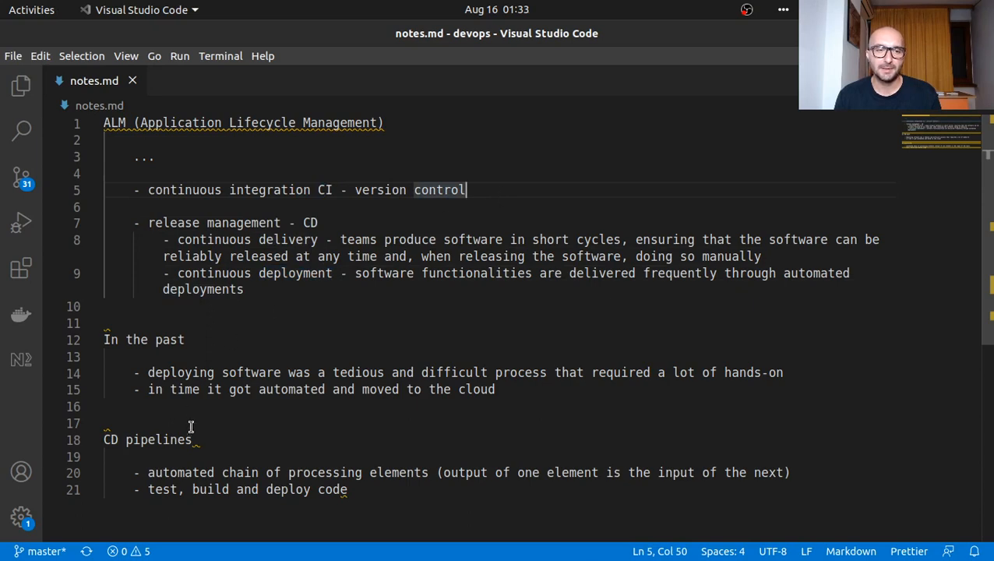
double_click(148, 439)
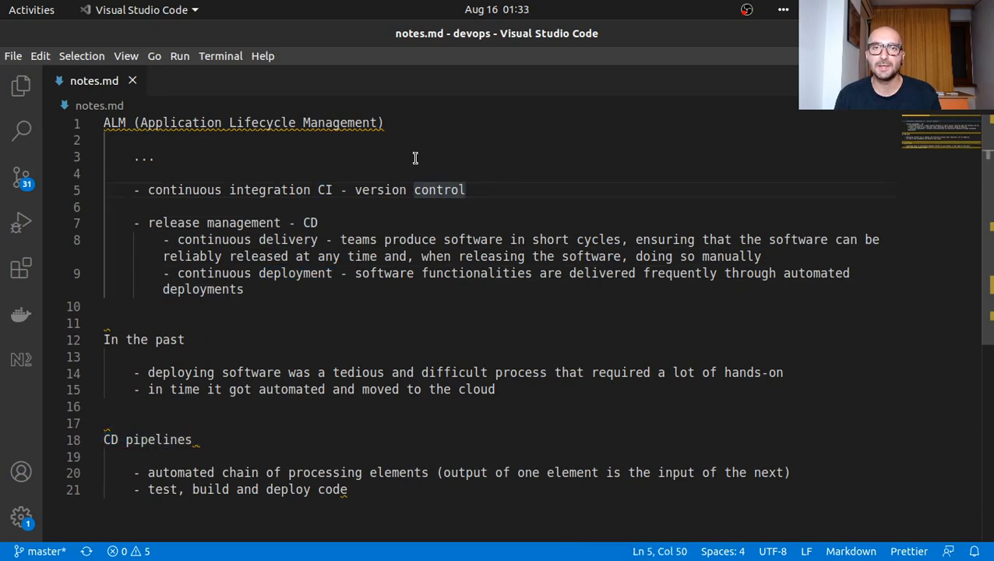
click(105, 172)
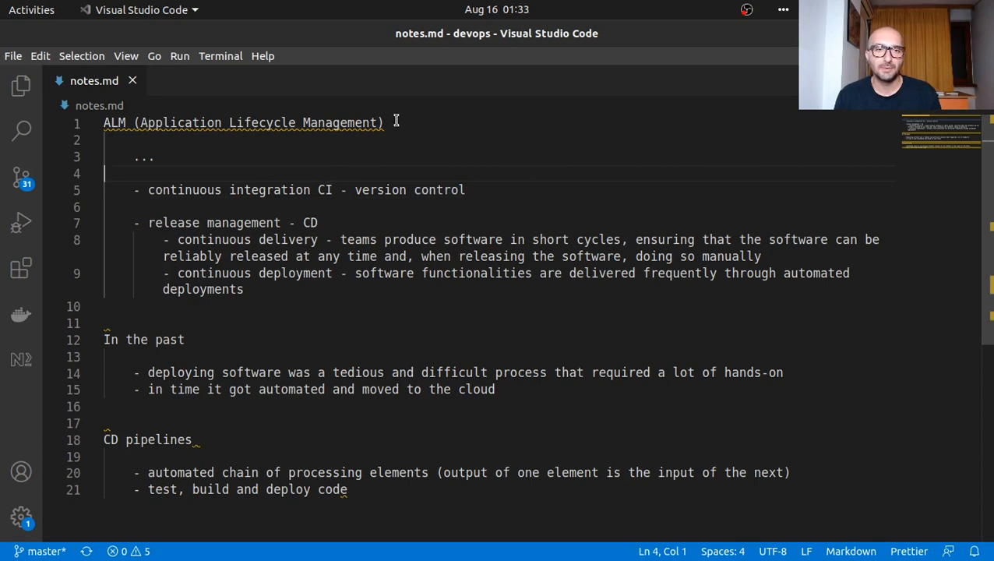
mouse_move(228, 164)
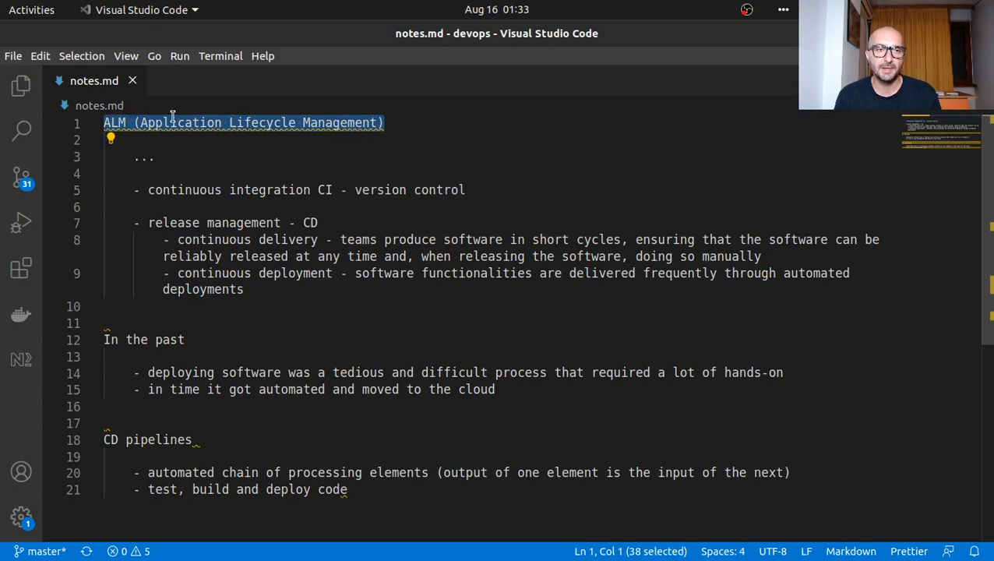
click(496, 140)
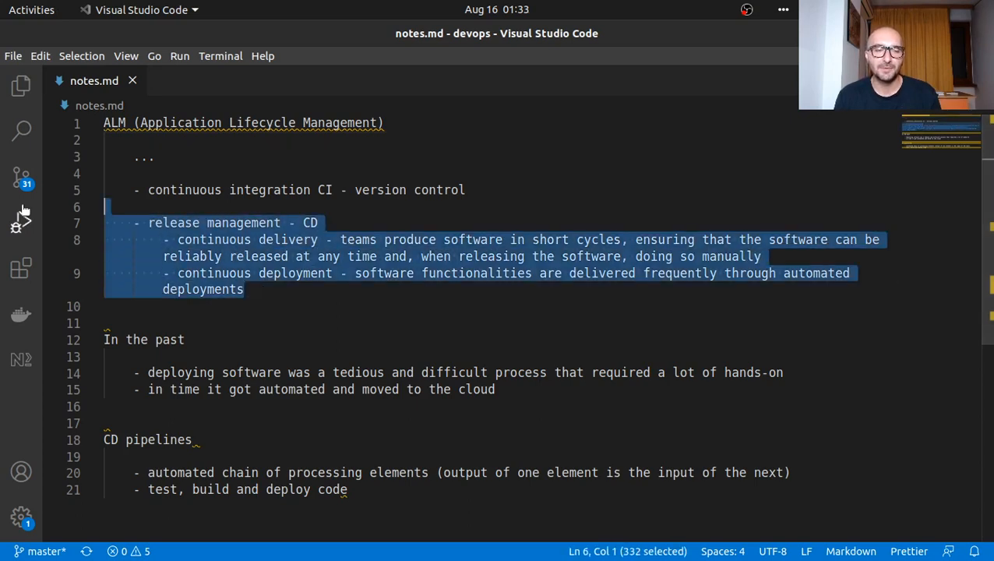
click(420, 173)
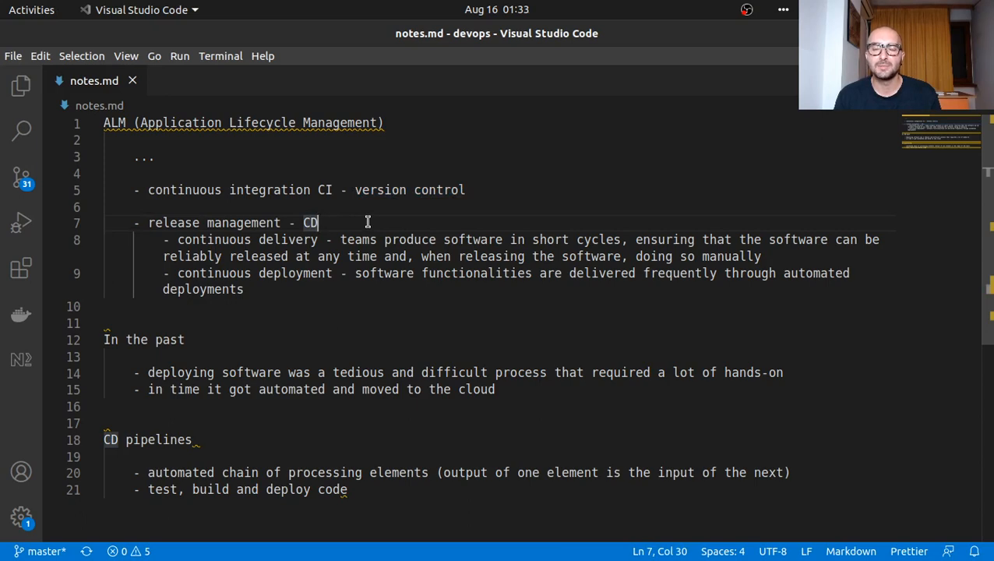
mouse_move(362, 221)
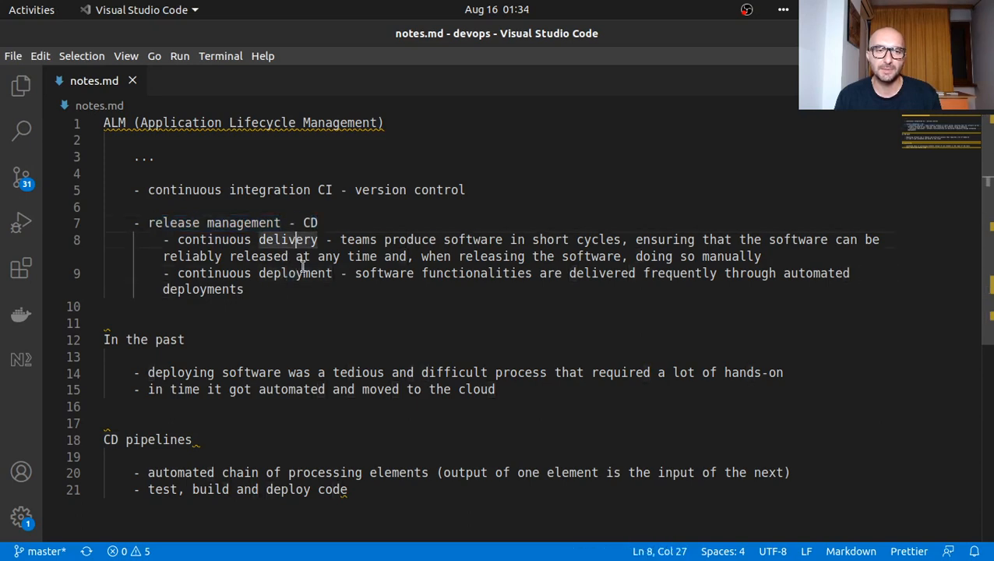
double_click(294, 273)
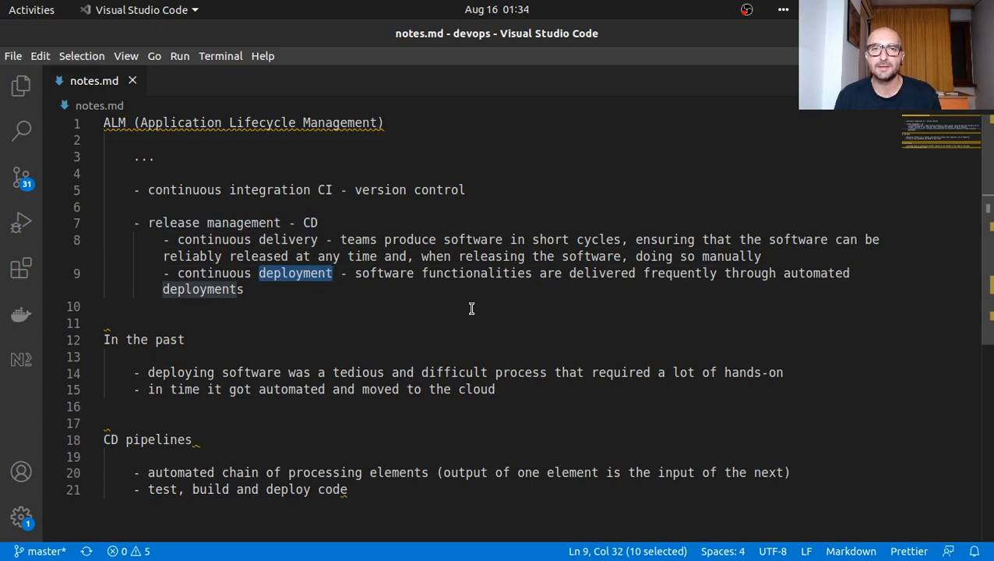
mouse_move(430, 288)
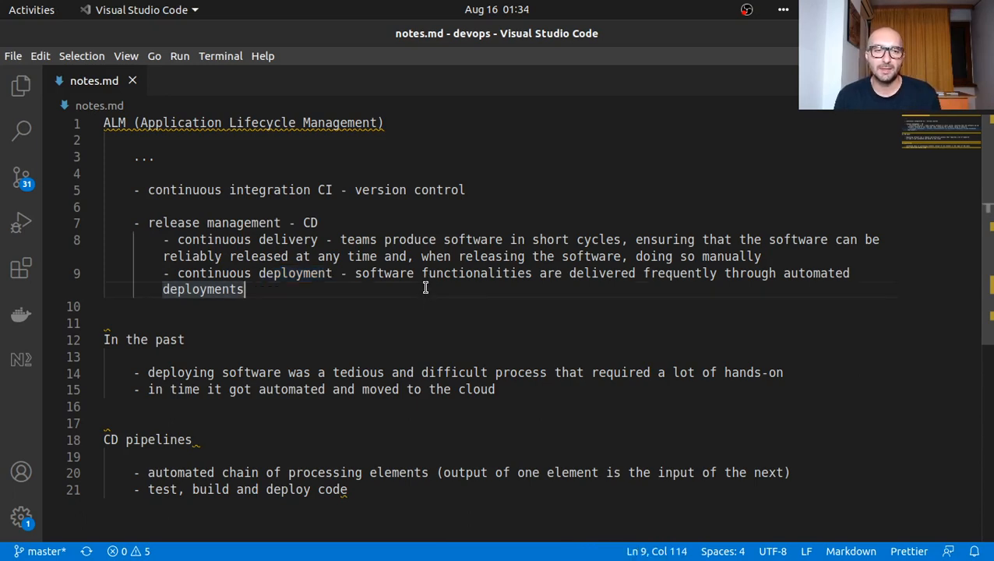
mouse_move(423, 288)
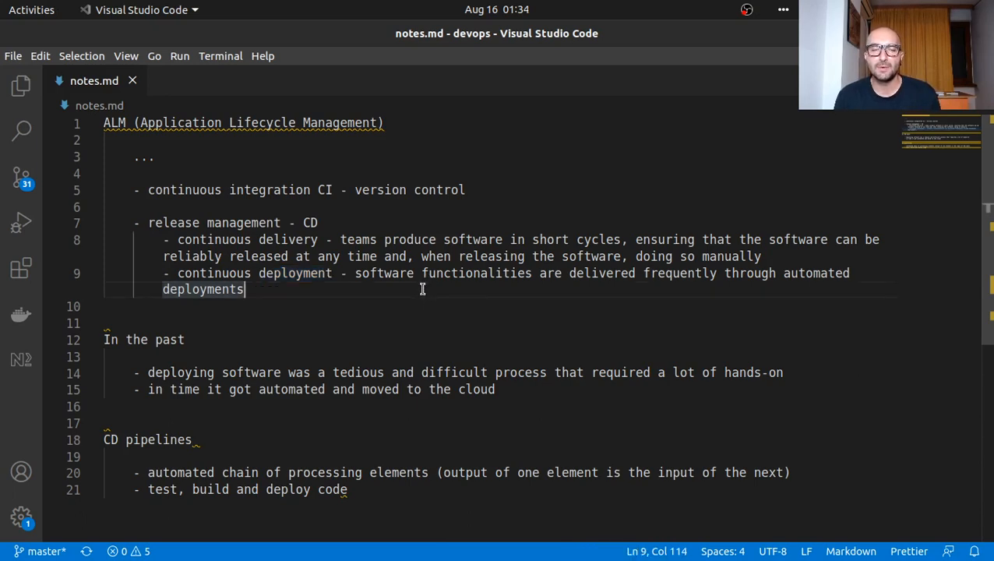
double_click(286, 240)
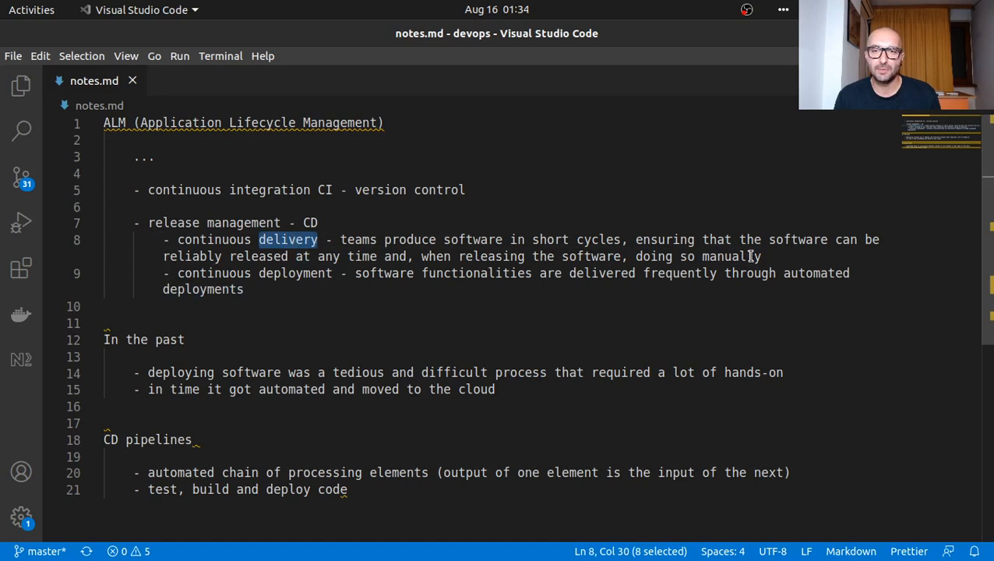
click(764, 256)
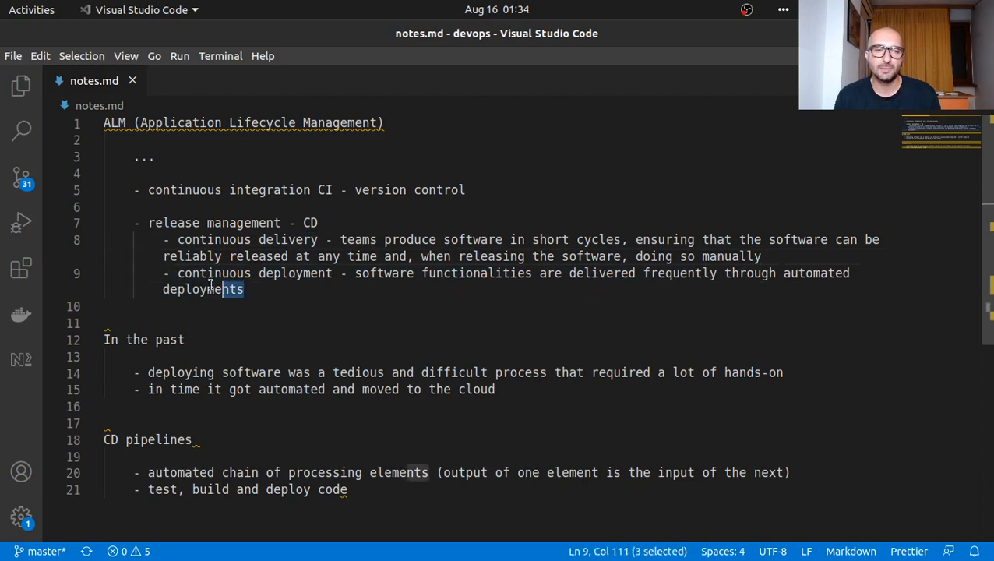
click(243, 288)
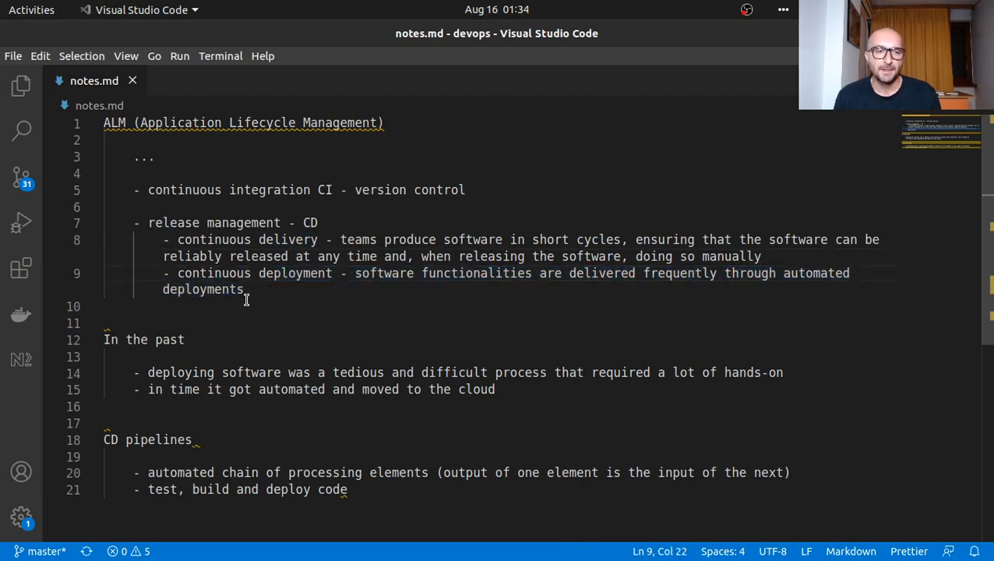
click(106, 322)
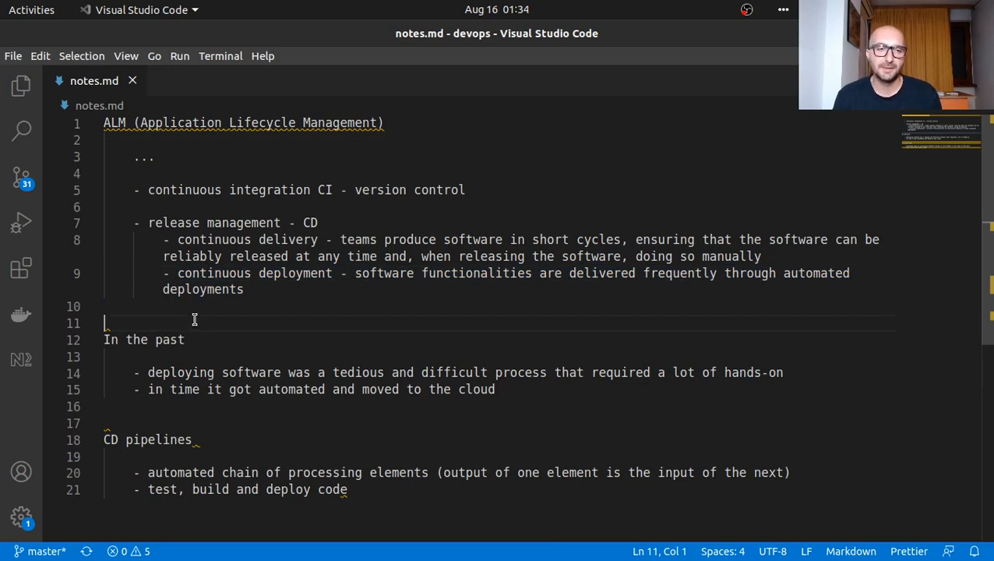
mouse_move(204, 322)
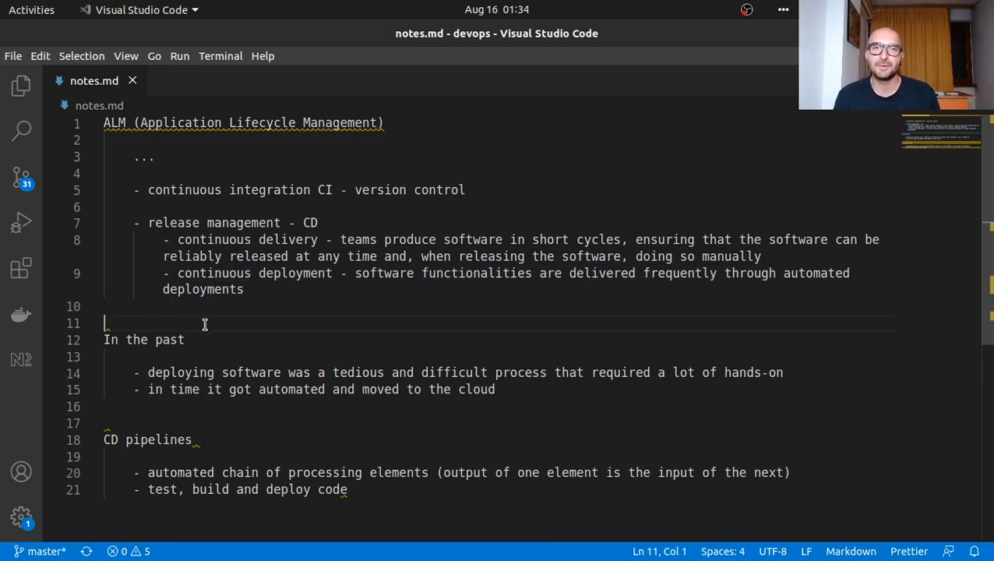
mouse_move(221, 342)
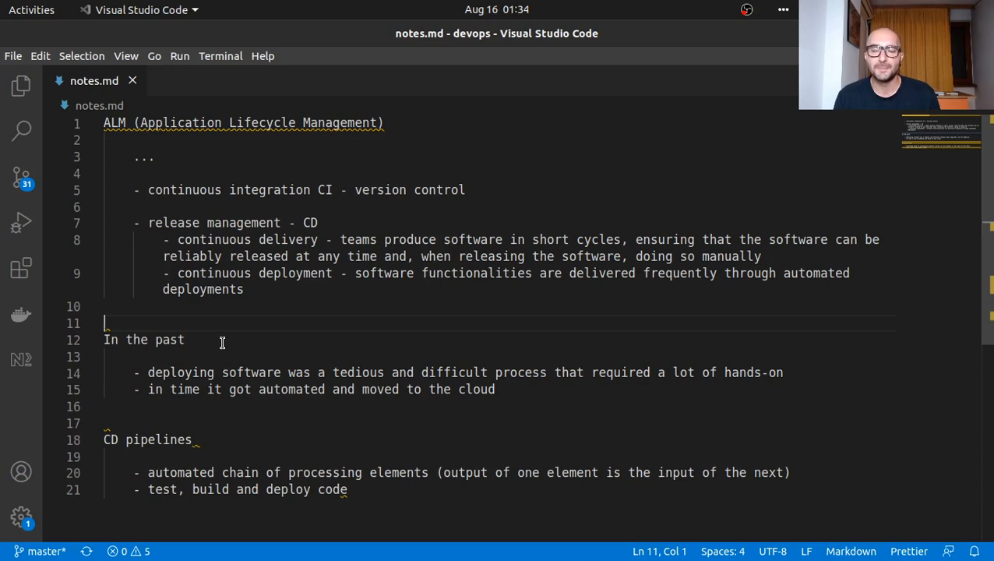
mouse_move(264, 342)
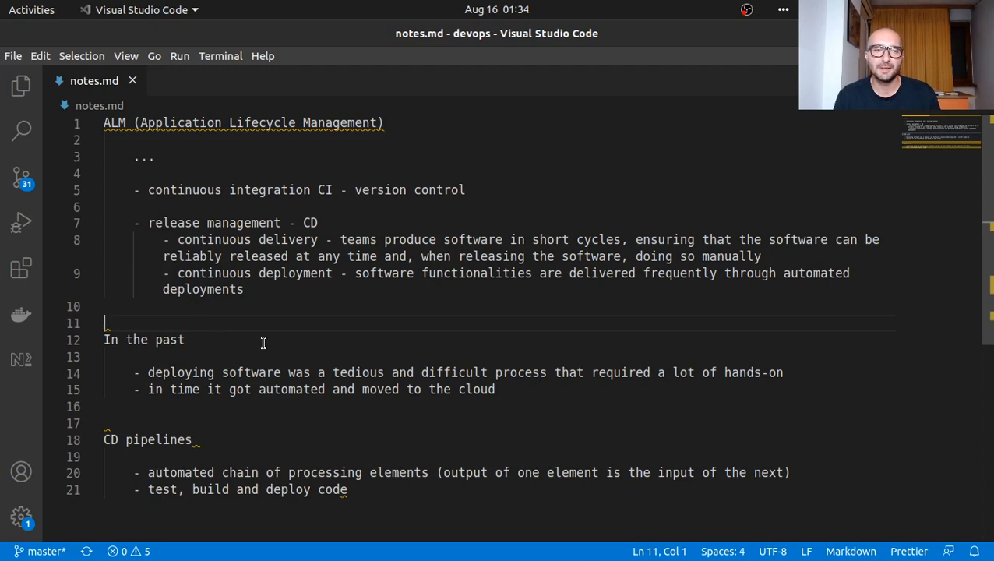
mouse_move(399, 315)
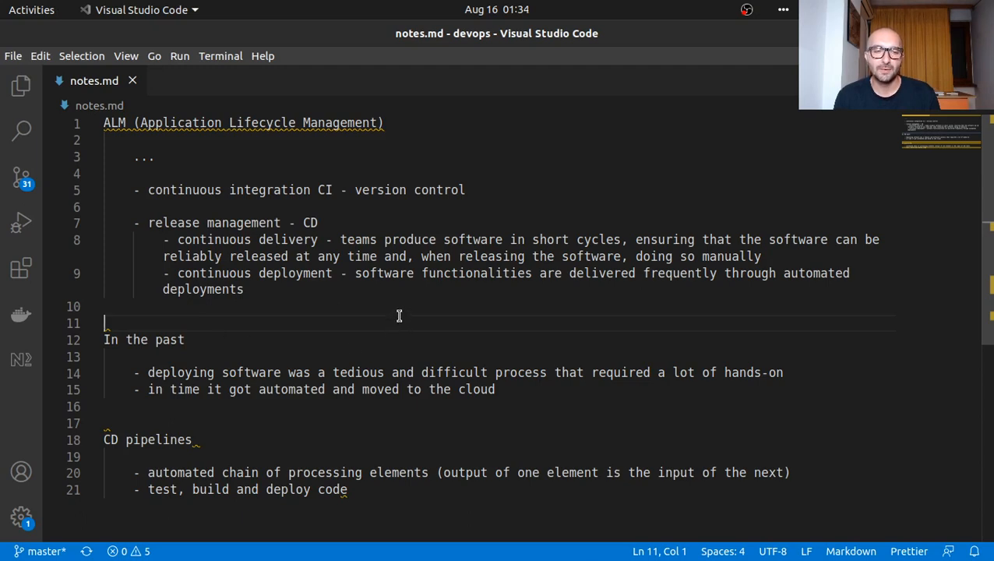
mouse_move(418, 325)
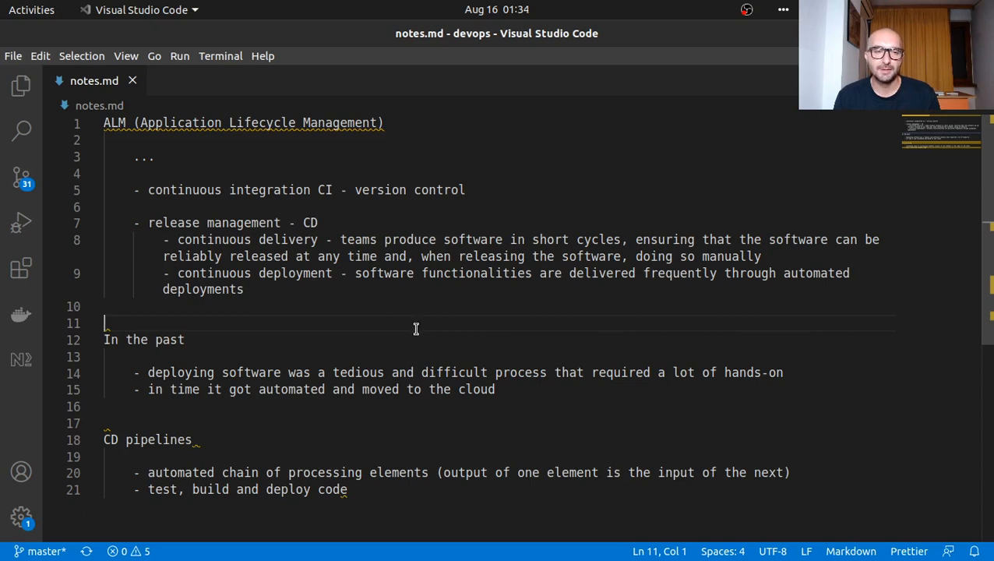
mouse_move(345, 339)
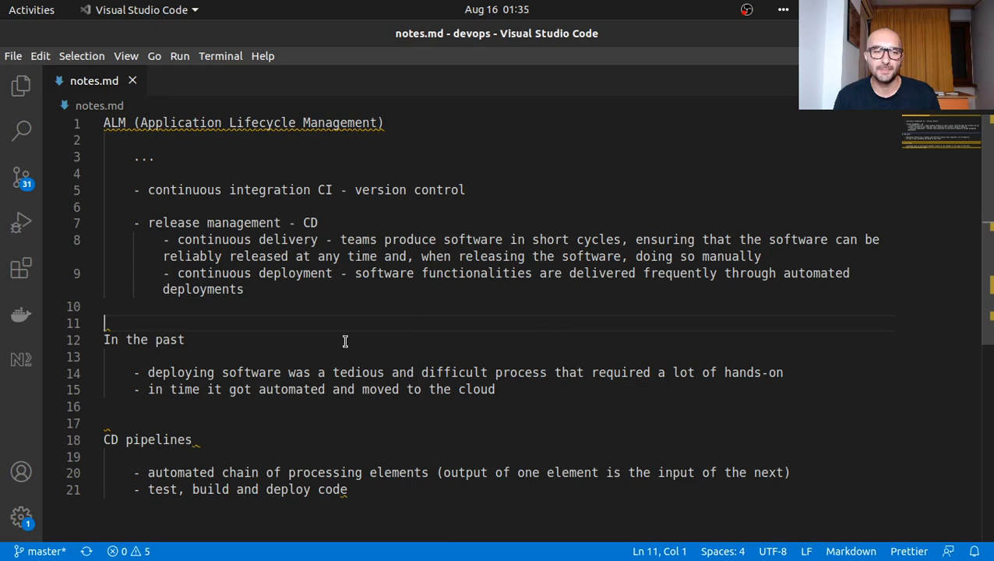
mouse_move(417, 292)
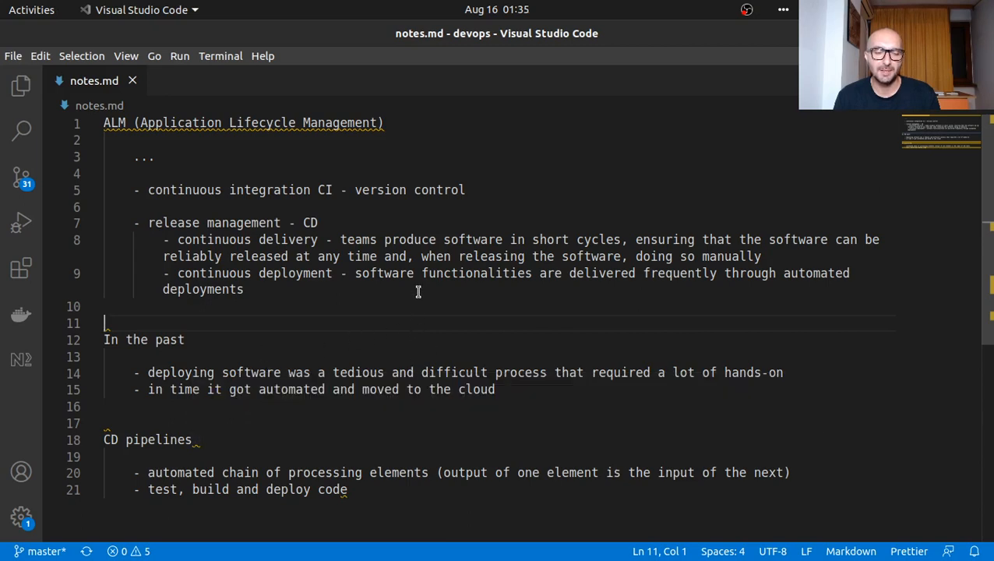
mouse_move(405, 322)
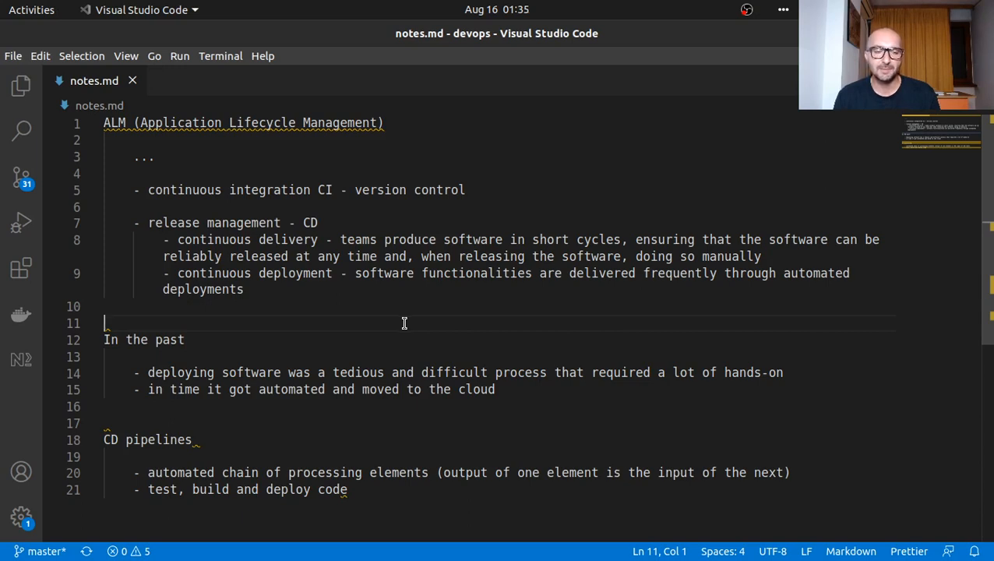
mouse_move(399, 327)
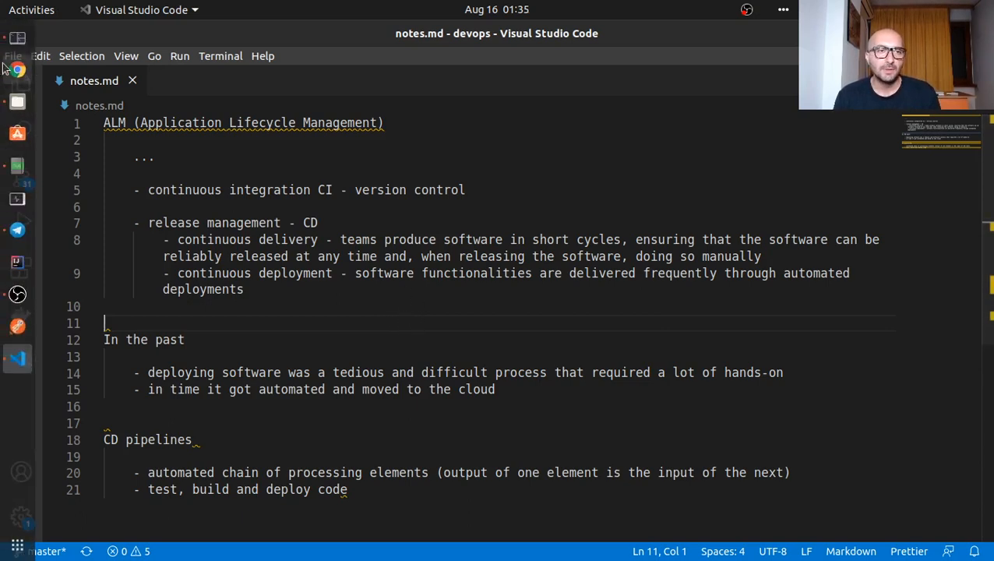
- Place an Actor arrowing into a box labelled 'Version Control e.g. Git — Trigger the pipeline'
click(17, 69)
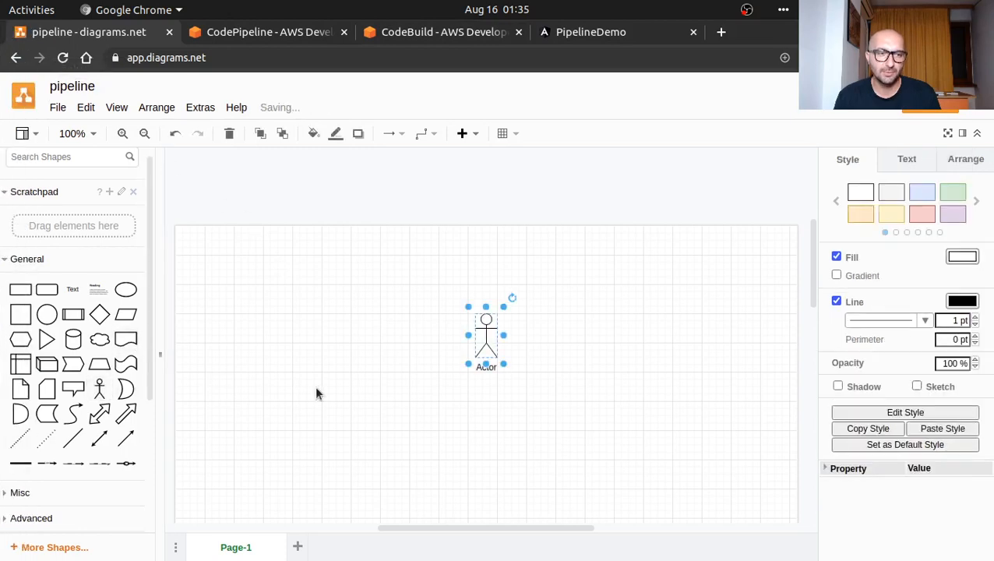
drag(486, 335, 215, 359)
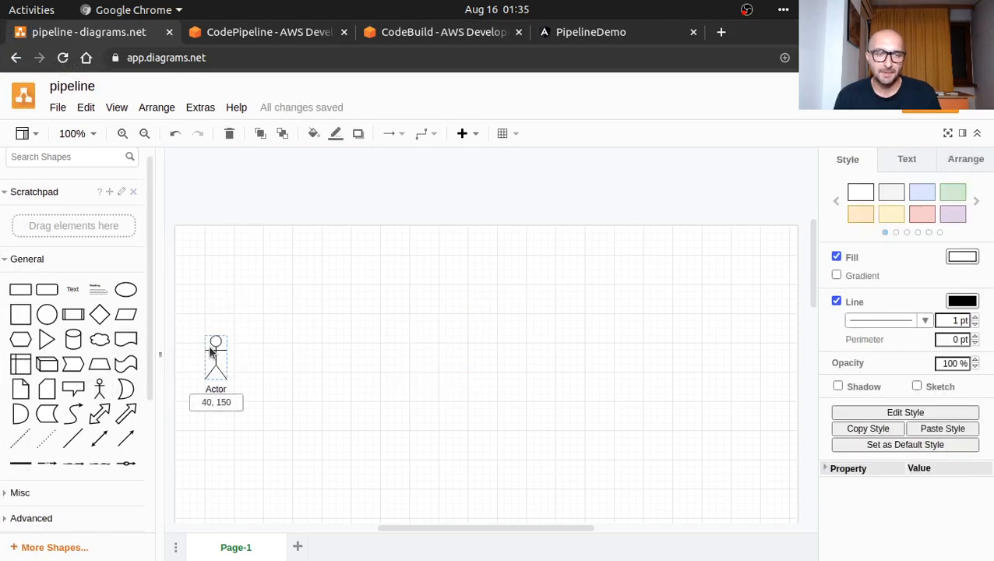
click(215, 356)
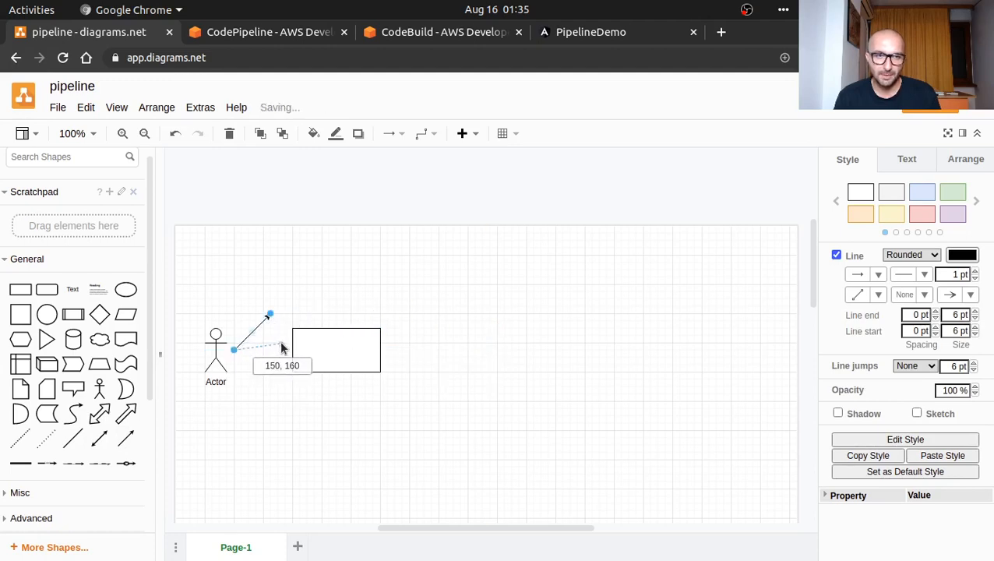
double_click(337, 349)
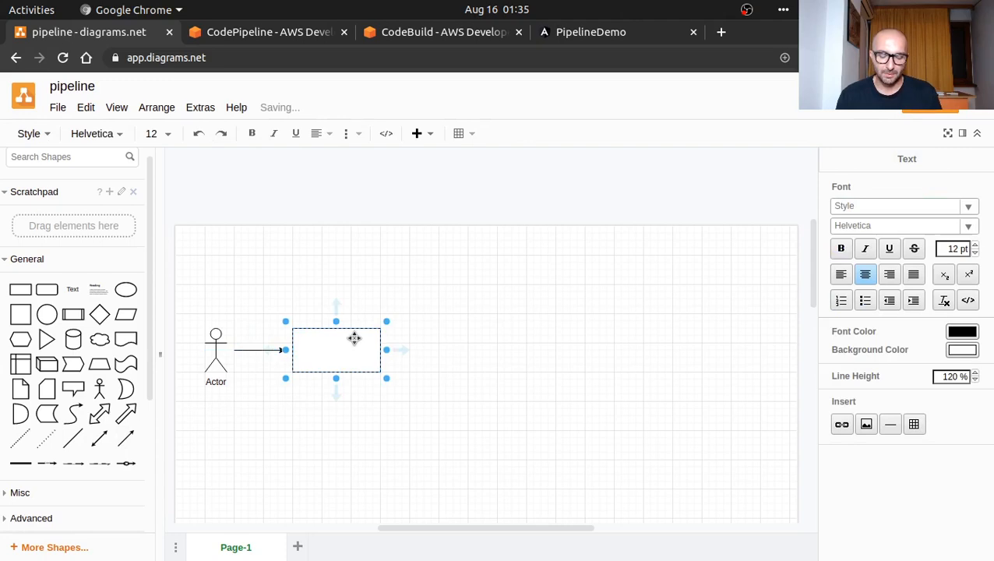
text(Version Control e.g)
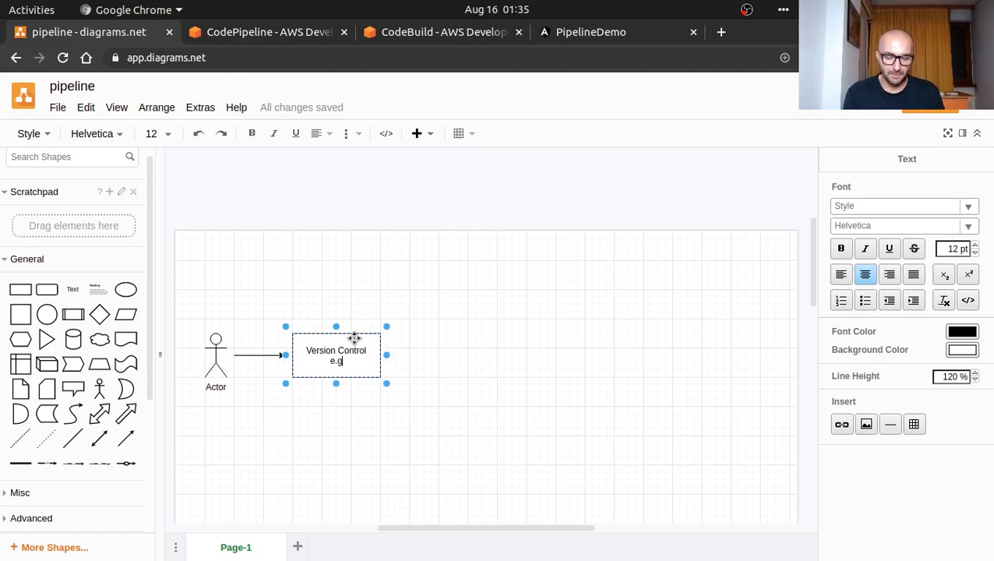
text(. Git)
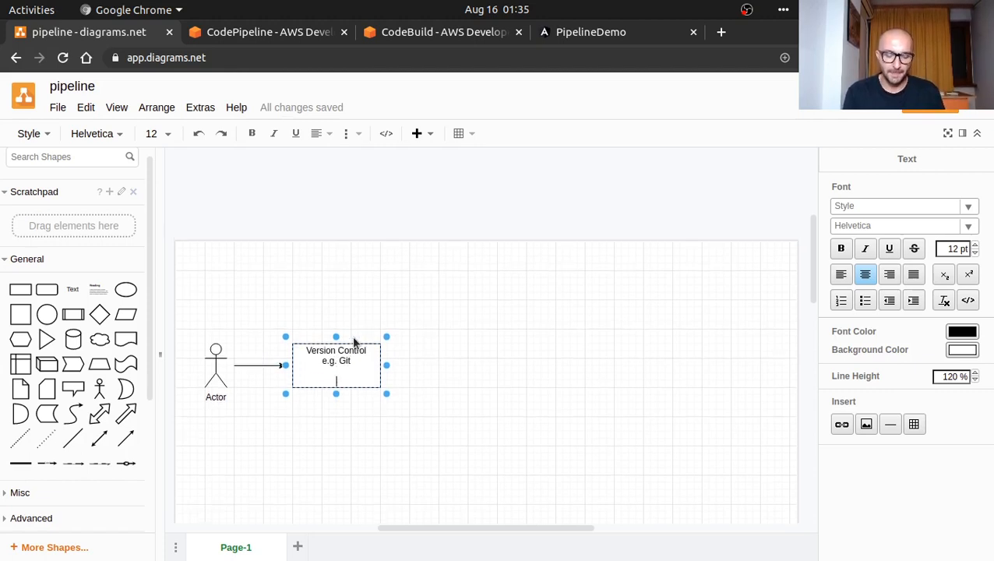
text(Trigger the pipe)
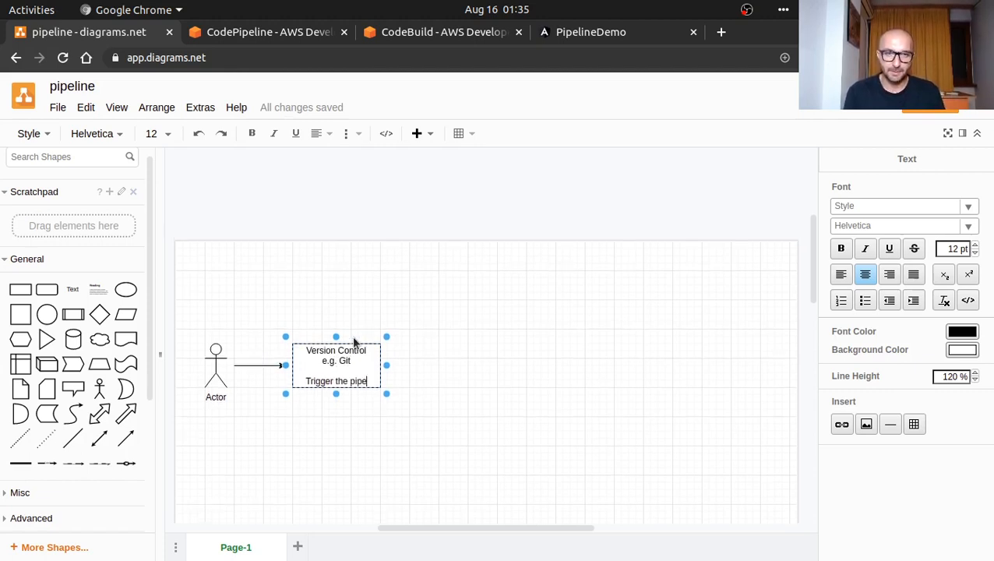
click(433, 315)
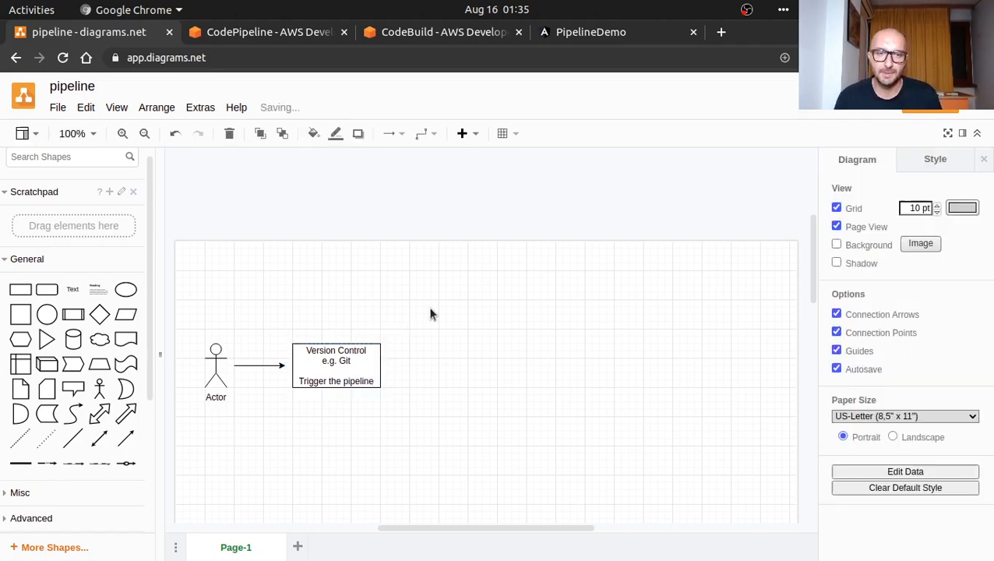
- Copy the arrow and box to the right and relabel it 'Compile, test, build etc' into a Docker container
drag(433, 315, 421, 433)
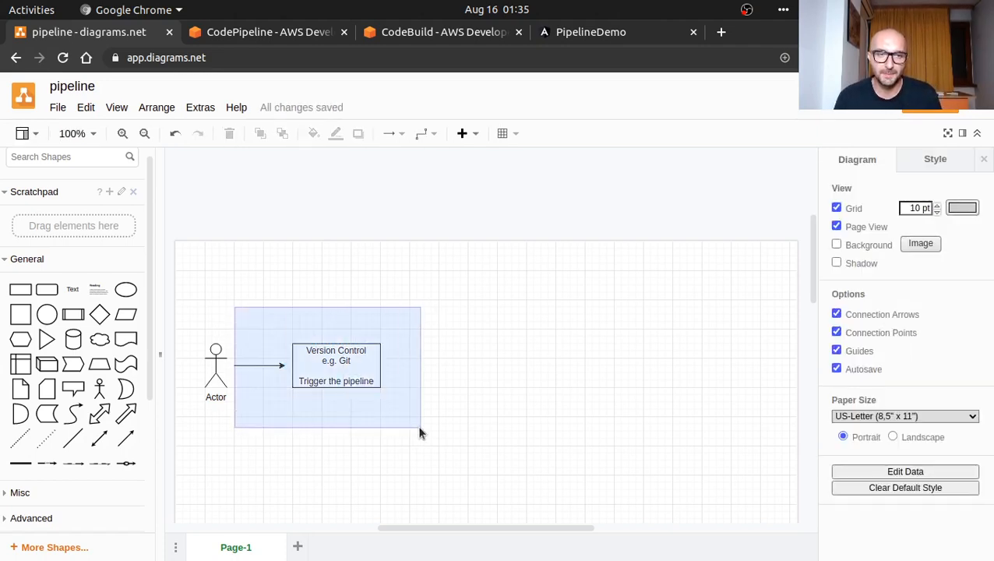
click(337, 362)
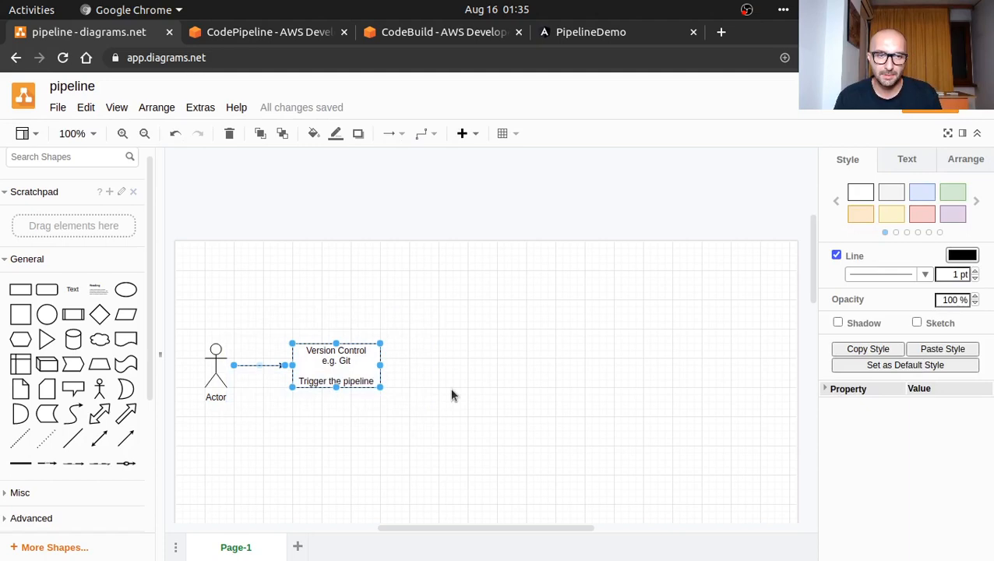
drag(336, 366, 495, 366)
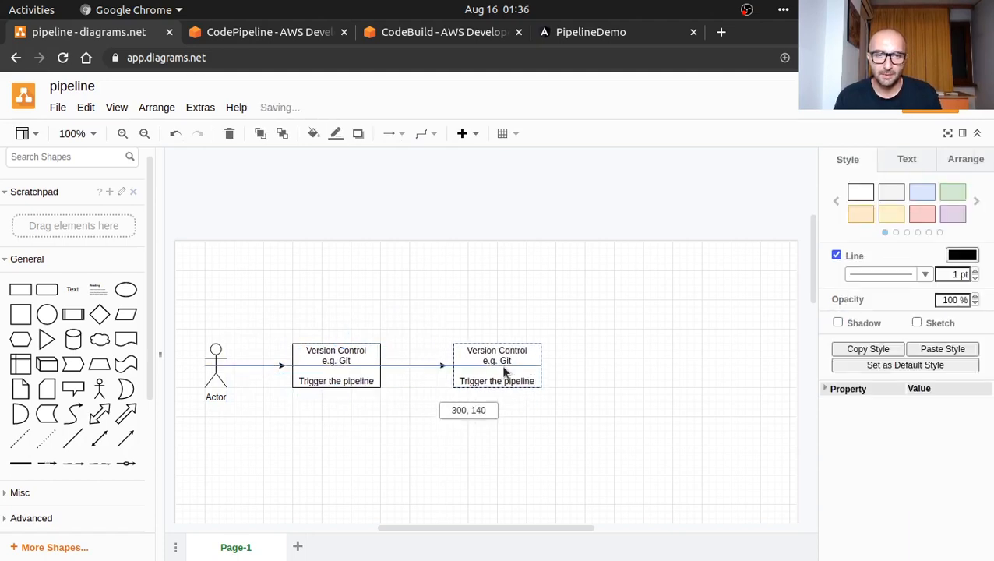
click(495, 364)
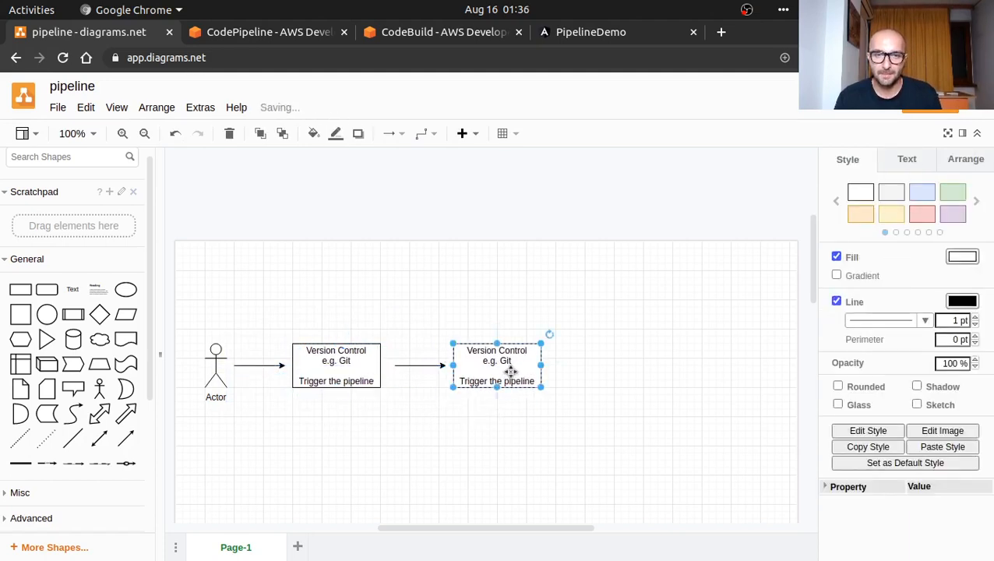
double_click(495, 380)
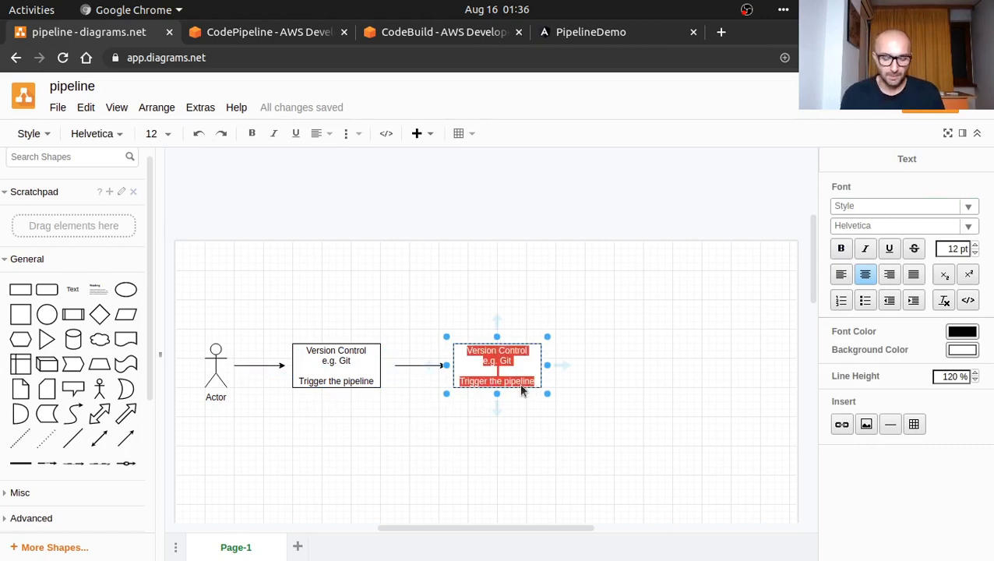
text(Compile,)
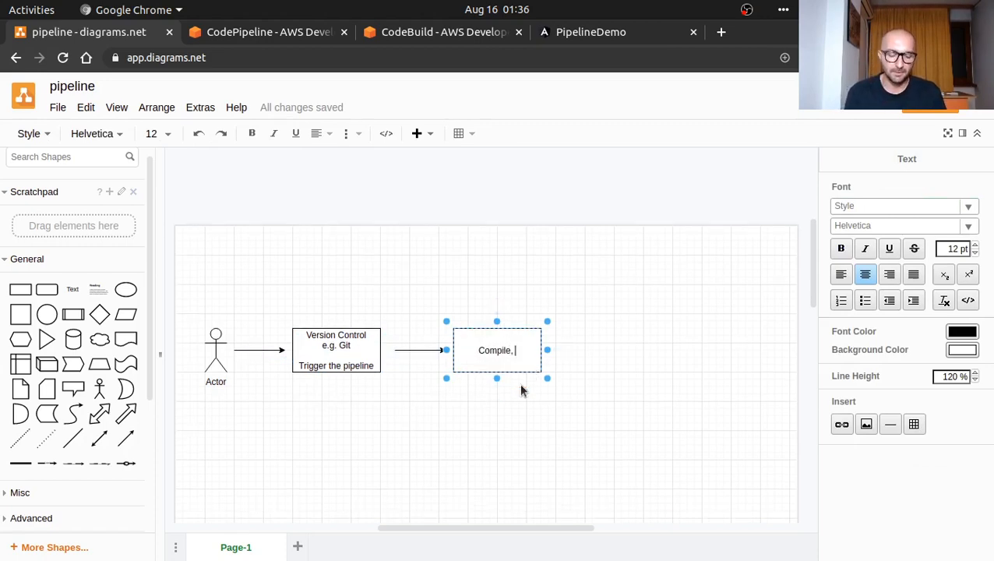
text(test, build)
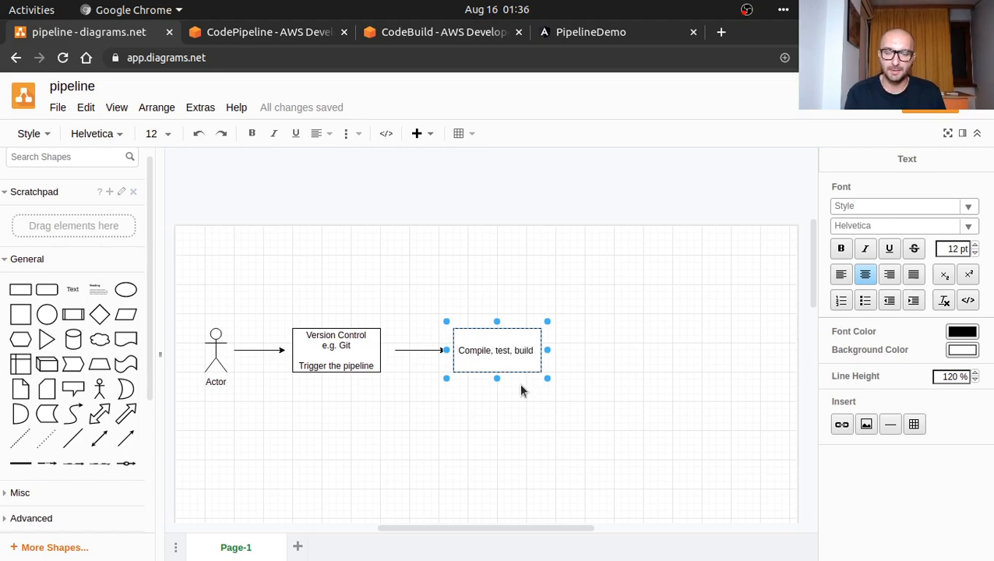
text(etc.)
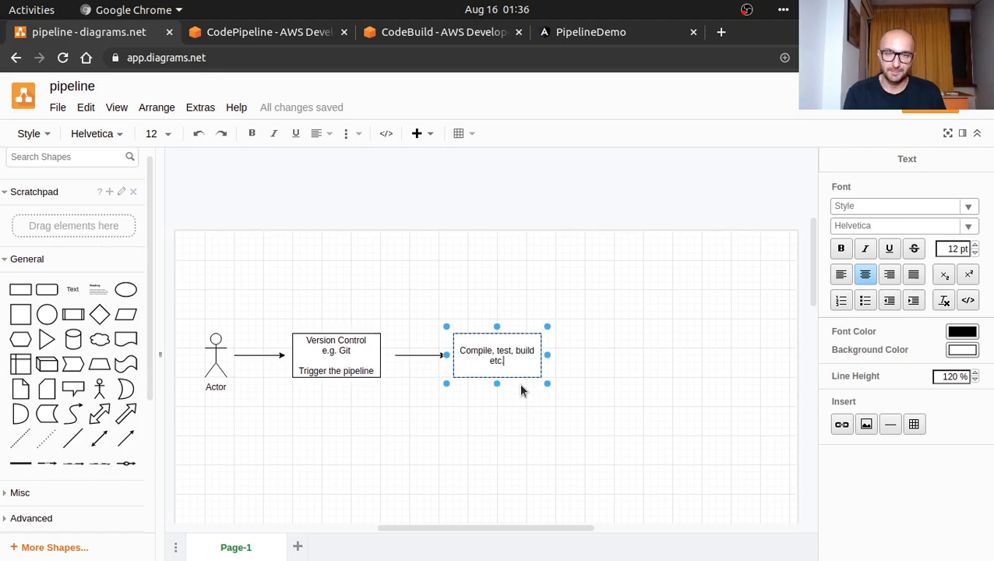
text(Dod)
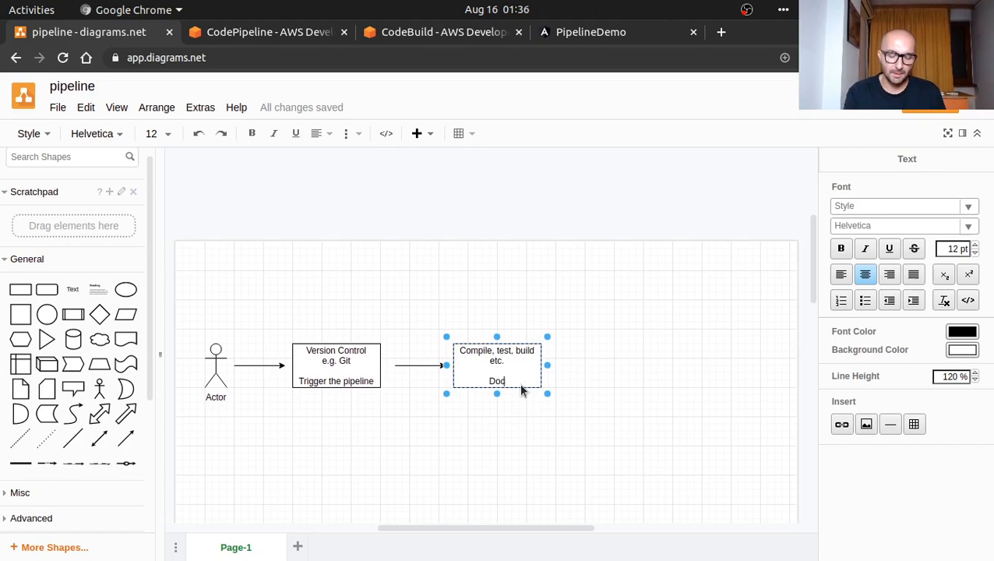
text(ker container,)
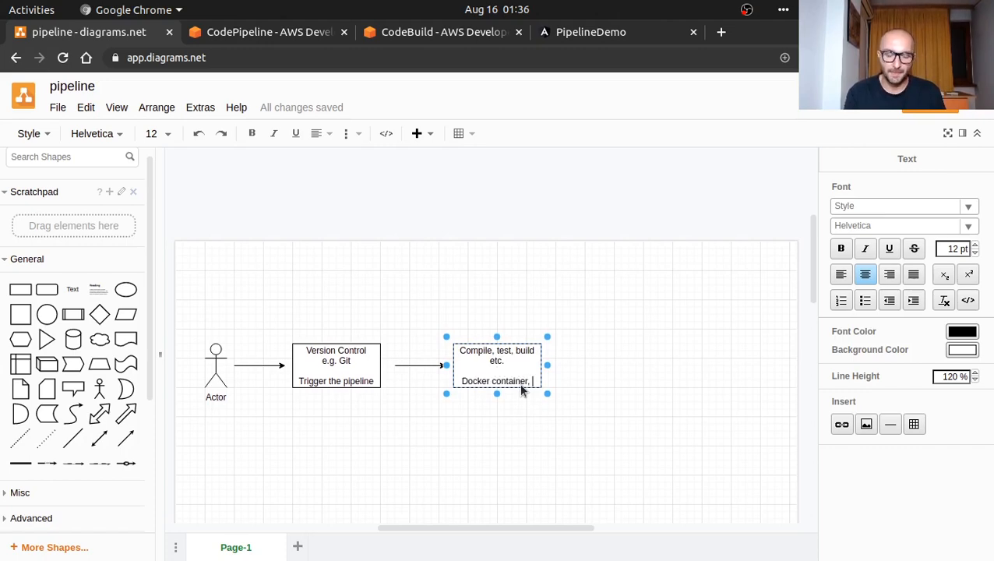
key(Backspace)
text( or Kube pod etc.)
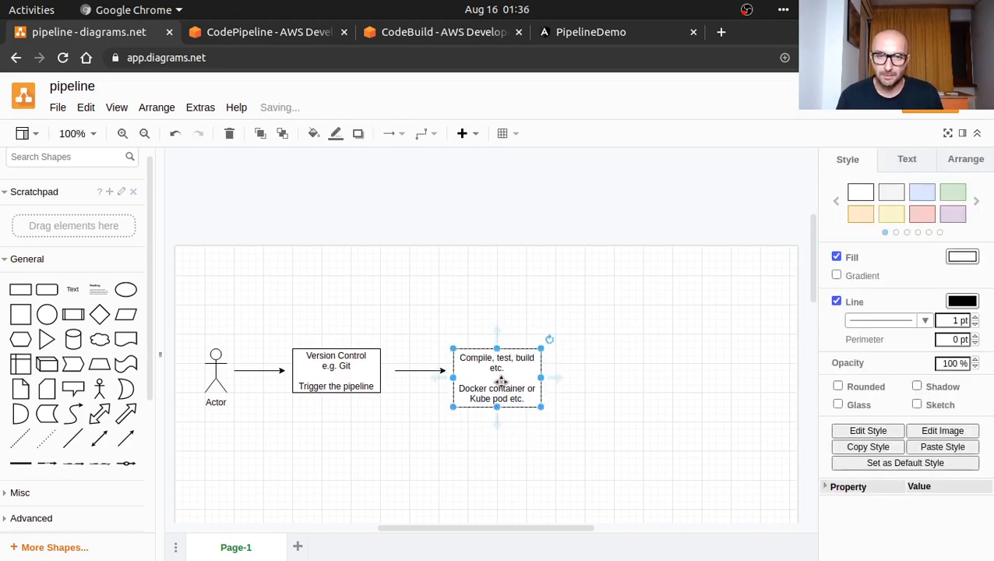
- Copy the build box with its arrow to the right and relabel the copy 'Deploy code'
click(391, 318)
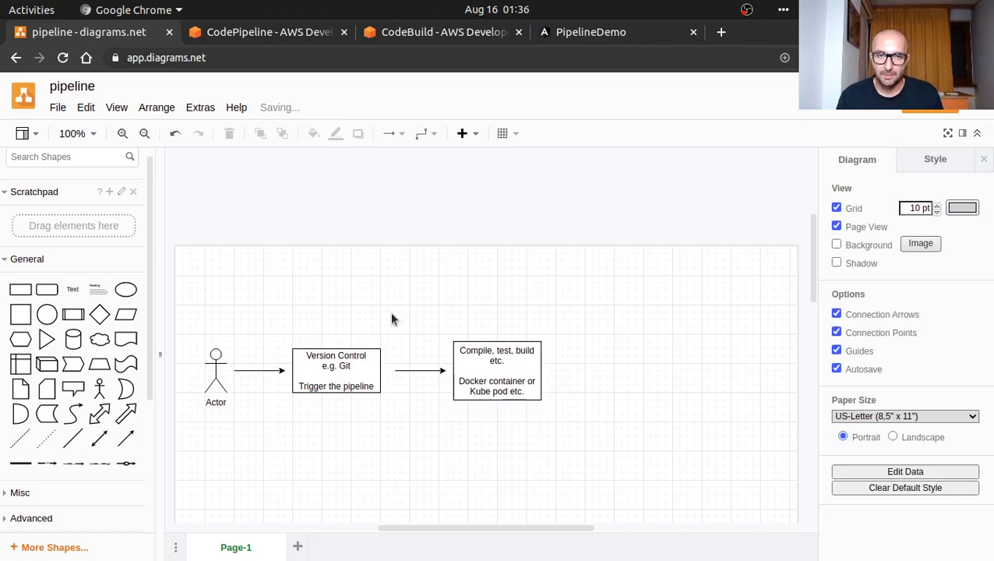
click(495, 371)
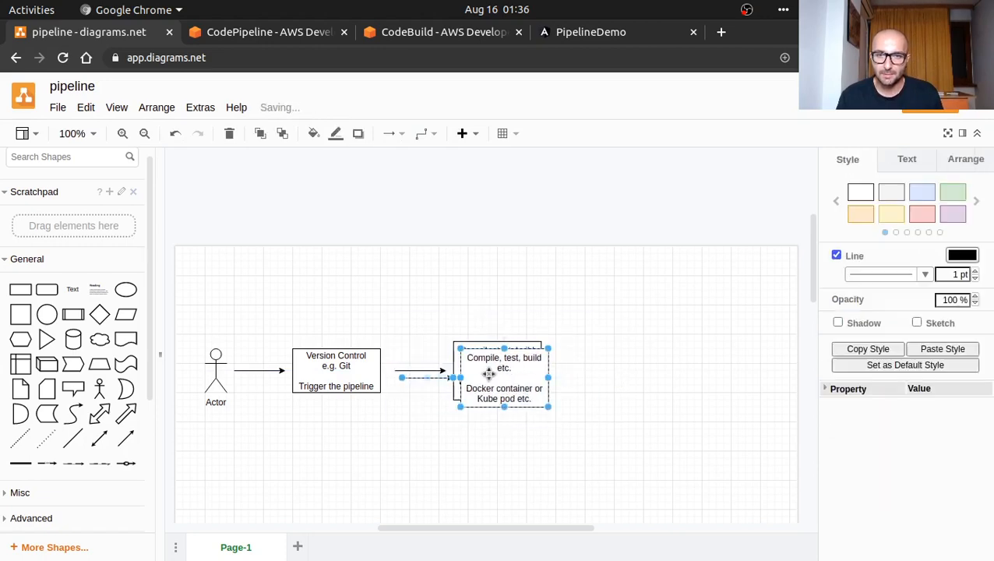
drag(505, 376, 664, 371)
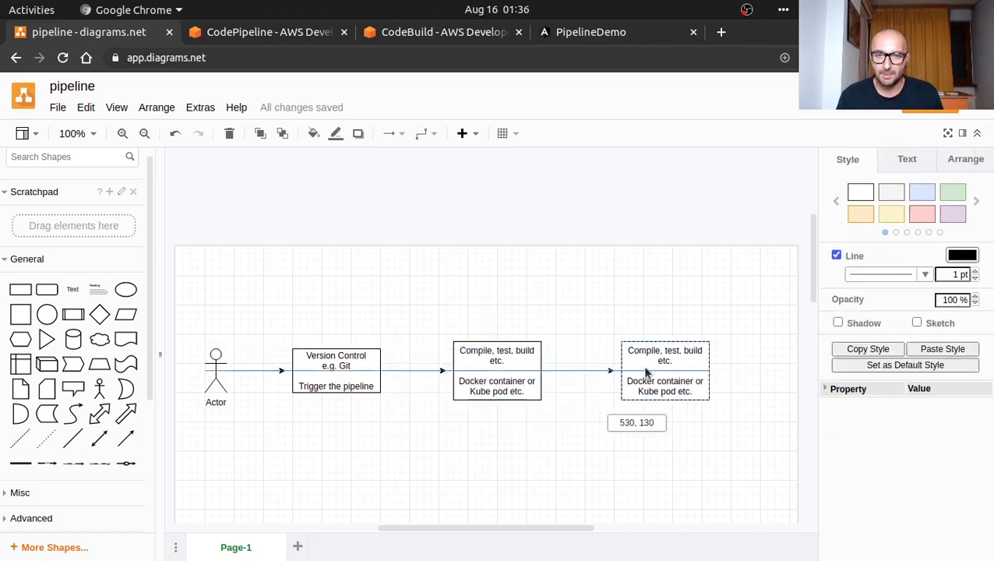
drag(664, 371, 657, 371)
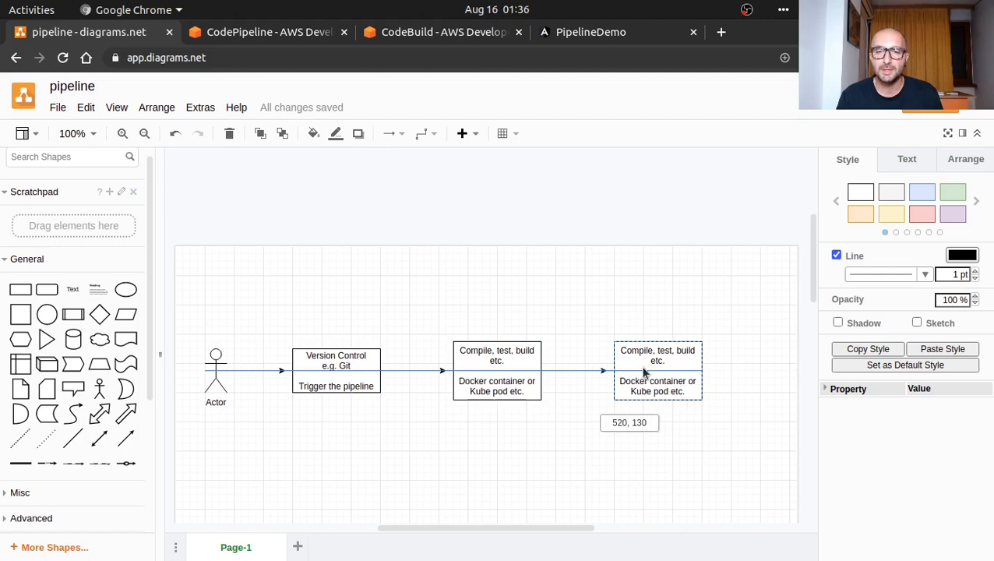
double_click(674, 380)
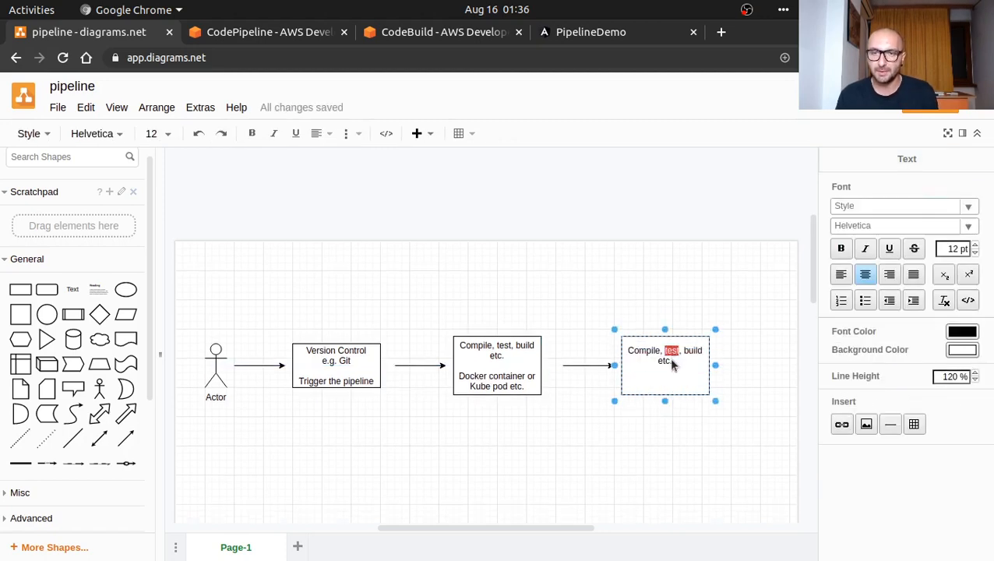
triple_click(664, 355)
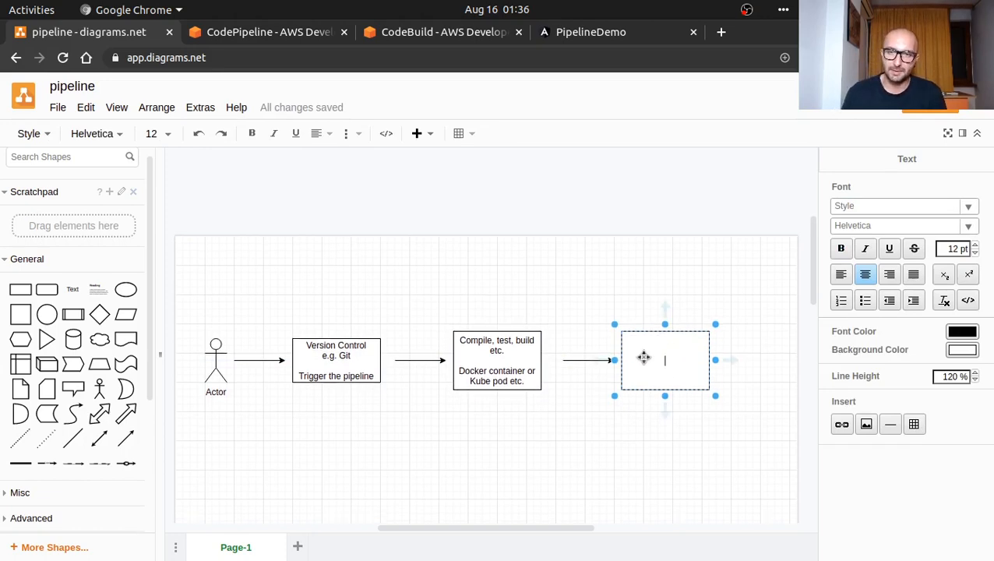
text(Deploy cod)
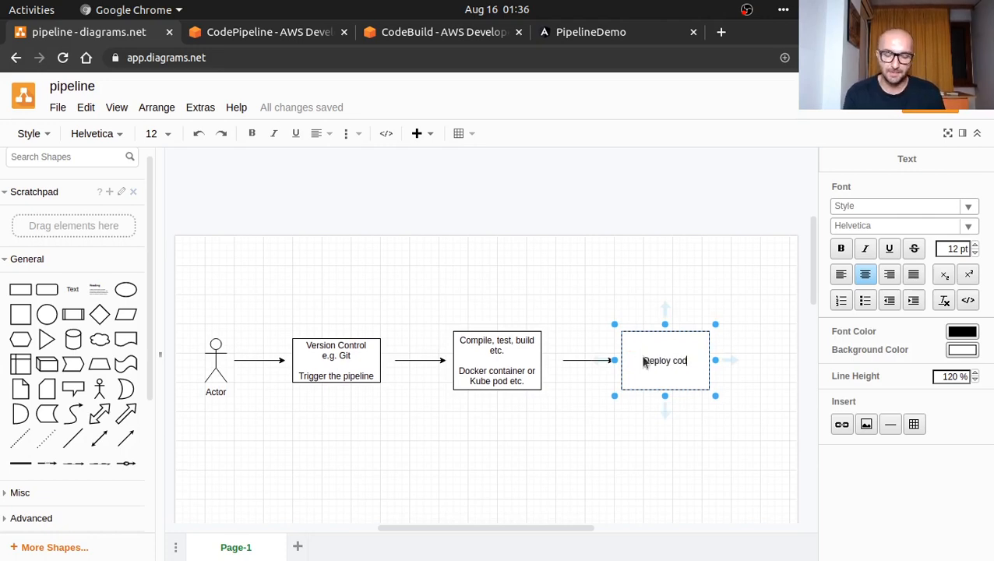
click(680, 408)
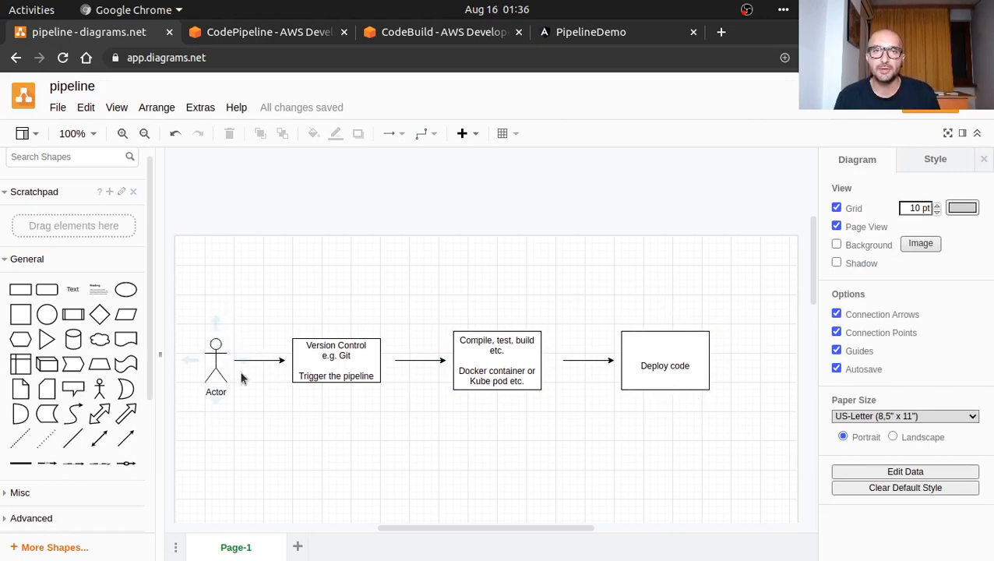
mouse_move(335, 246)
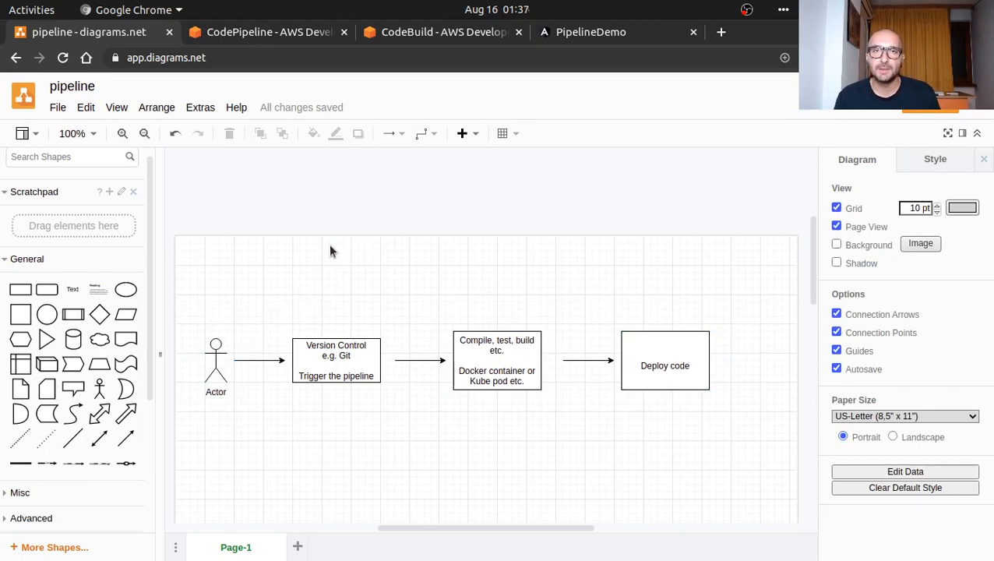
mouse_move(367, 360)
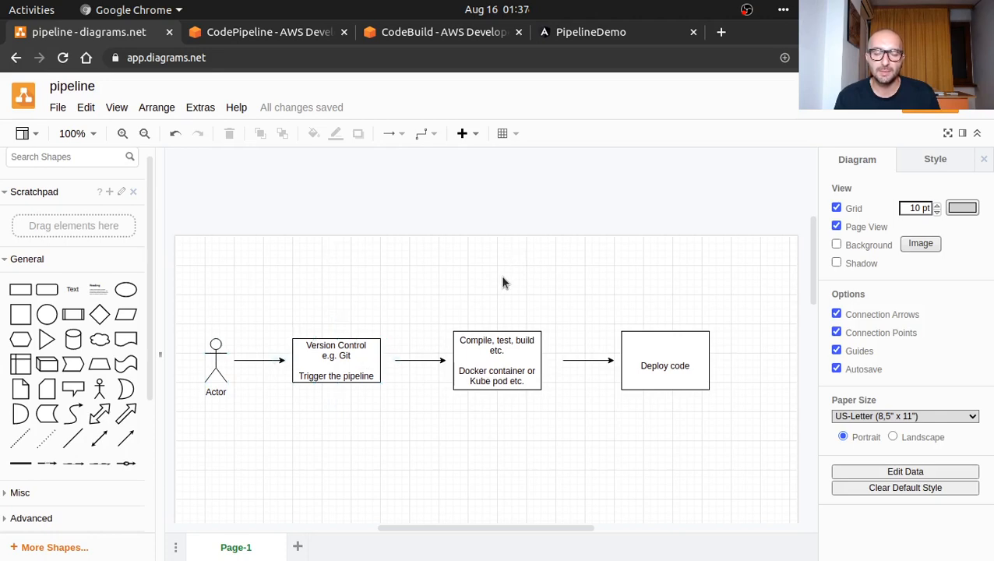
mouse_move(450, 308)
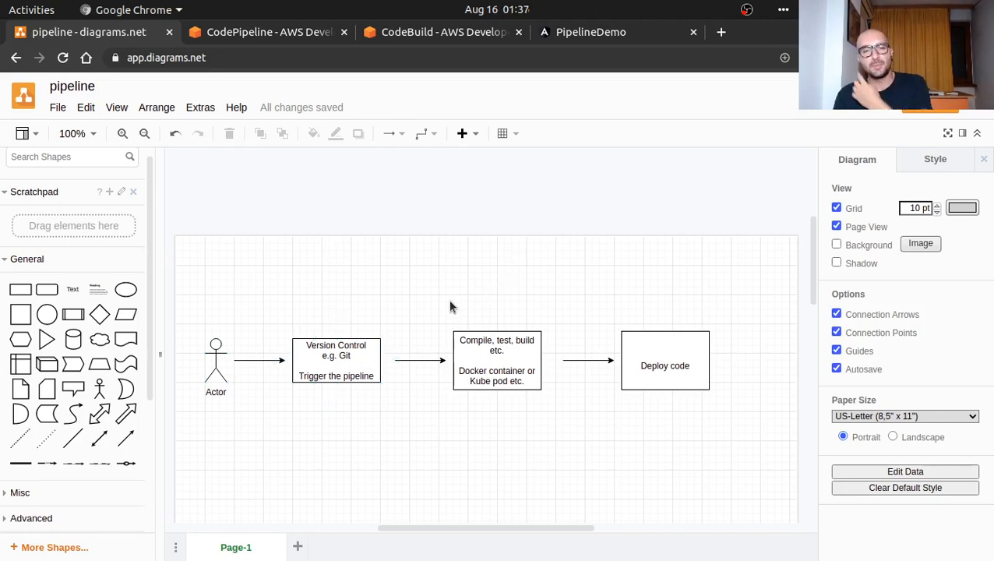
mouse_move(442, 304)
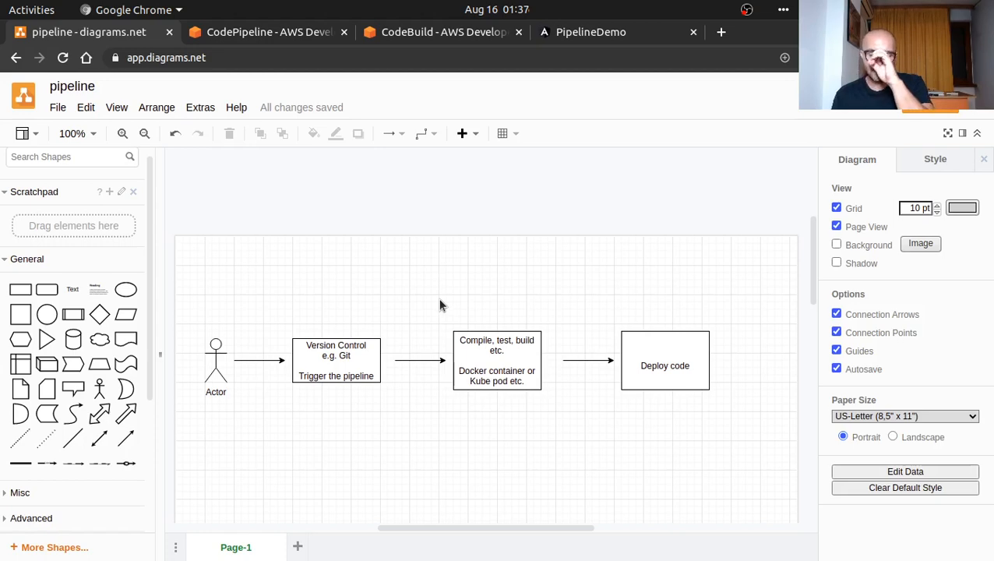
mouse_move(427, 306)
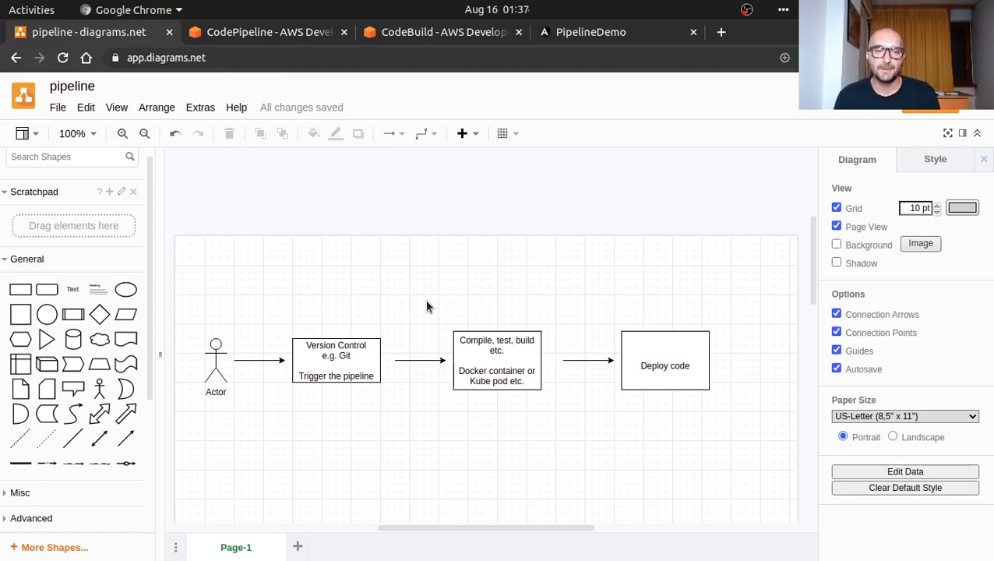
mouse_move(423, 303)
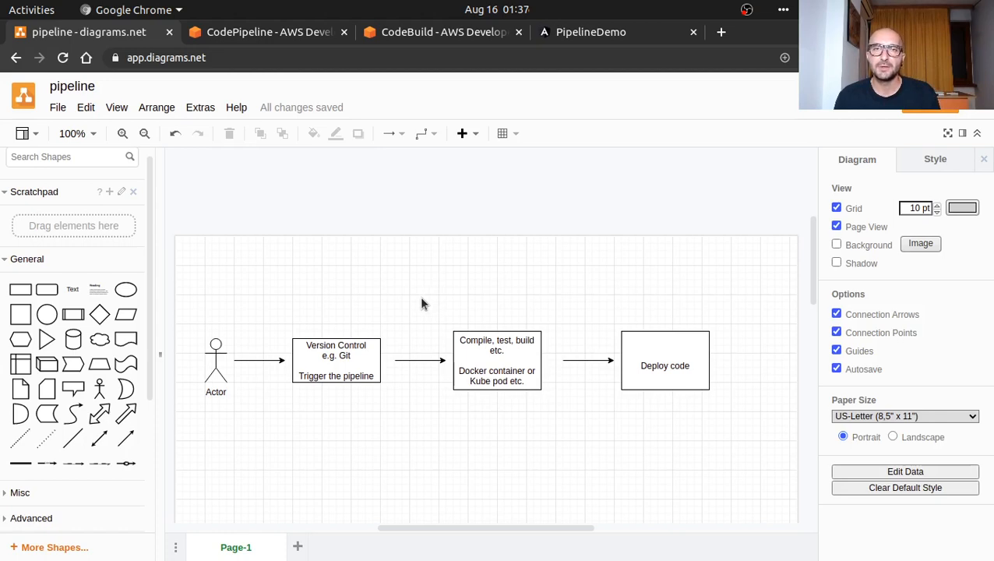
mouse_move(433, 290)
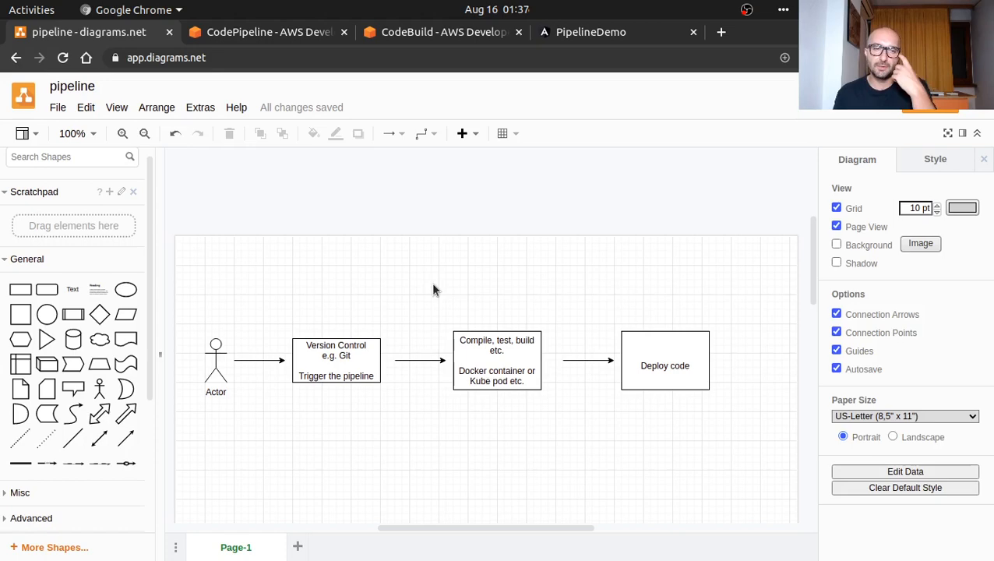
mouse_move(418, 304)
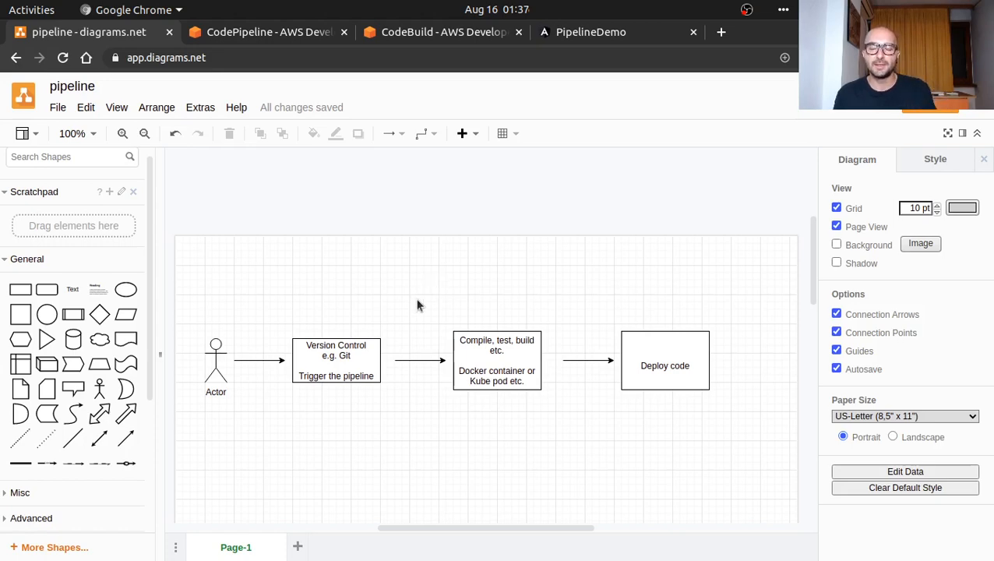
mouse_move(450, 288)
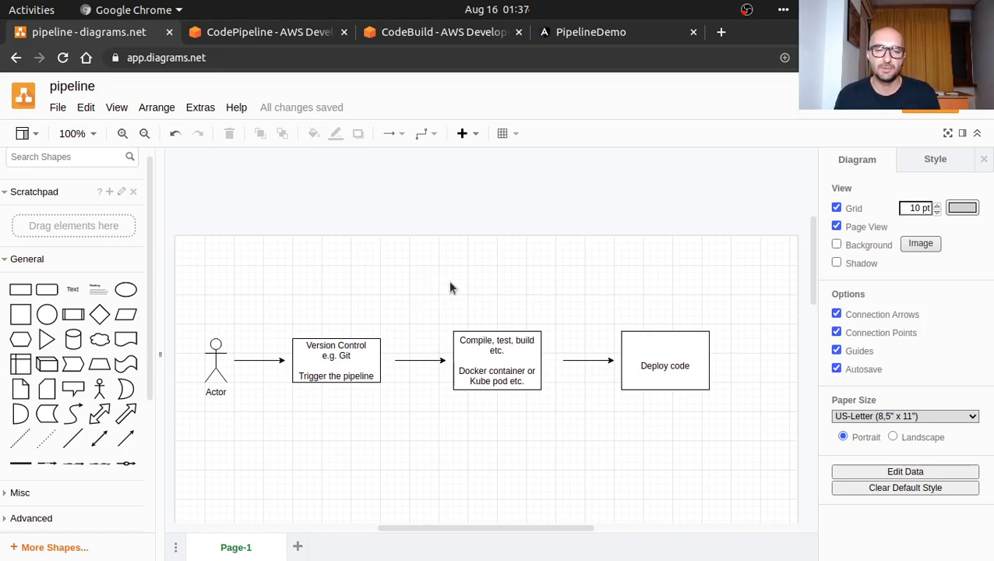
mouse_move(449, 288)
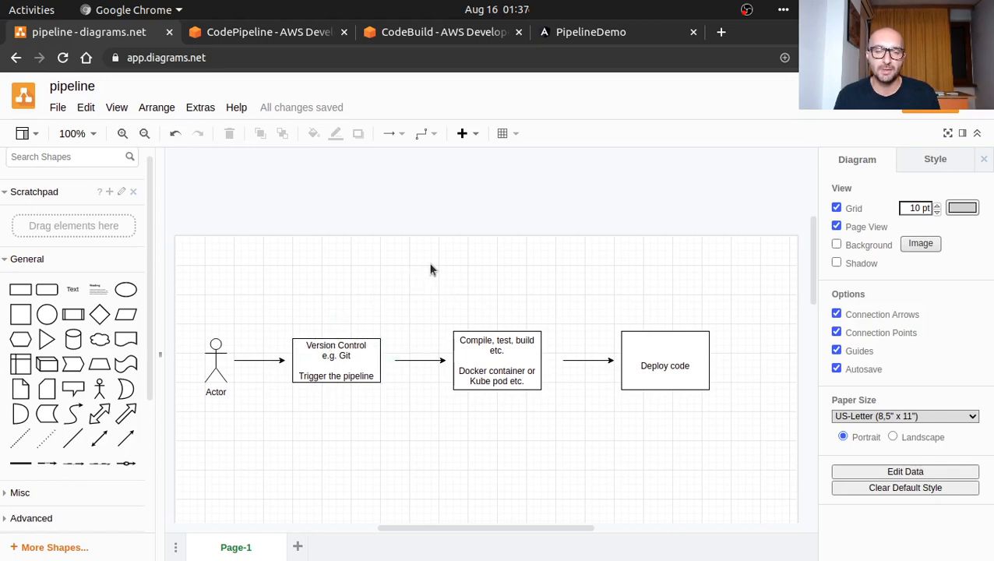
mouse_move(387, 374)
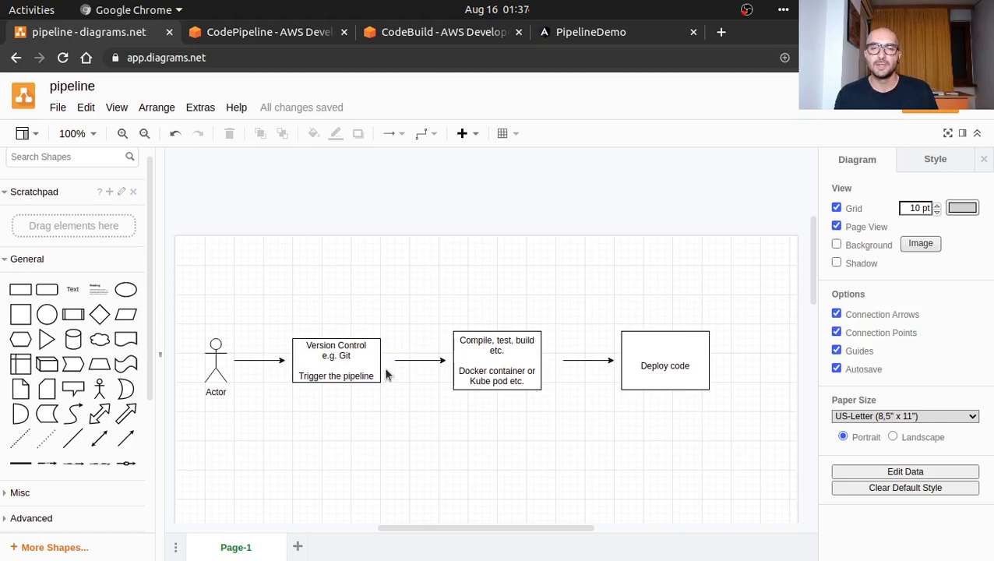
mouse_move(402, 393)
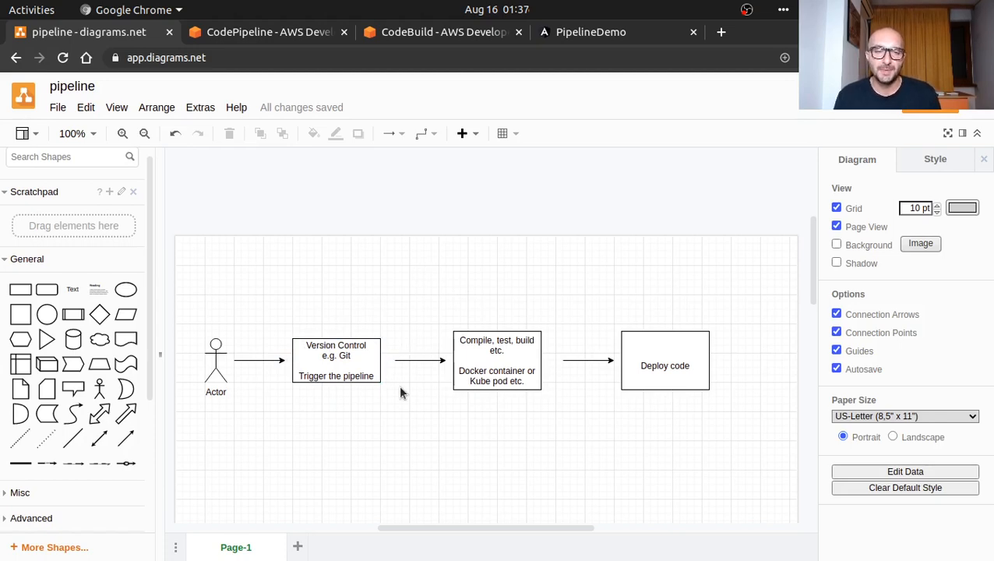
mouse_move(548, 286)
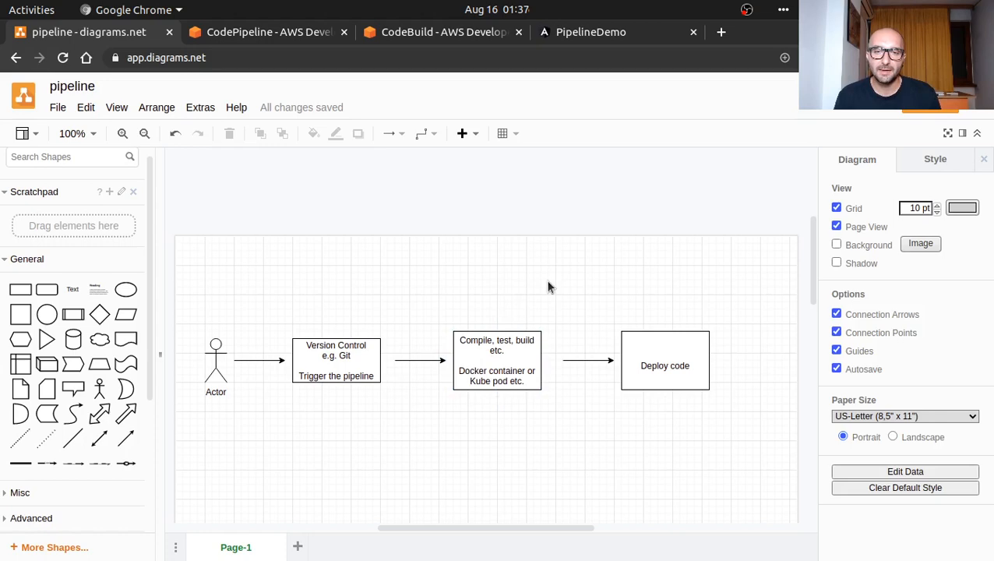
mouse_move(536, 280)
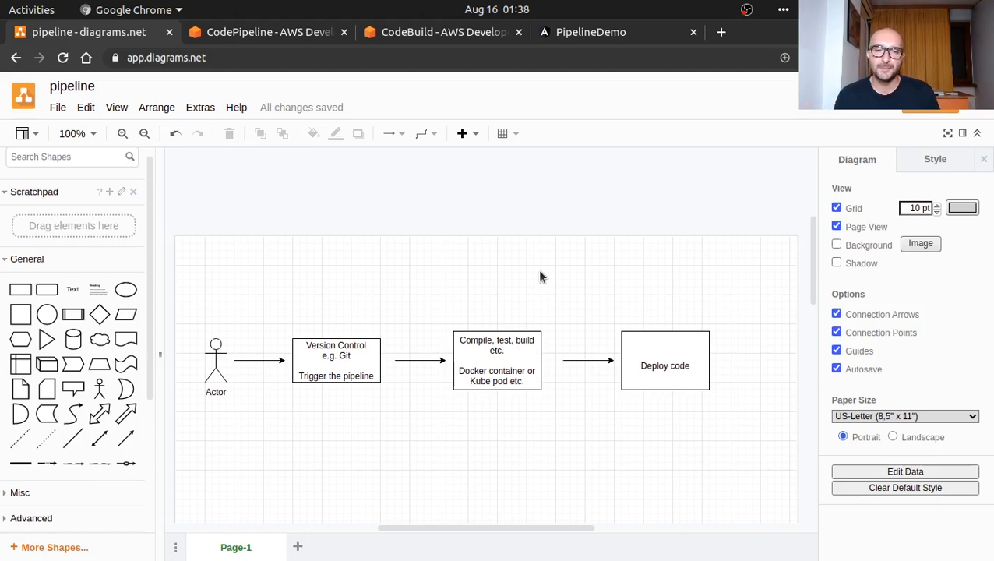
mouse_move(533, 283)
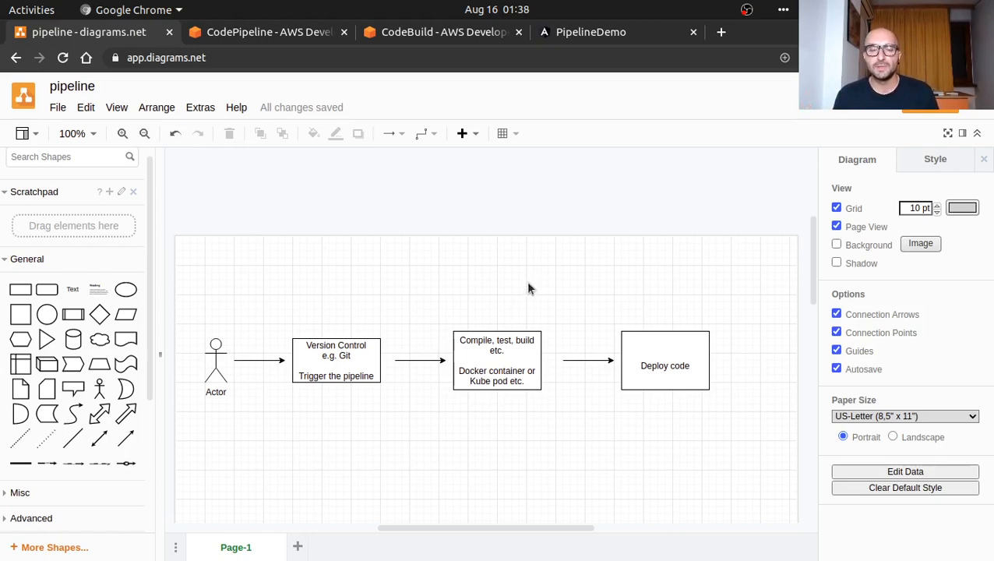
mouse_move(511, 306)
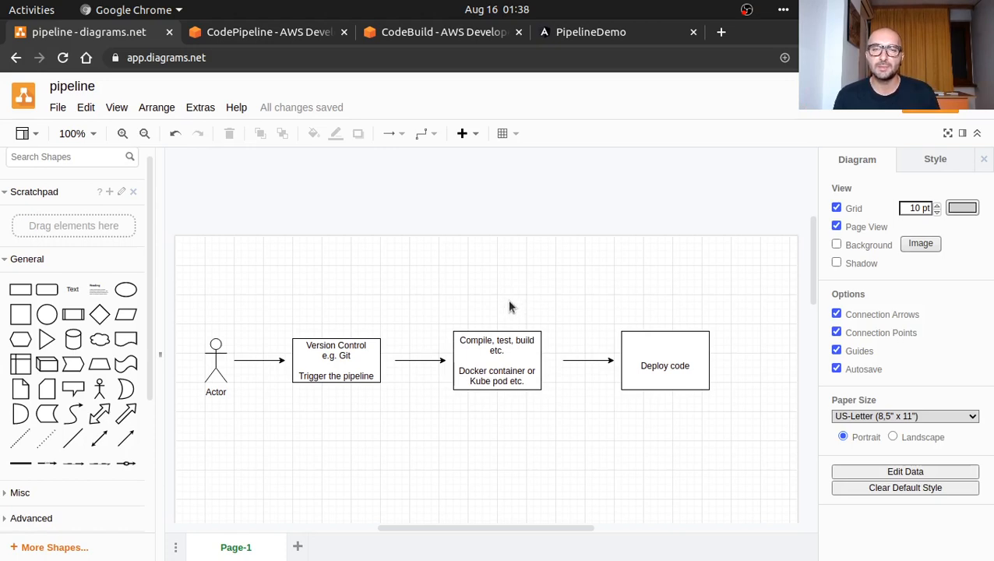
mouse_move(732, 300)
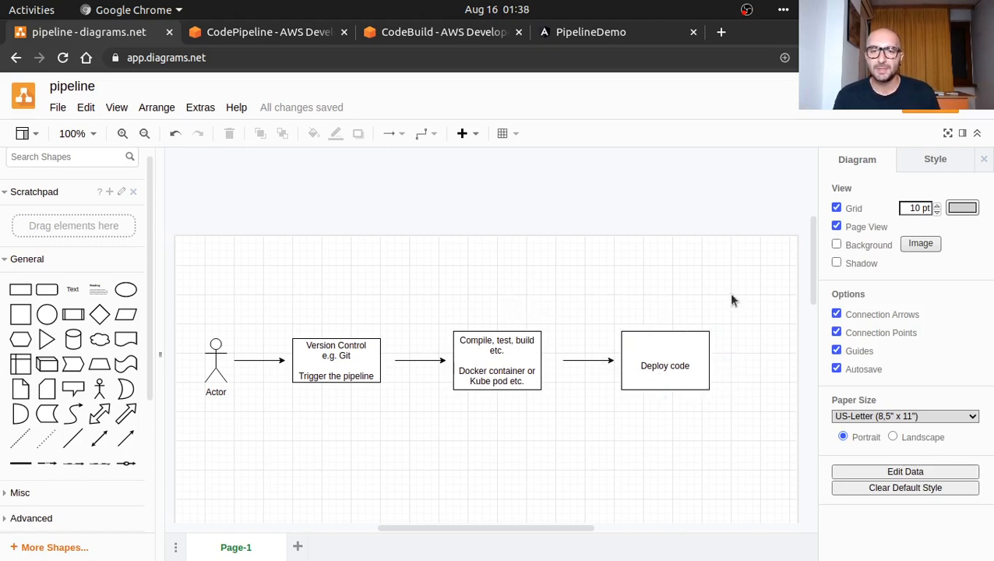
click(664, 365)
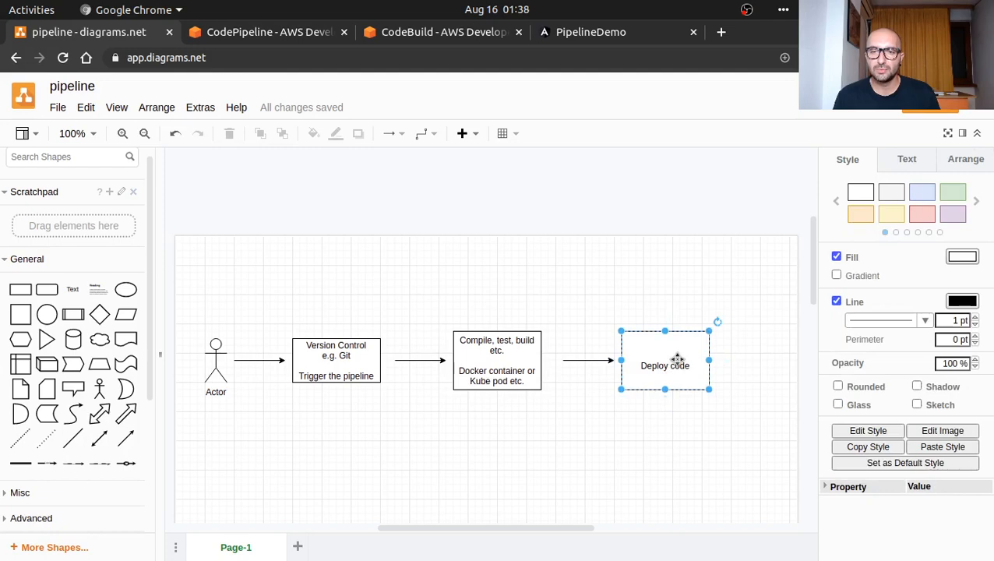
double_click(663, 364)
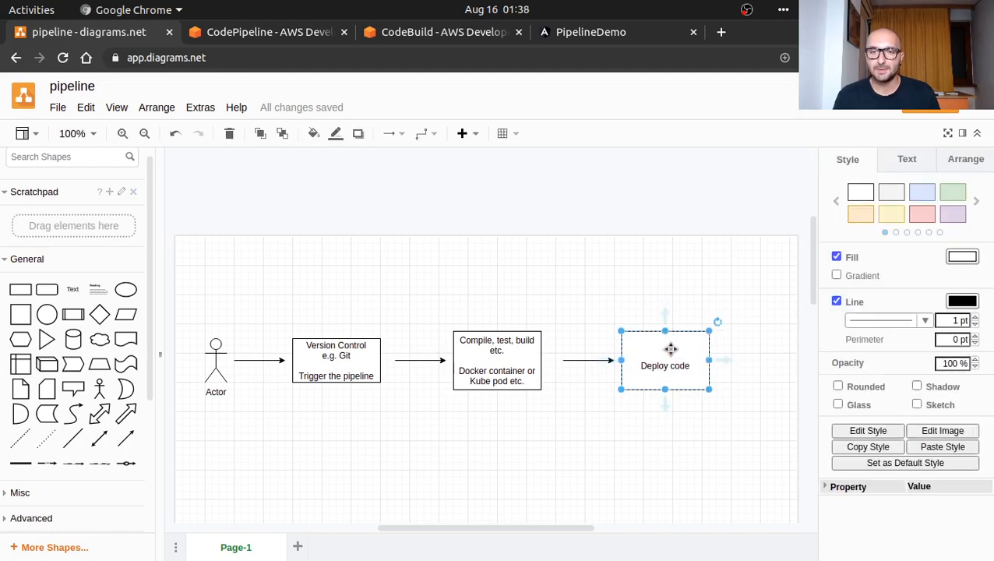
double_click(664, 365)
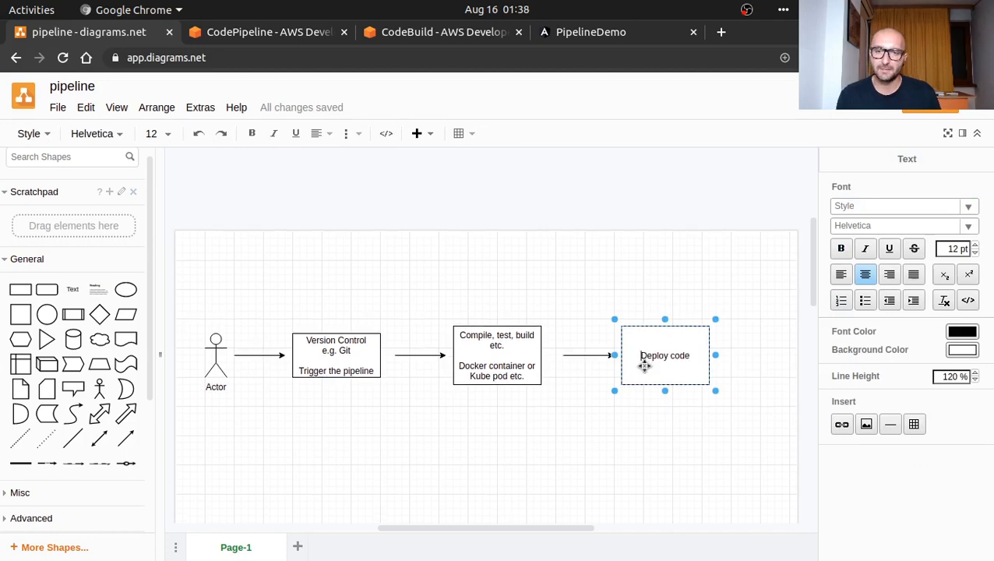
click(657, 257)
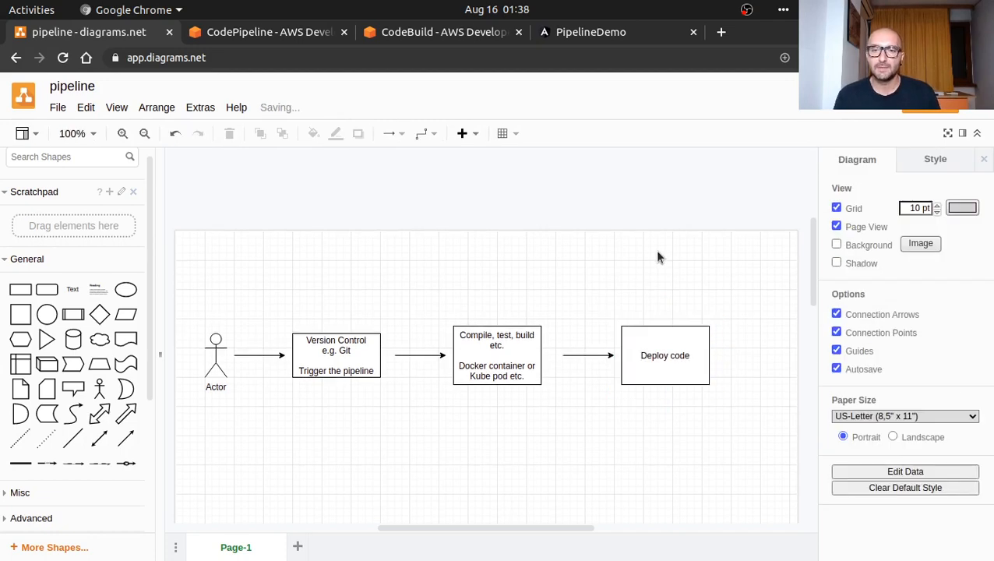
mouse_move(646, 283)
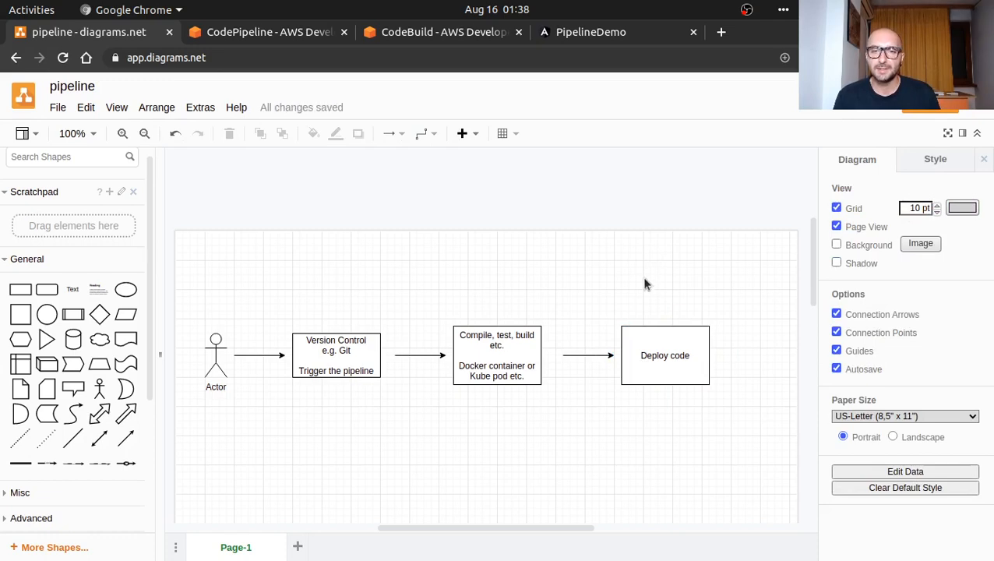
mouse_move(662, 302)
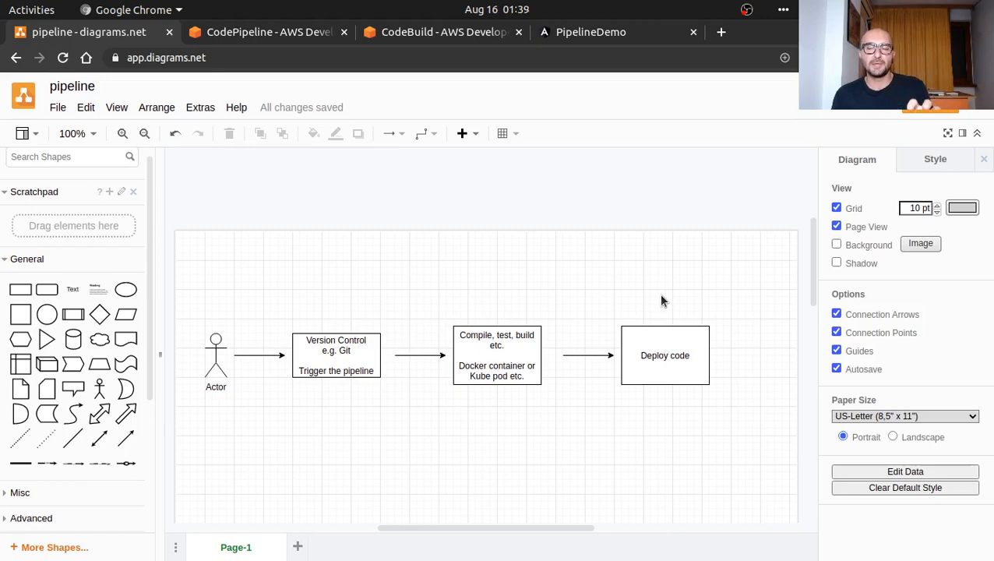
mouse_move(408, 282)
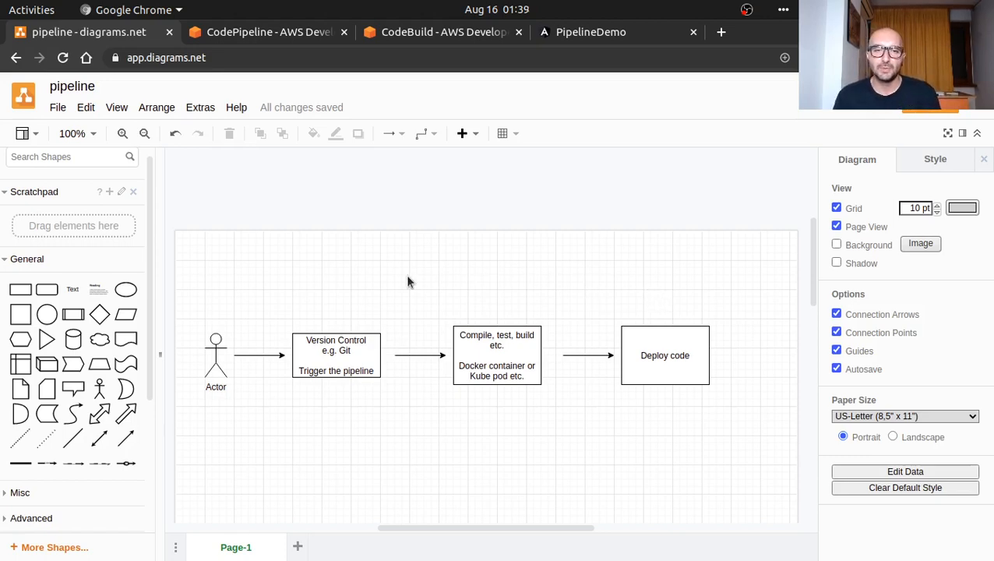
mouse_move(435, 287)
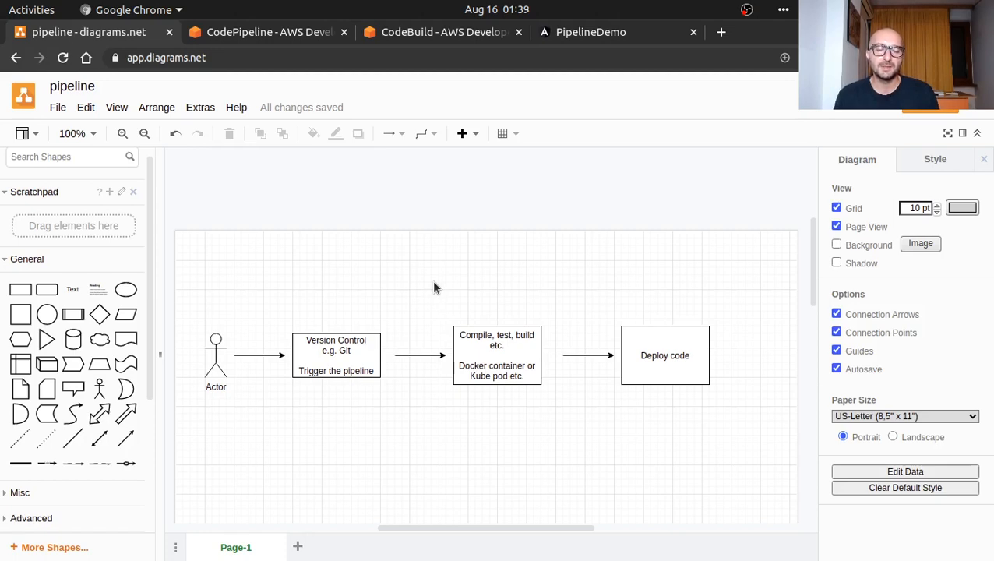
mouse_move(409, 296)
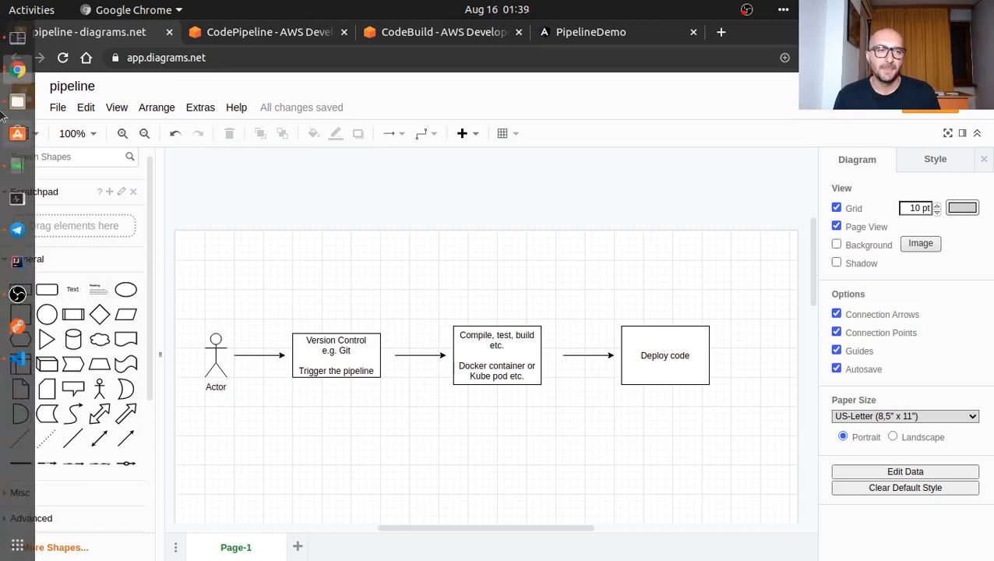
- Check the terminal and the running localhost:4200 app tab, then return to notes.md in the editor
click(17, 358)
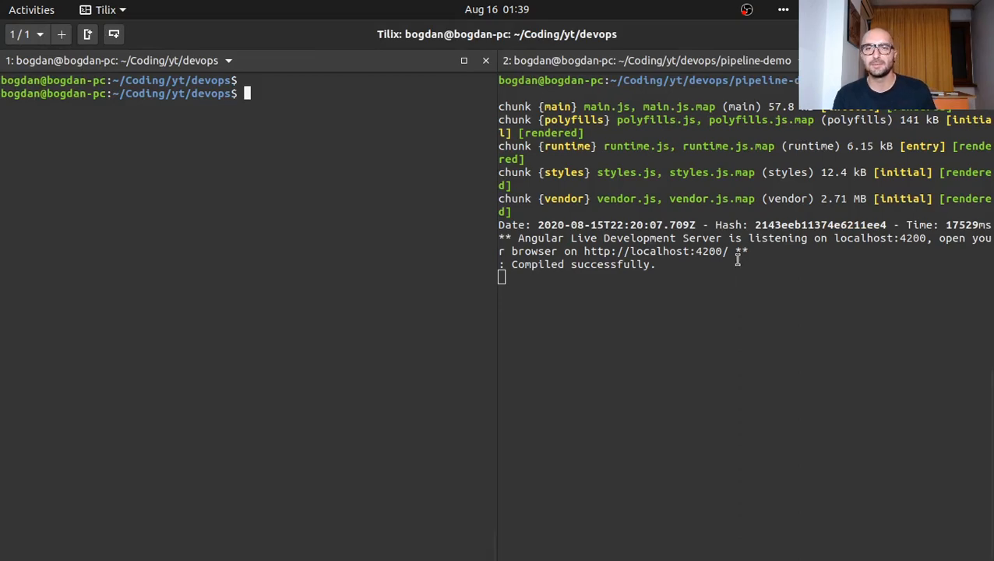
click(17, 69)
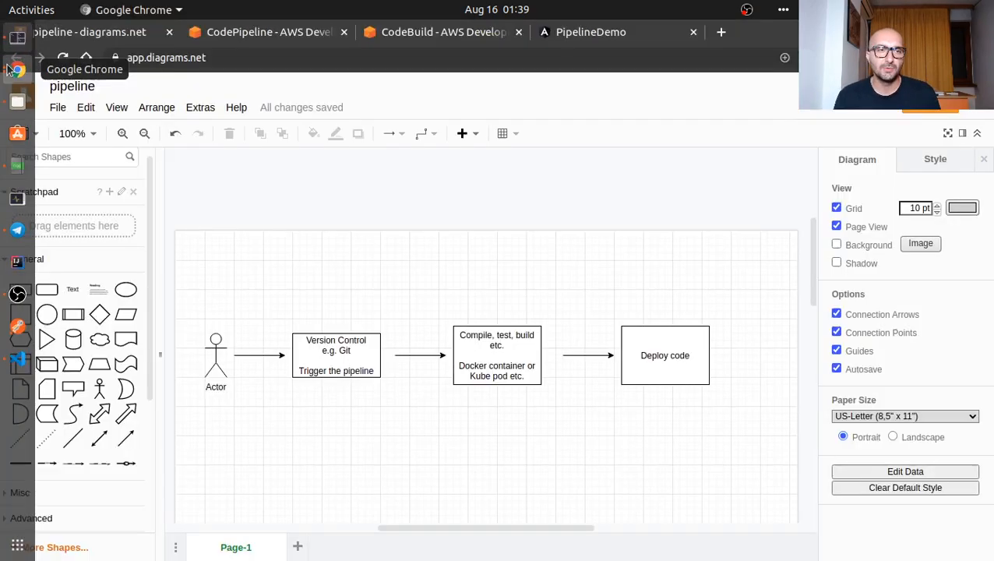
click(591, 32)
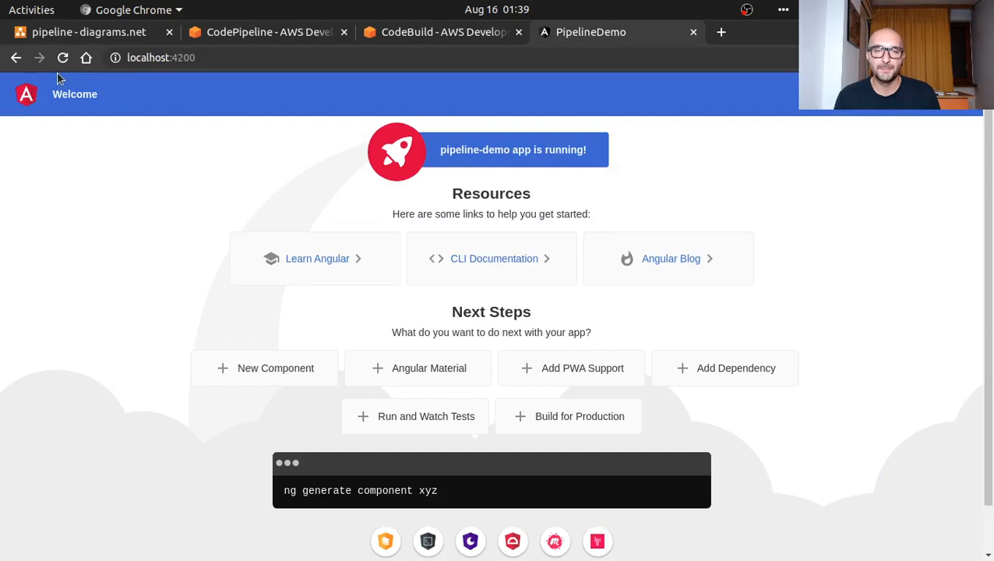
click(89, 32)
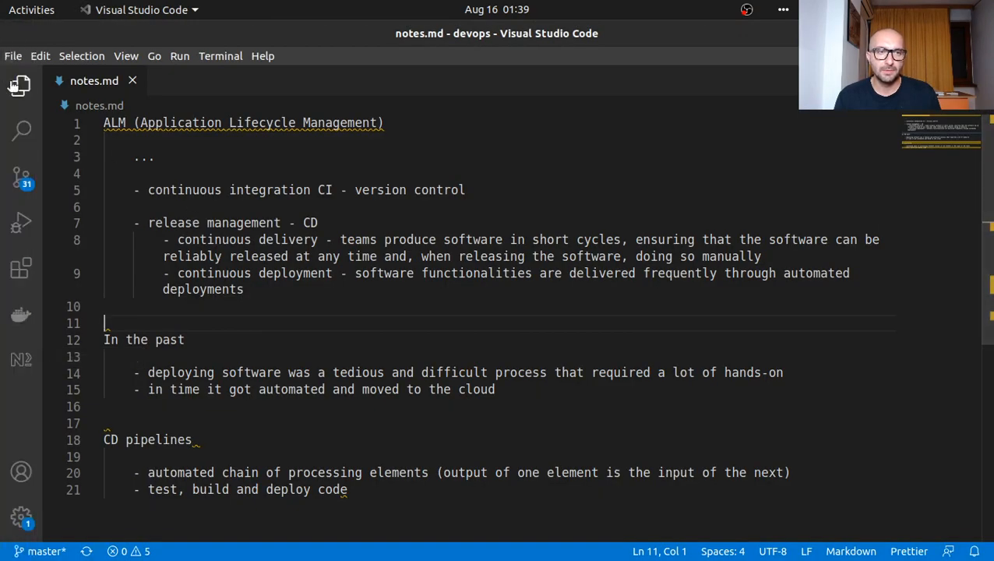
- Show the devops Explorer with pipeline-demo collapsed and start a new file at the workspace root
click(21, 85)
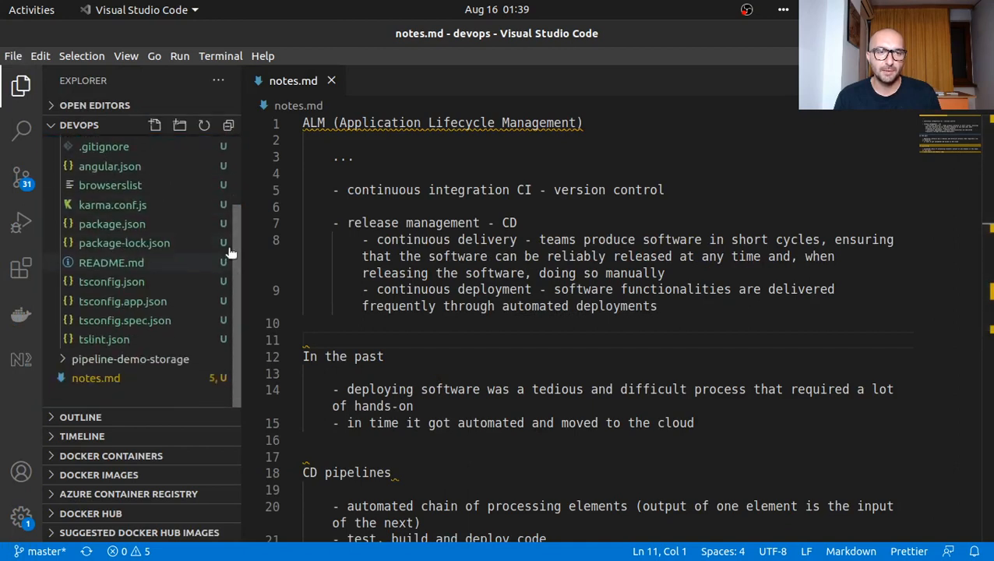
click(109, 143)
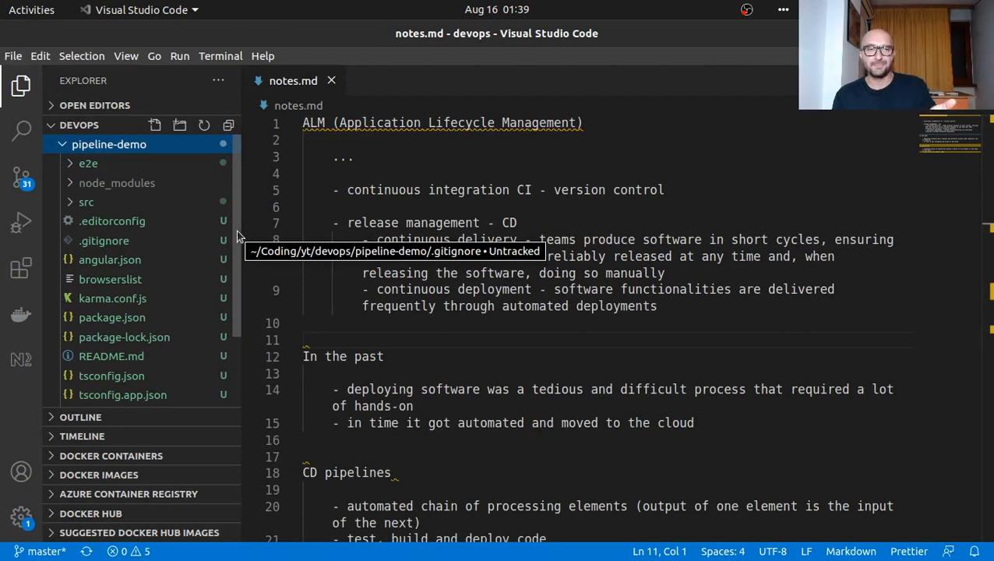
mouse_move(240, 172)
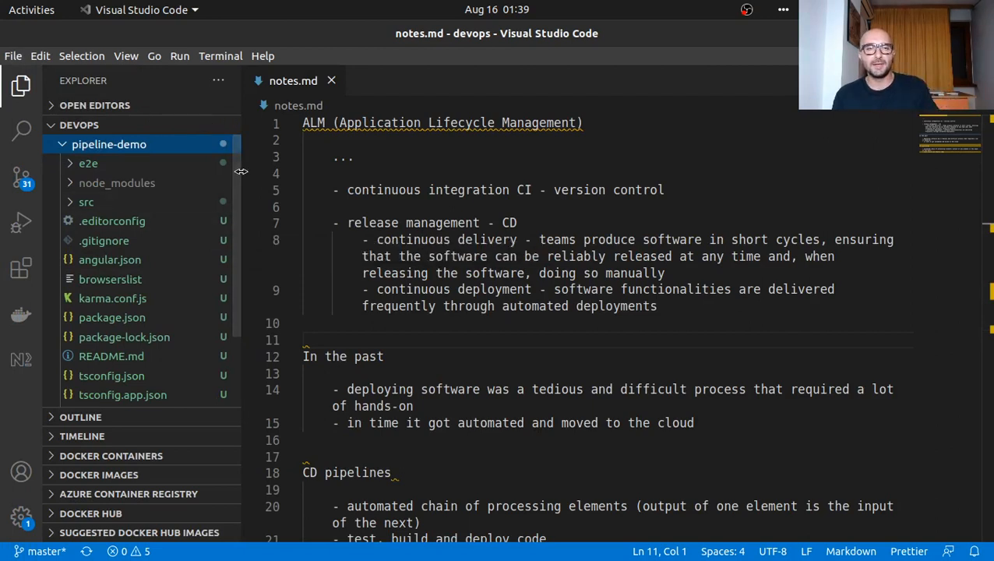
mouse_move(235, 165)
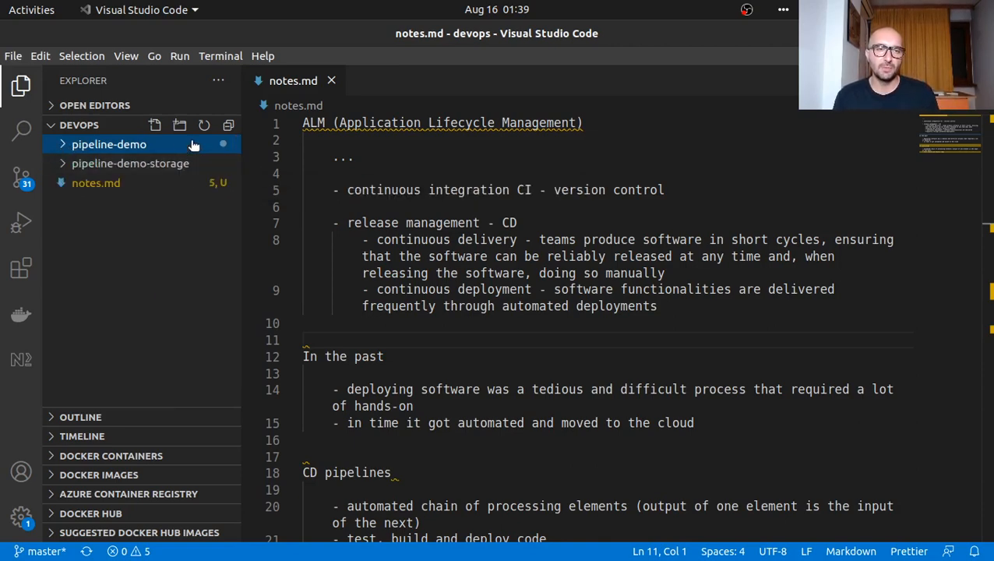
mouse_move(131, 164)
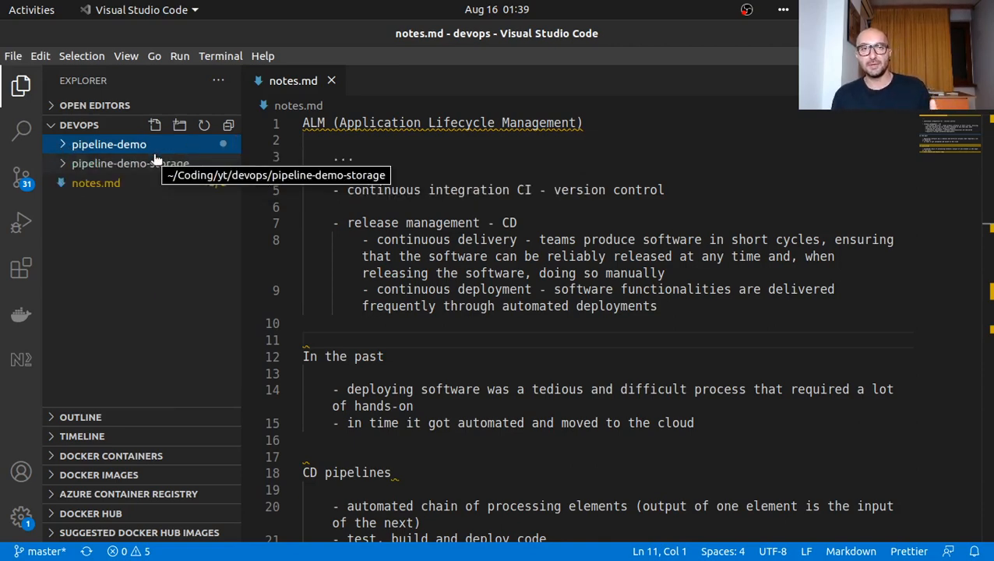
click(131, 164)
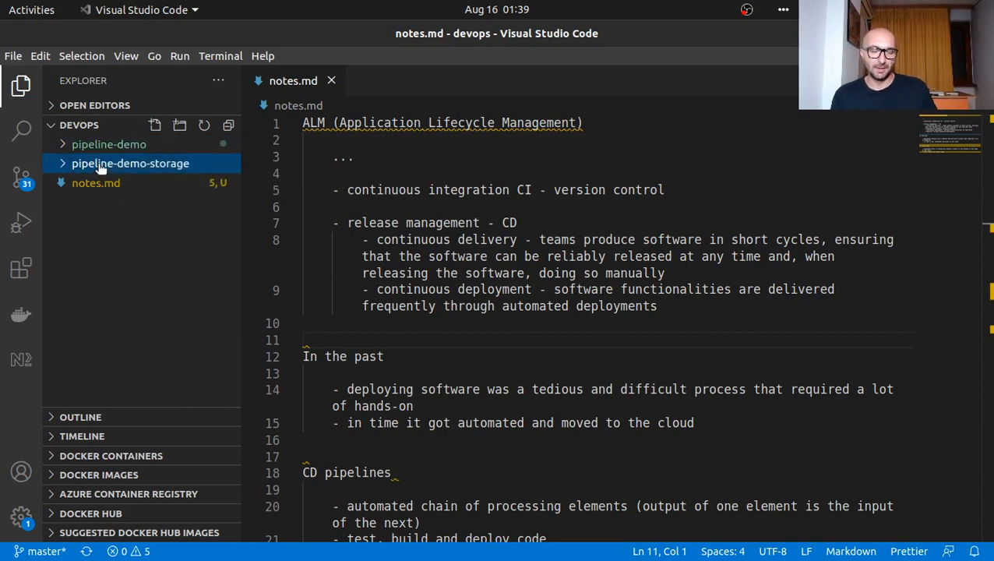
mouse_move(97, 183)
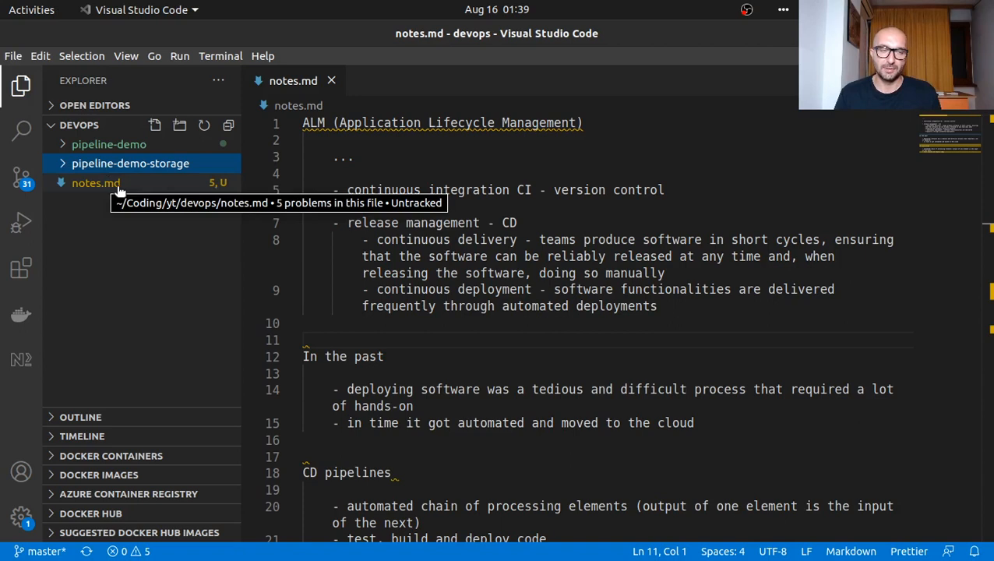
mouse_move(122, 218)
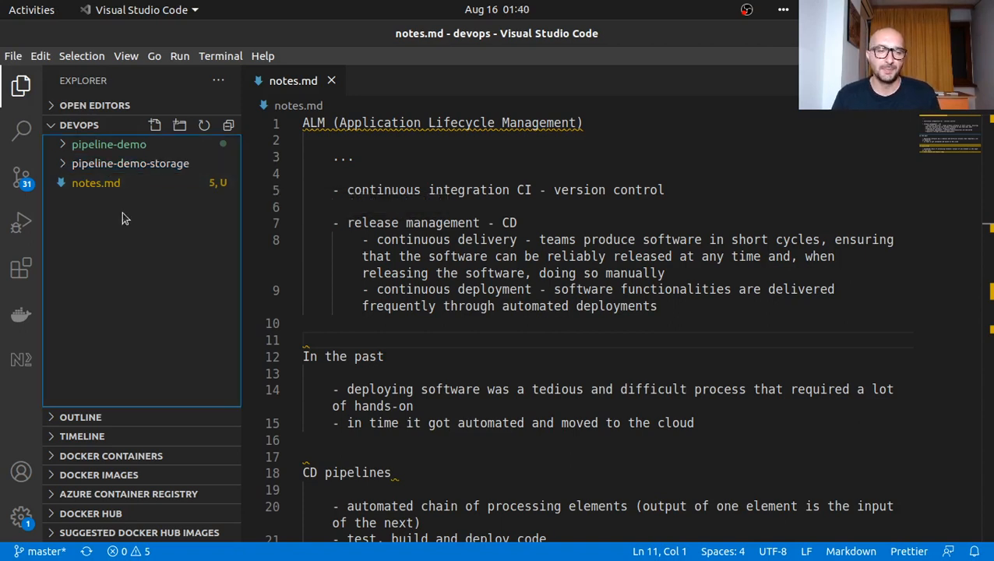
mouse_move(169, 126)
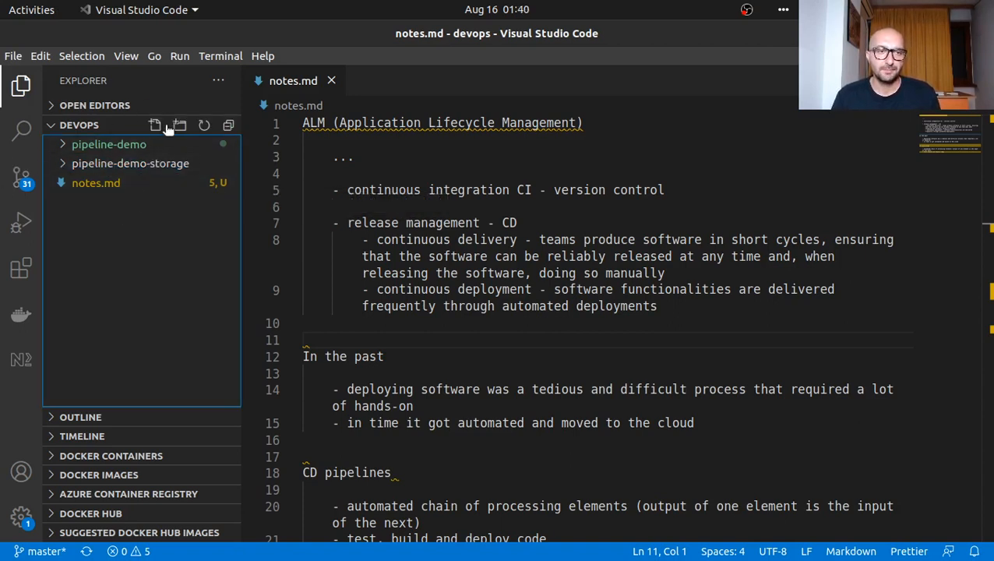
click(156, 125)
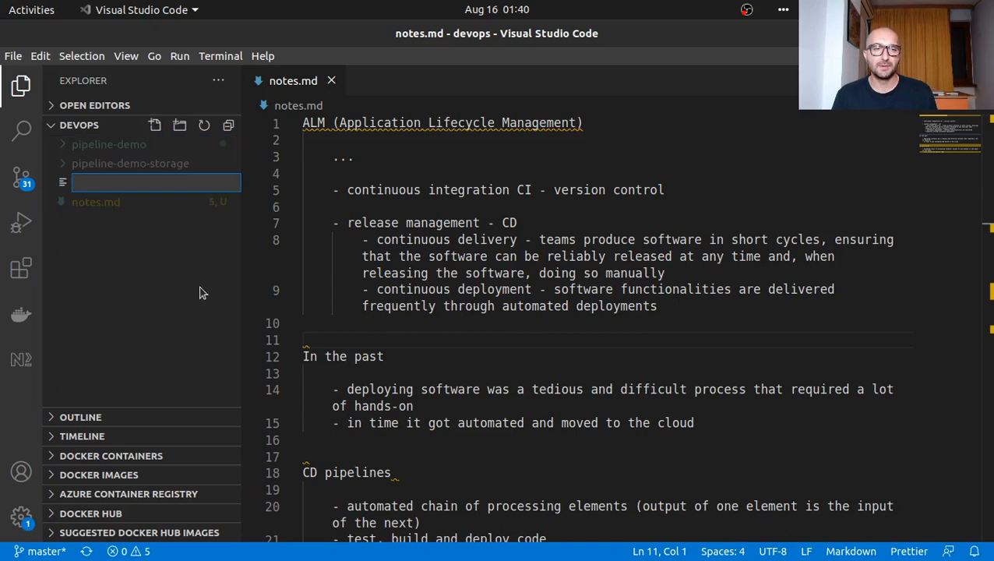
mouse_move(198, 285)
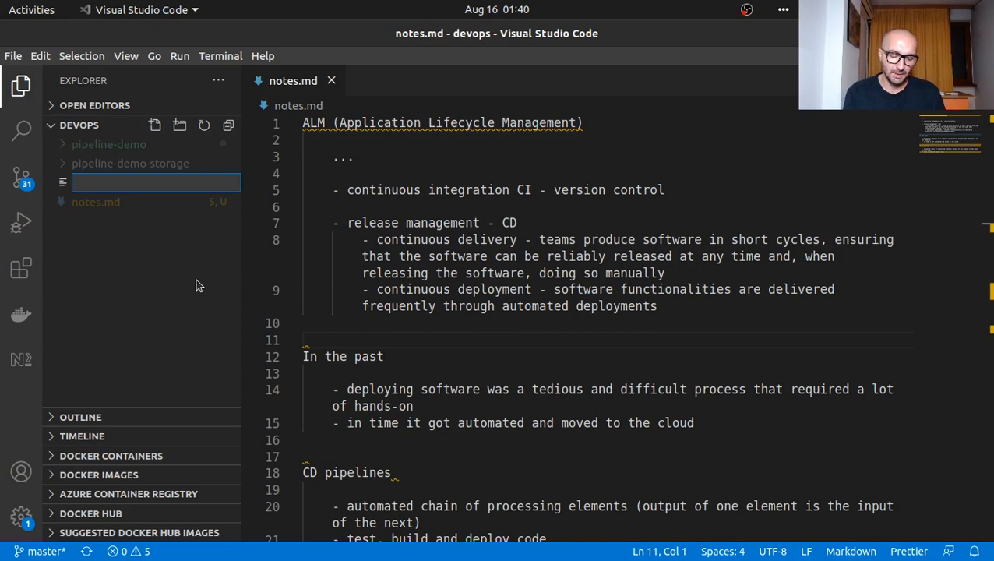
- Create empty build.sh and deploy.sh files at the devops root
text(build.sh)
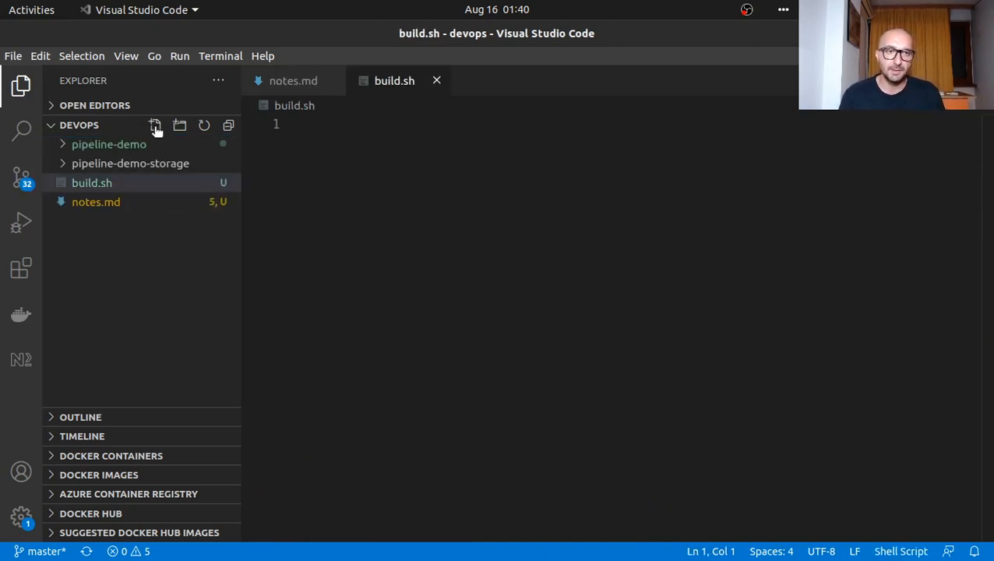
click(156, 125)
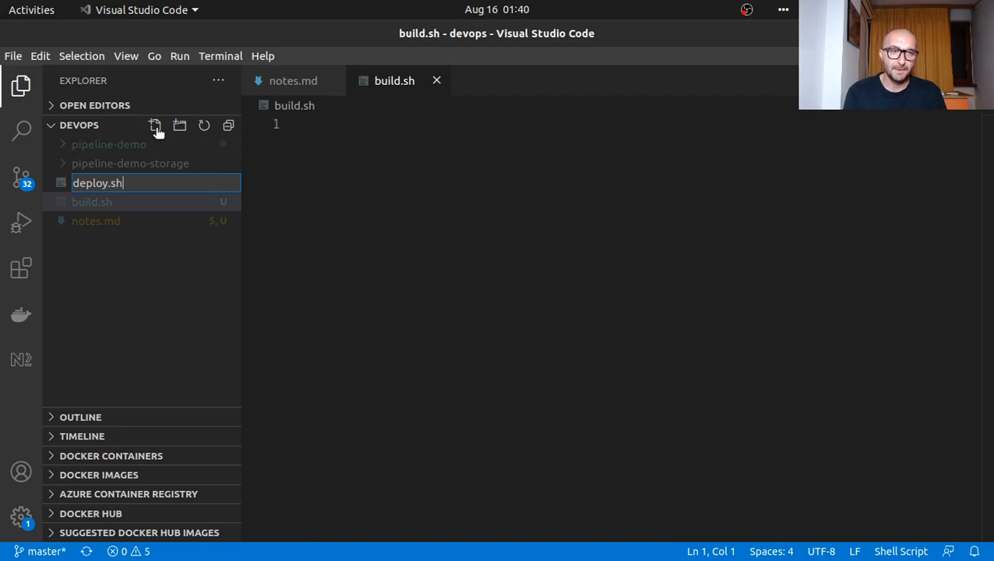
key(Return)
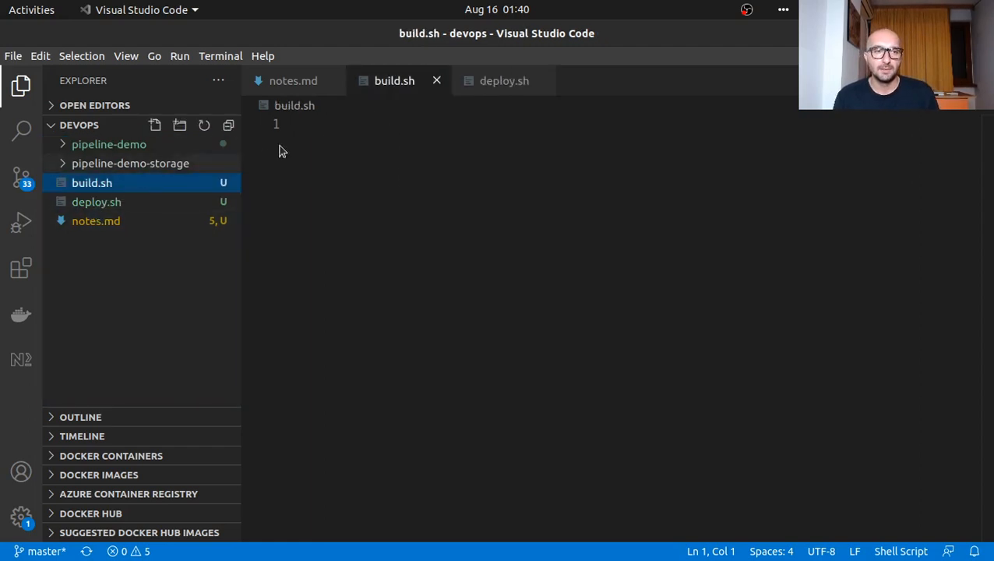
- Write build.sh's bash shebang, cd pipeline-demo and ng build lines
text(#1)
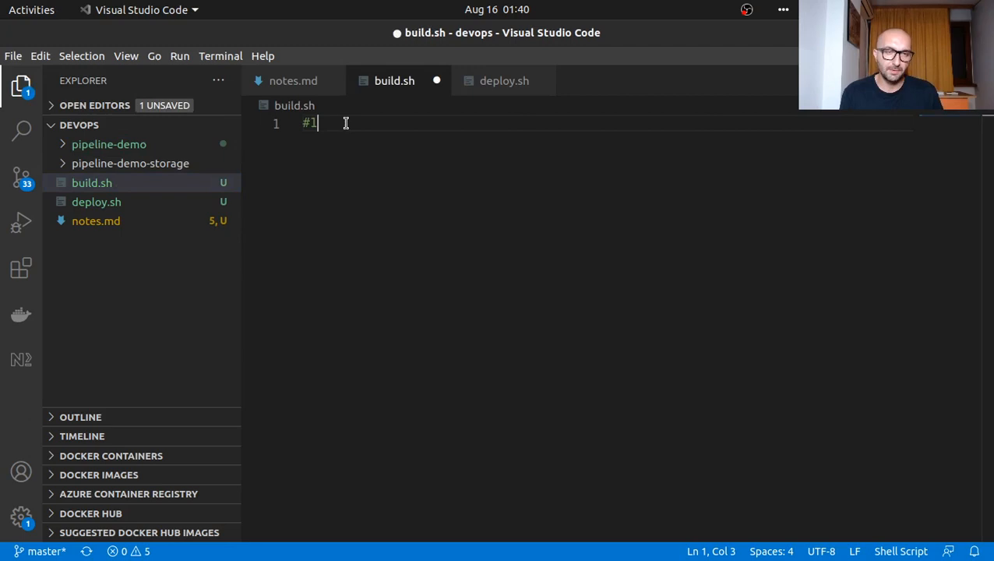
key(Backspace)
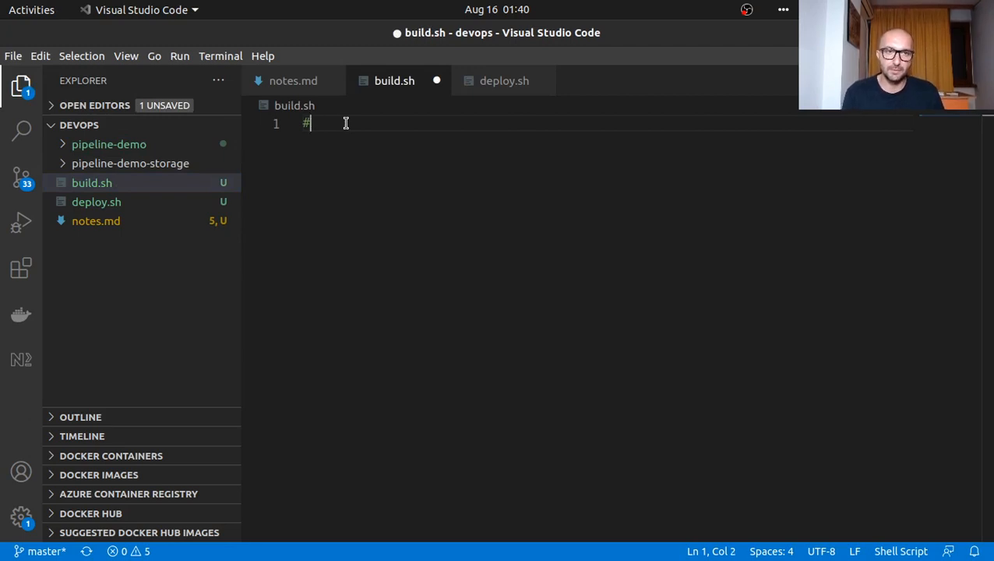
text(!/bin)
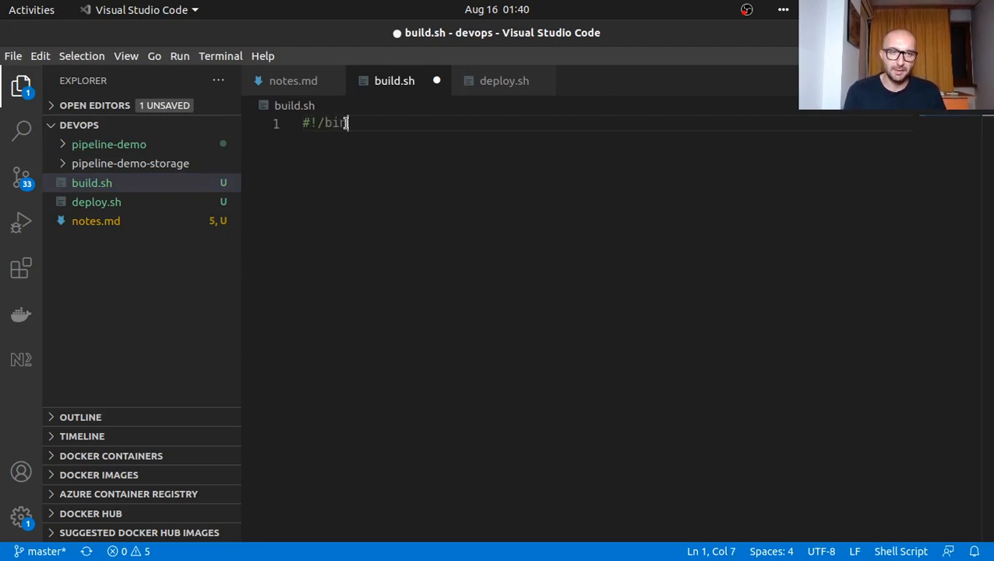
text(/bash)
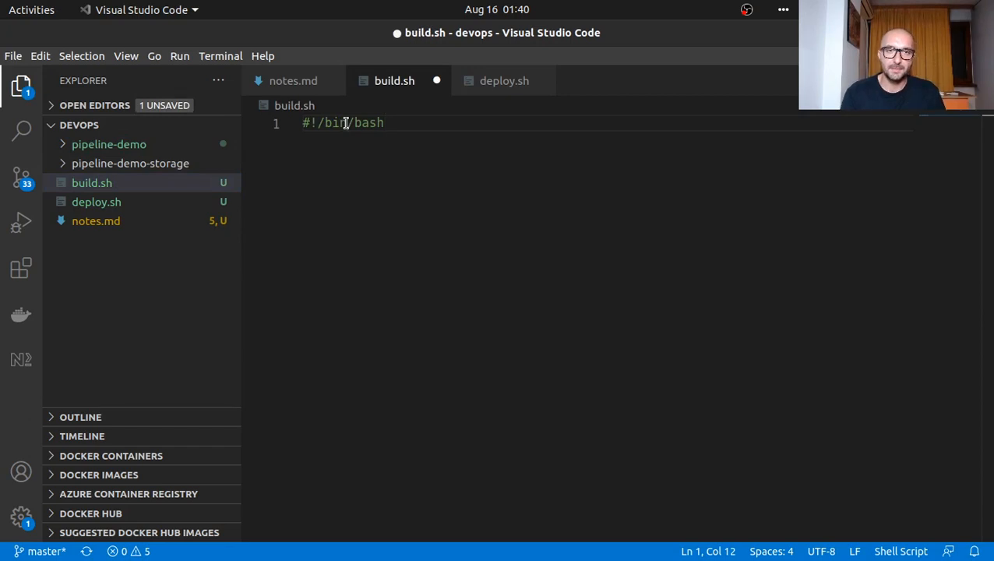
key(Enter)
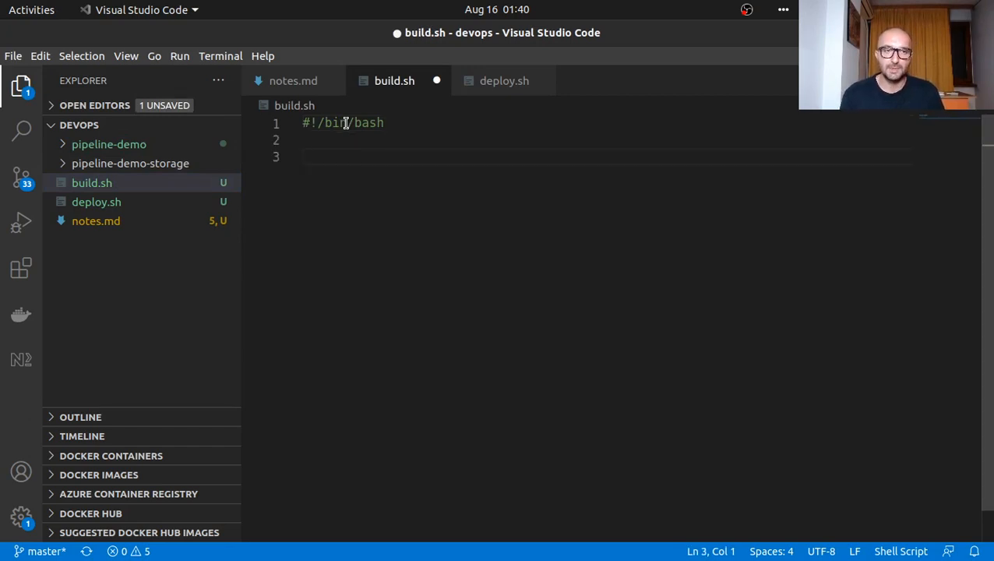
text(cd)
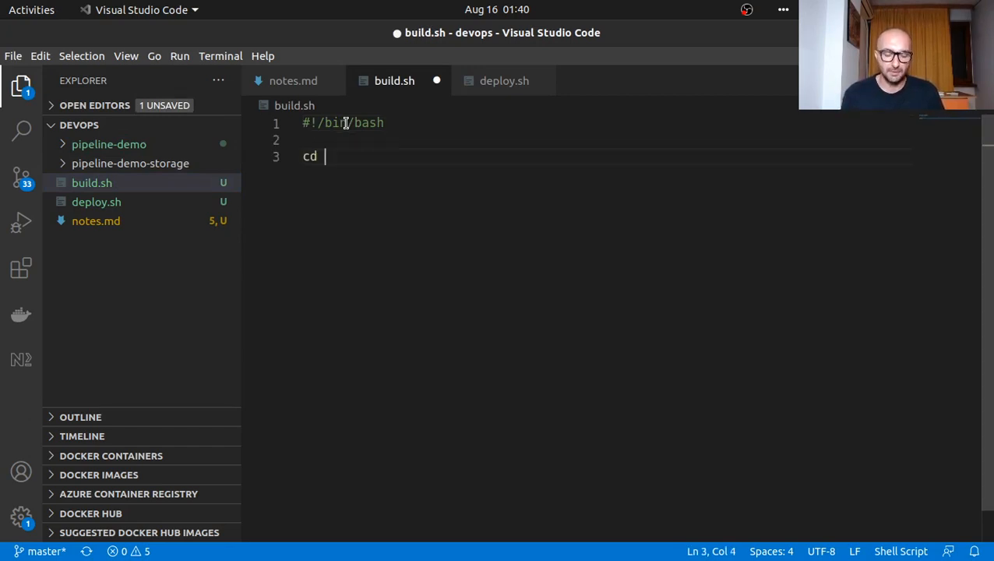
text(pie)
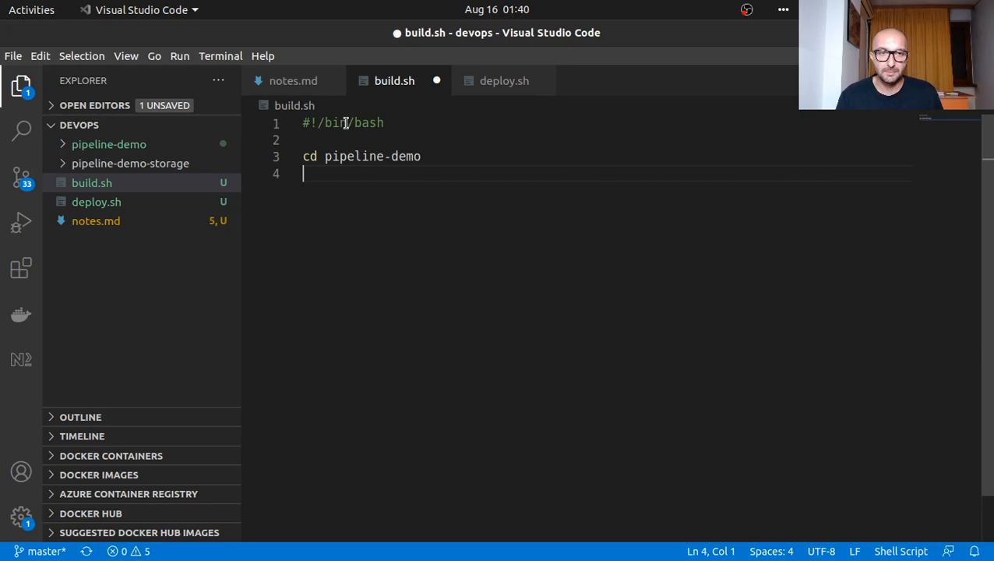
text(ng build)
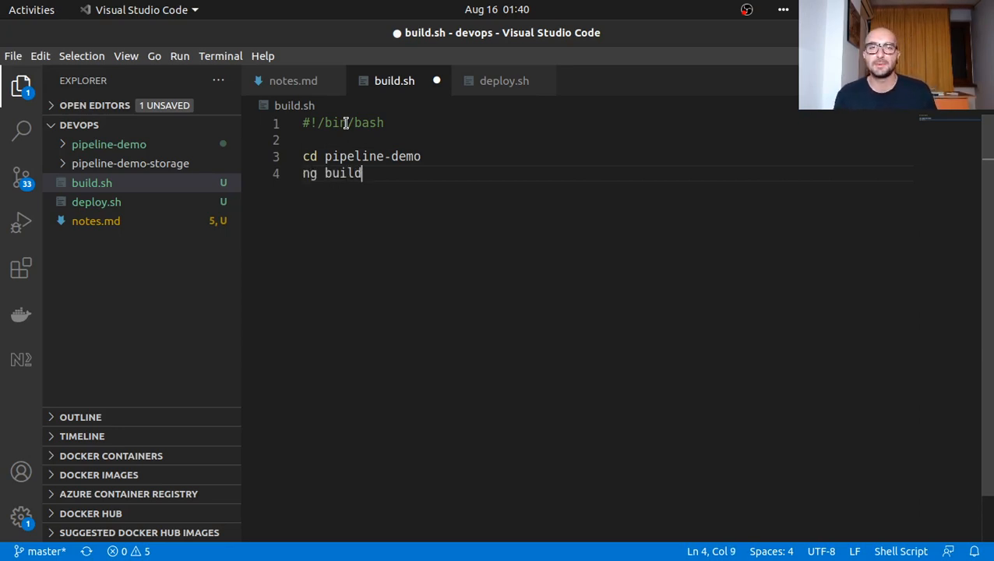
mouse_move(17, 72)
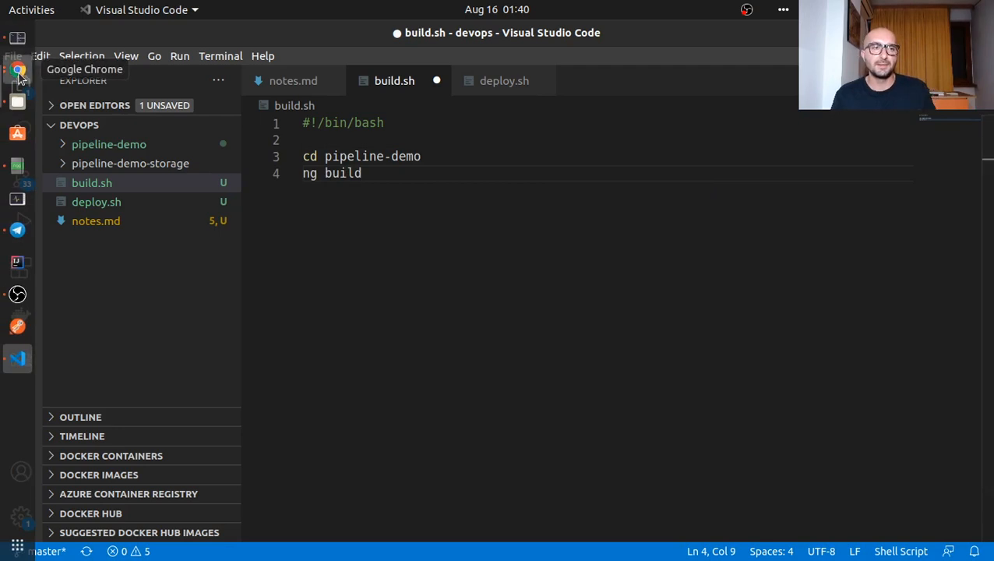
- Add cd .. and ./deploy.sh to build.sh and save it
click(18, 70)
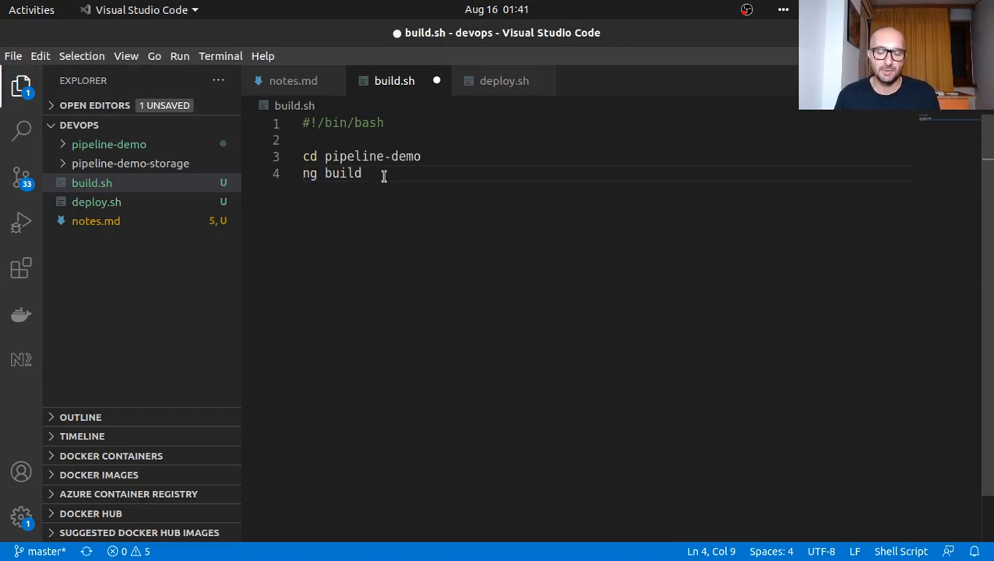
text(cd .)
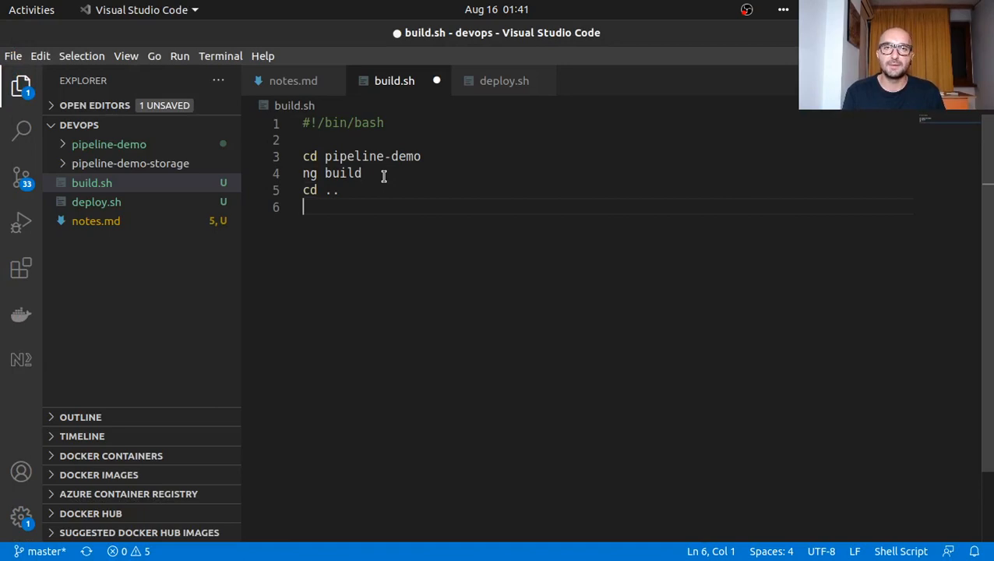
text(./deploy.)
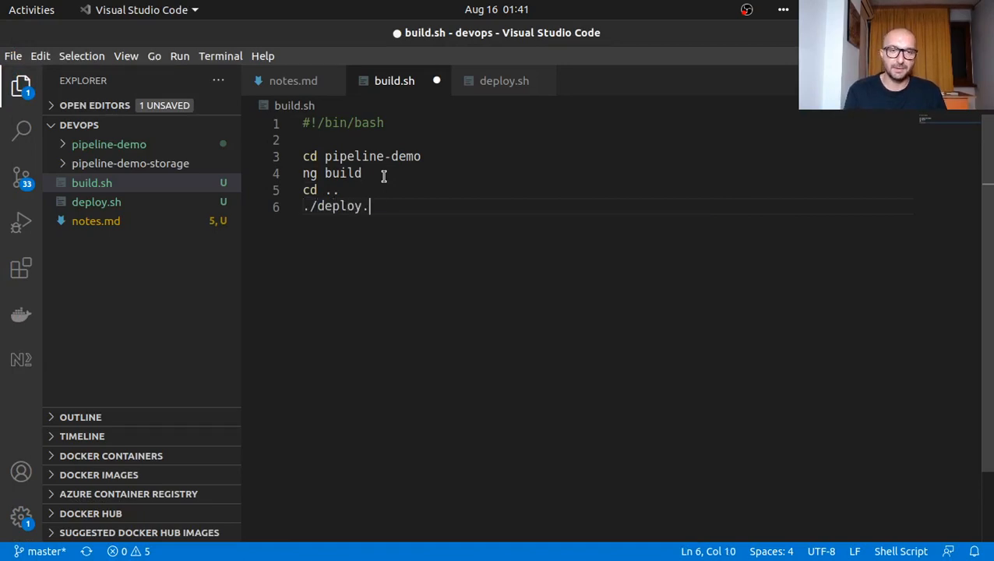
text(sh)
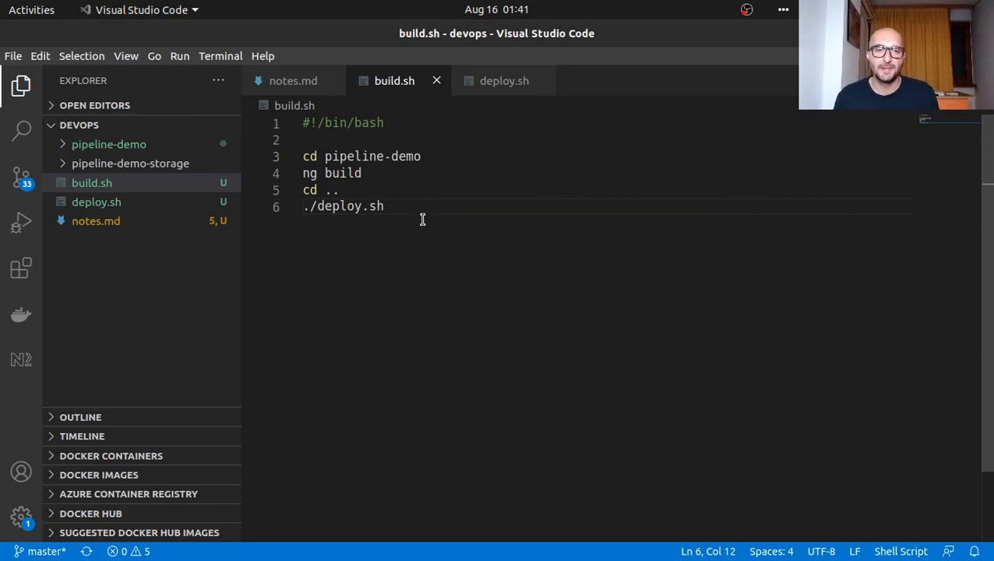
mouse_move(132, 208)
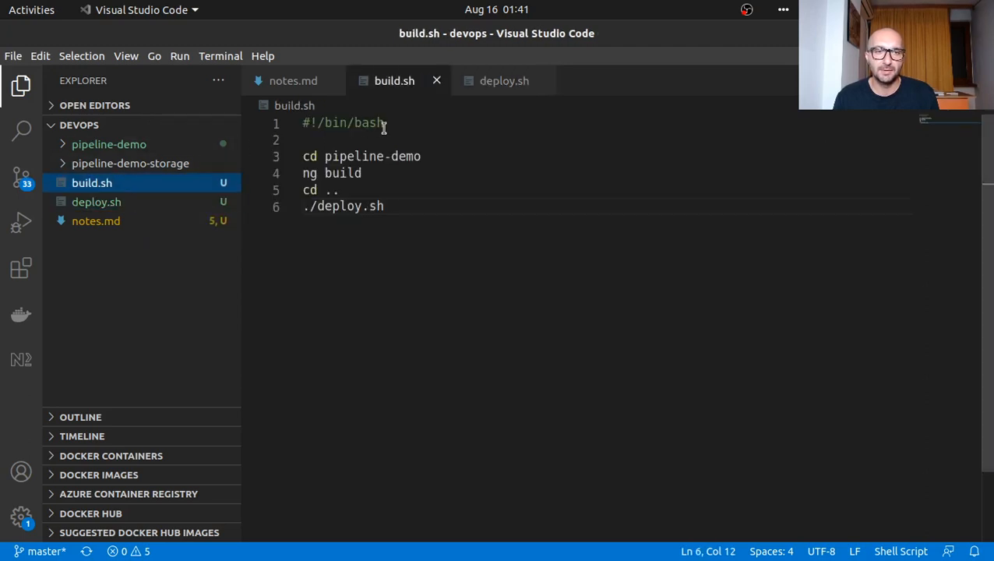
click(505, 81)
text(c)
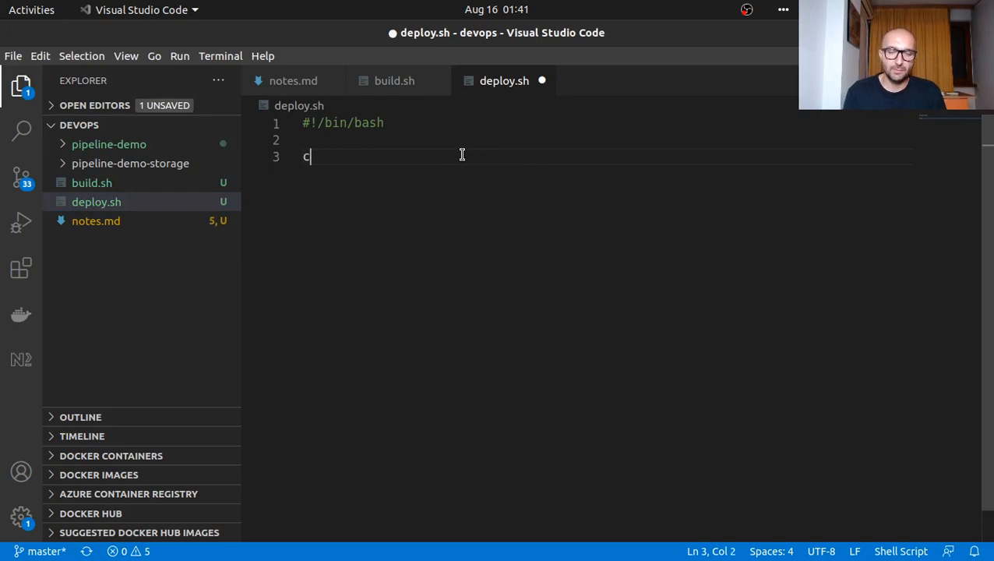
- Write cp ./pipeline-demo/dist/pipeline-demo/* ./pipeline-demo-storage/ in deploy.sh
text(p .)
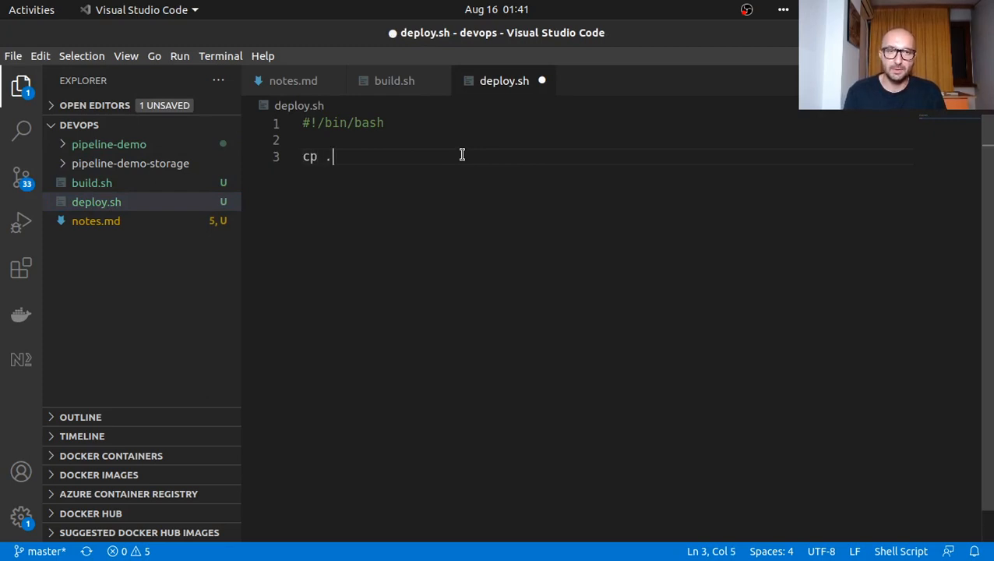
text(/pip)
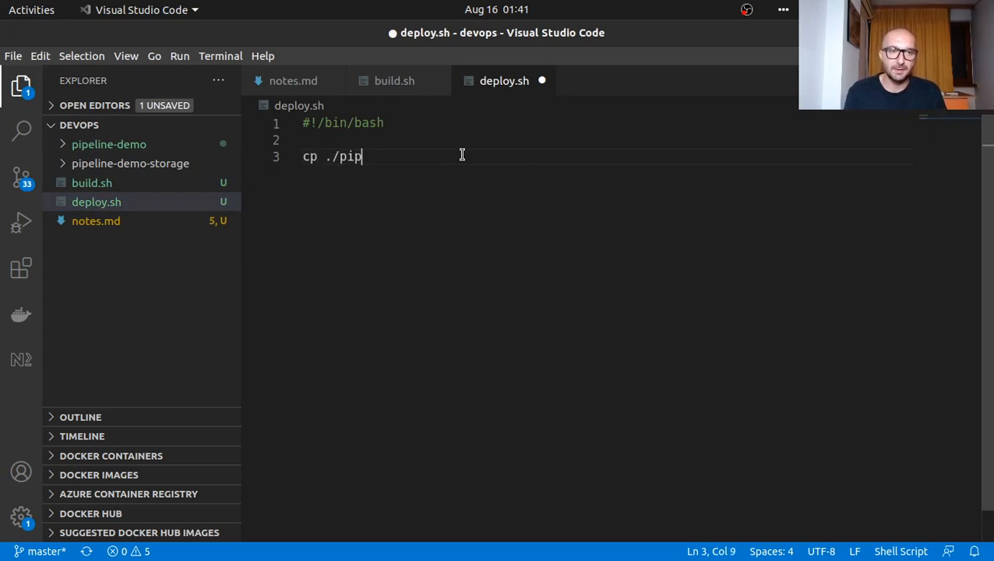
text(eline-demo)
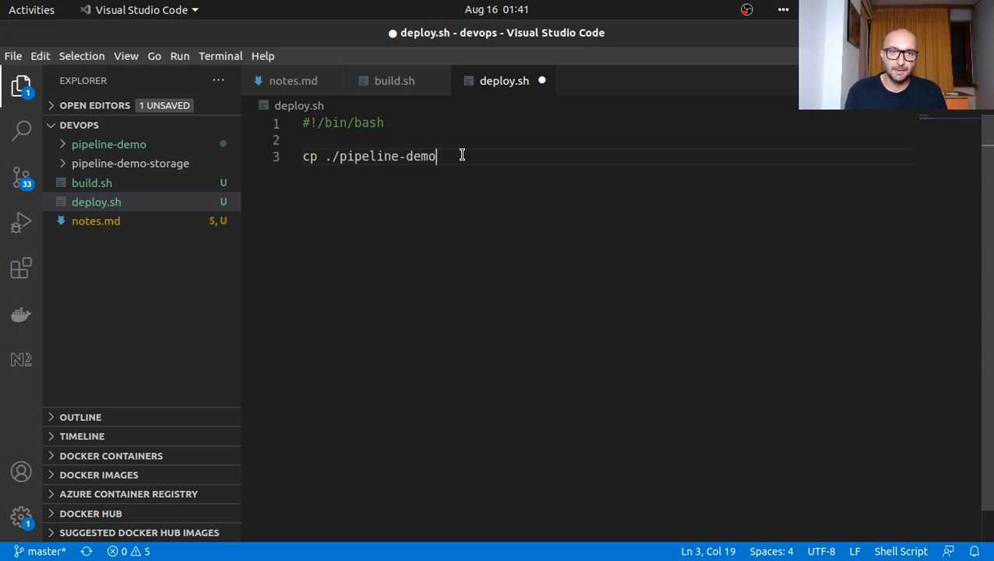
text(/dist)
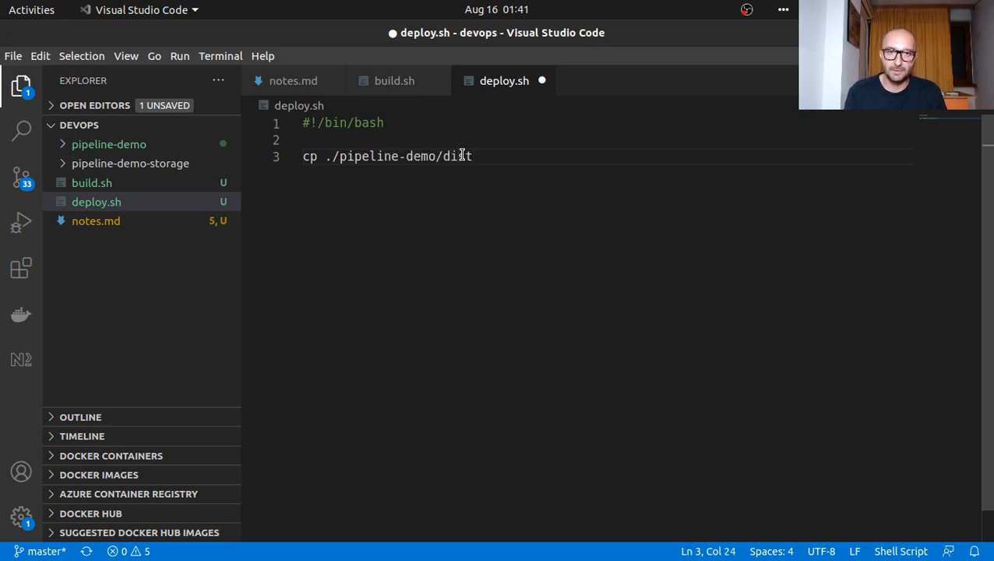
text(/)
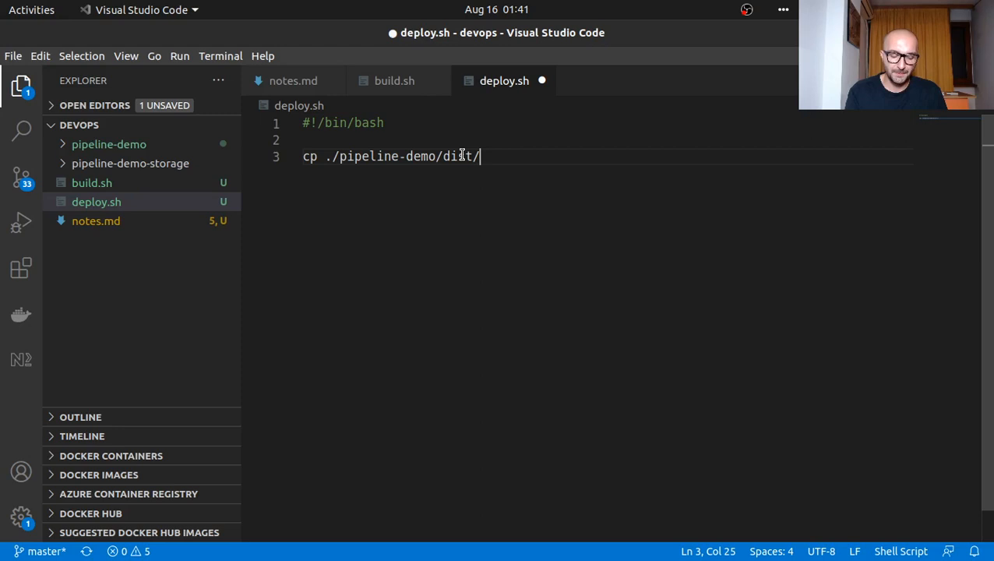
text(pipe-)
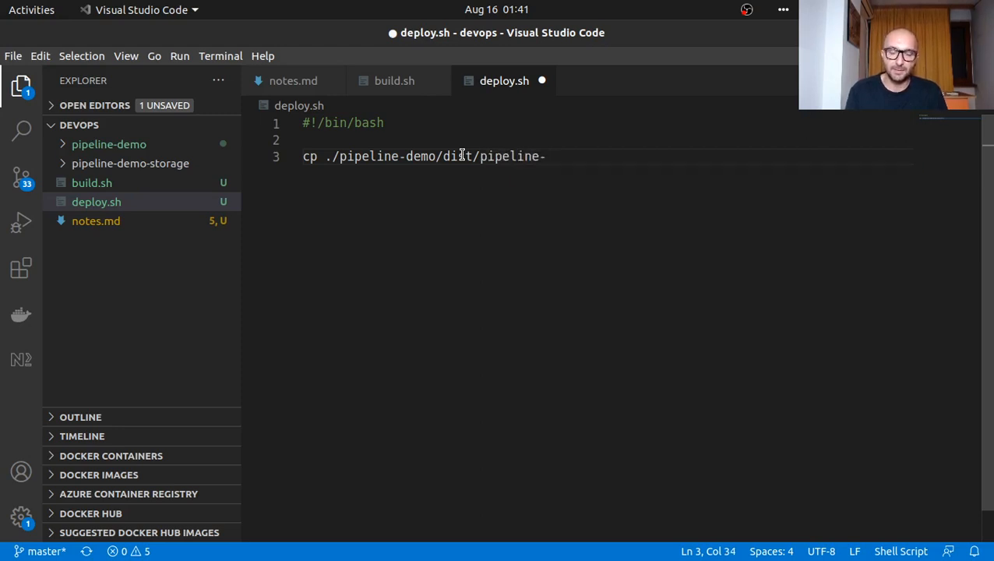
text(/dist/pipeline-demo)
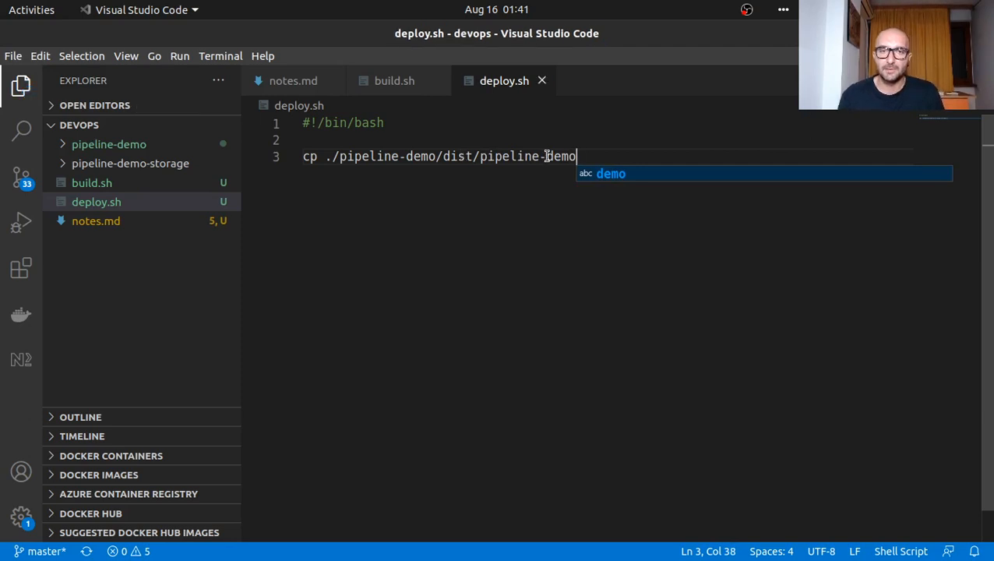
text(/*)
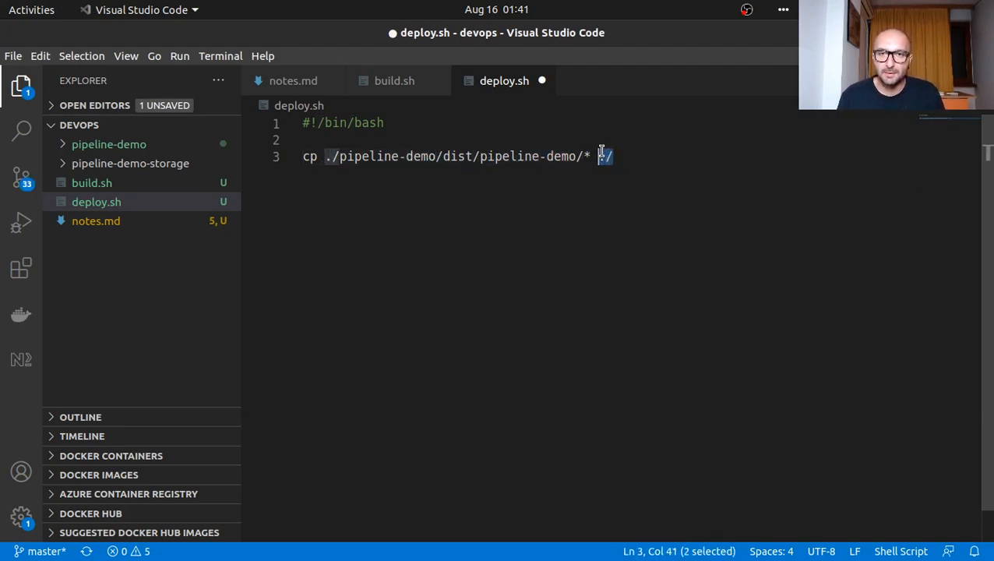
text(./pipeline-demo-sto)
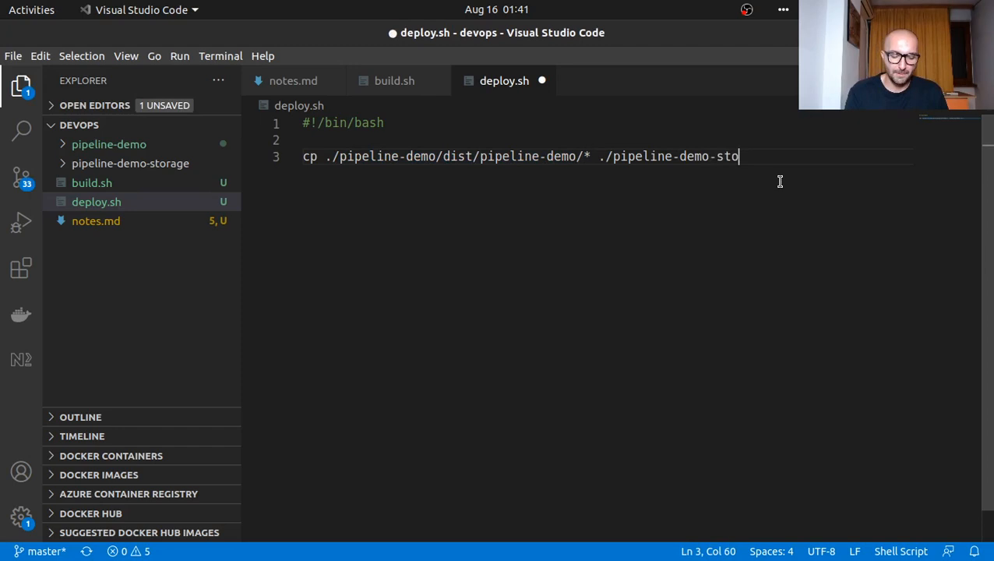
text(rage/)
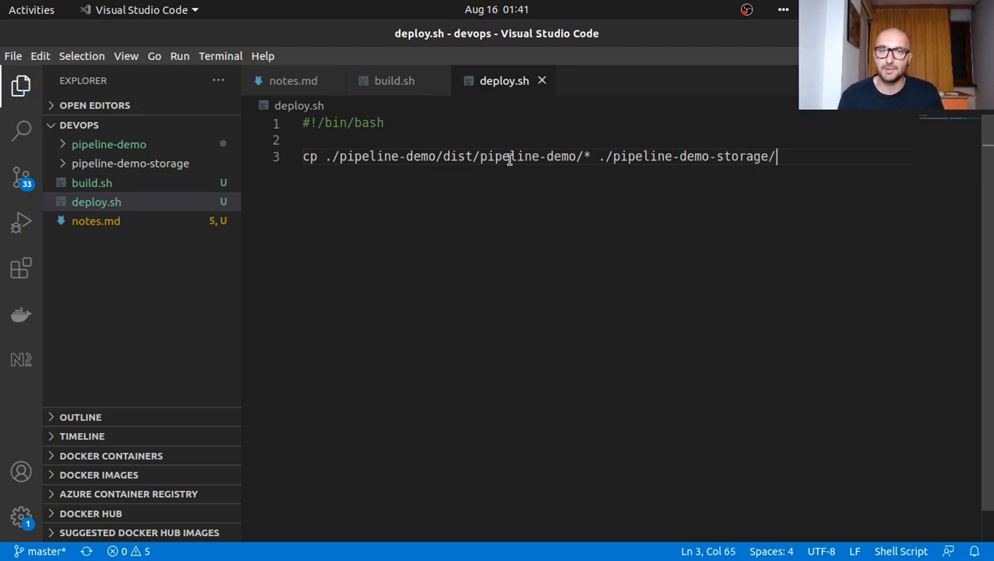
mouse_move(634, 182)
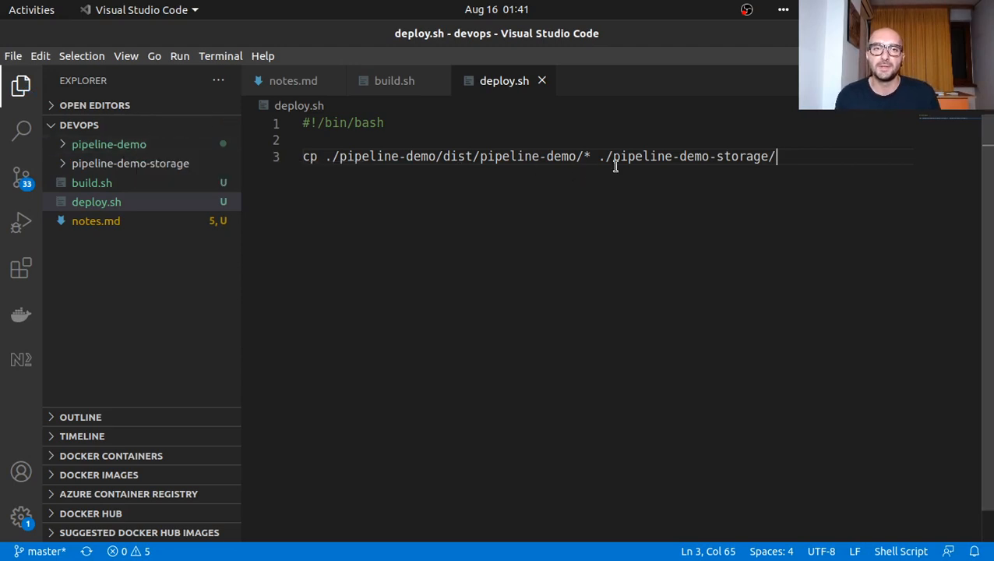
mouse_move(818, 159)
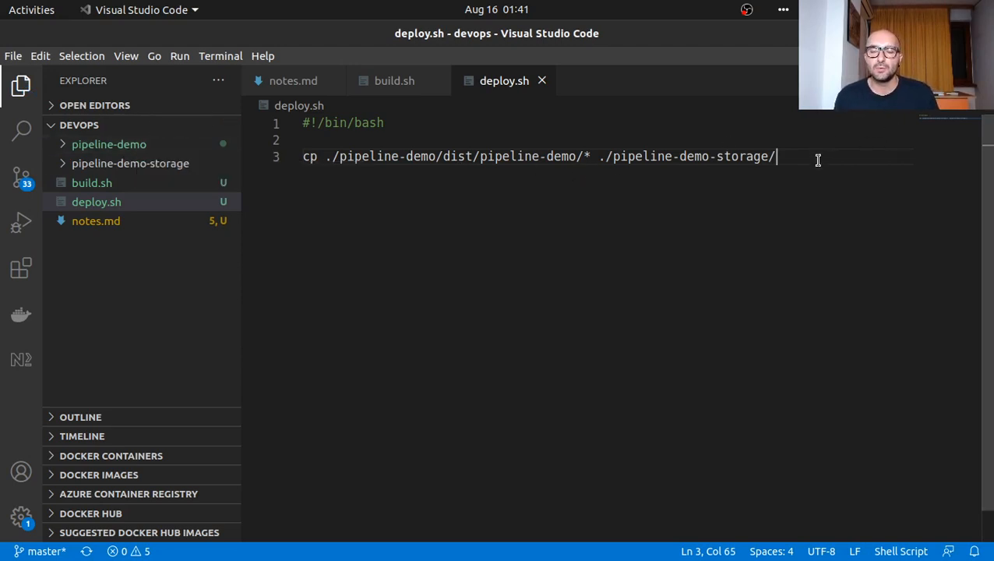
mouse_move(813, 134)
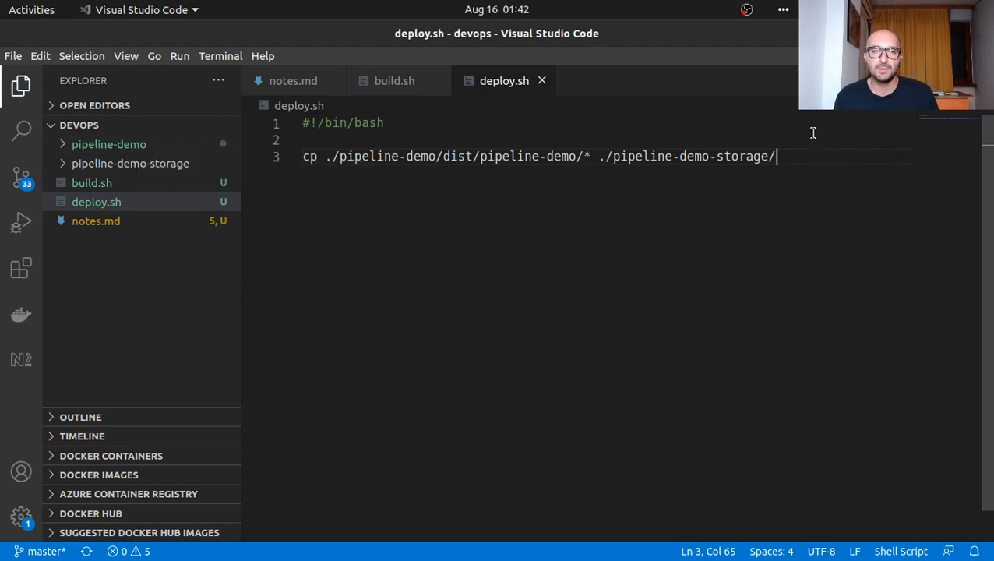
mouse_move(814, 193)
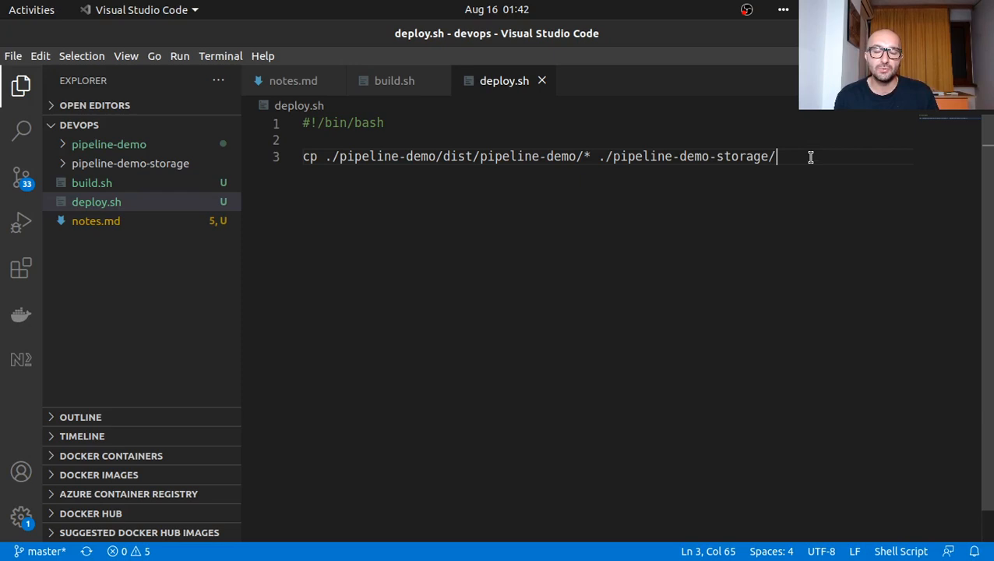
mouse_move(797, 184)
text(aws )
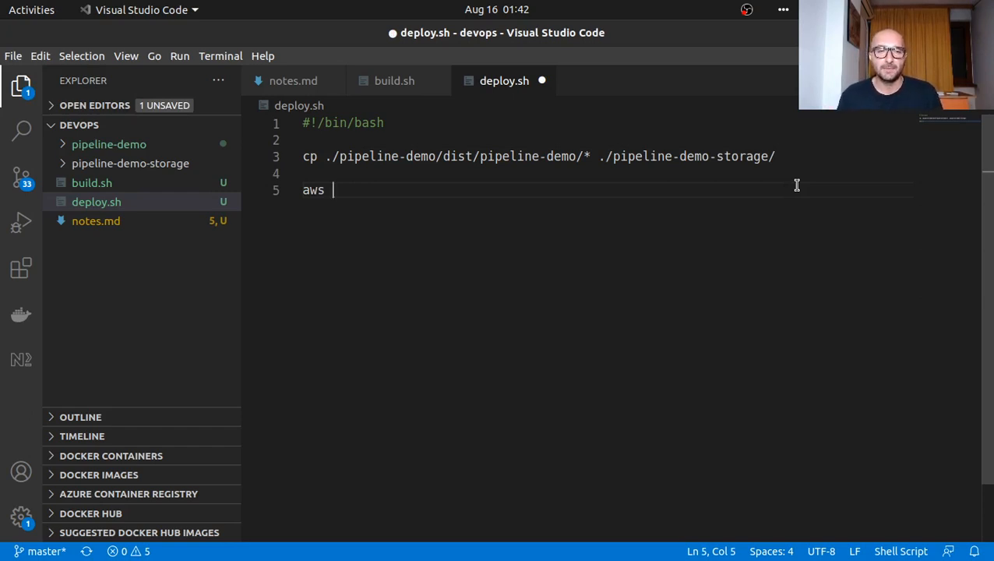
- Add the example line aws s3 cp /folder/ s3://bucket to deploy.sh and comment it out
text(s2)
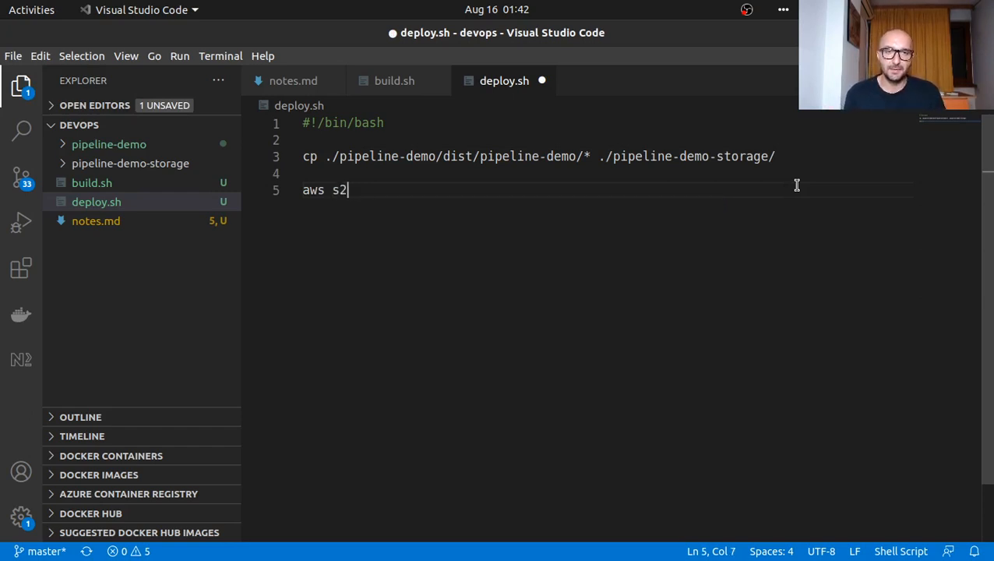
key(Backspace)
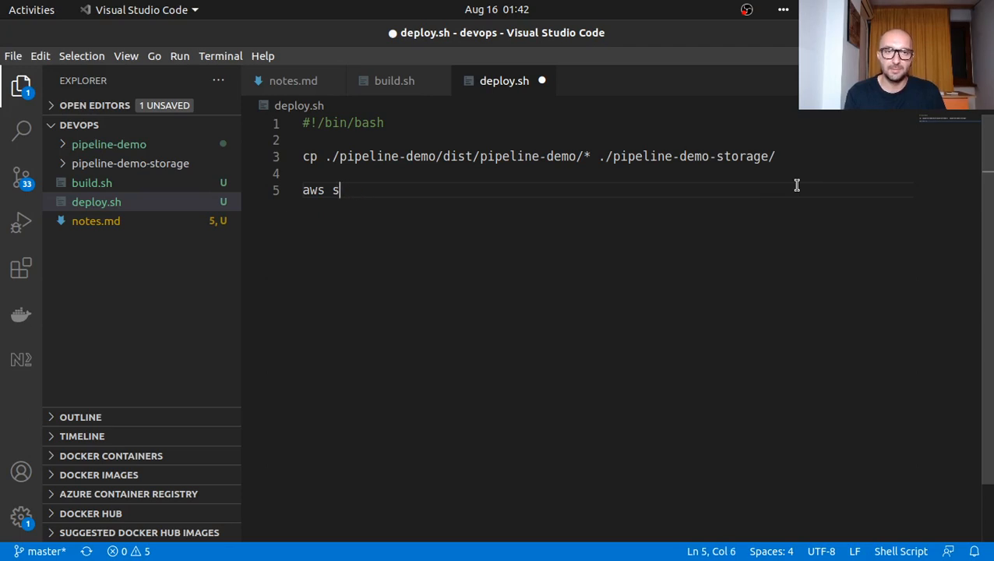
text(3 cp)
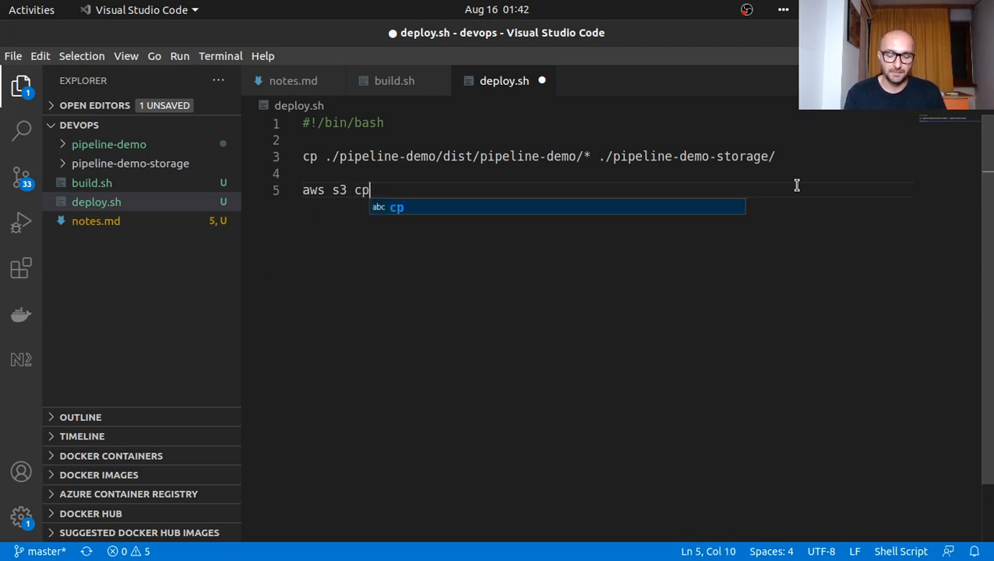
text(/folder)
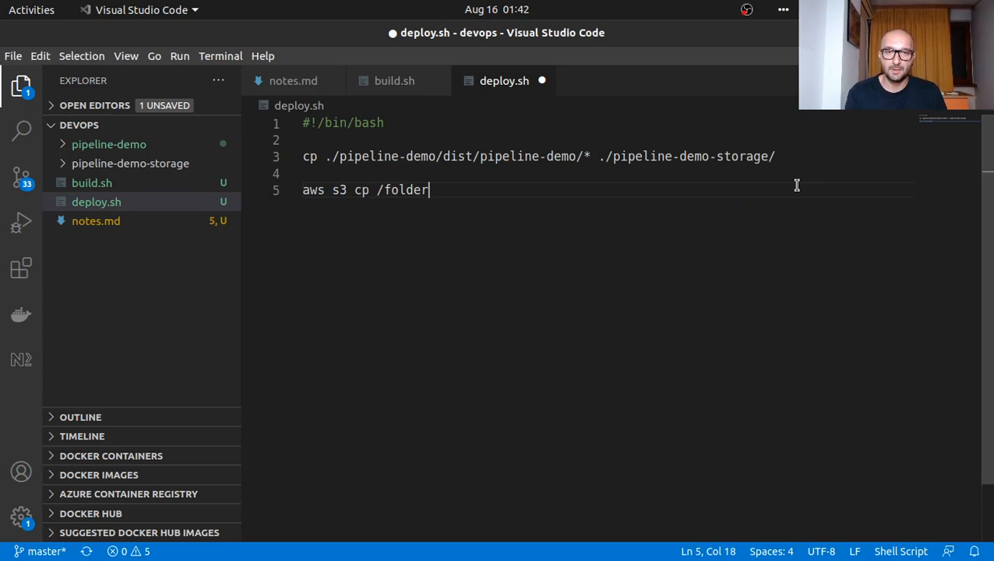
text(/)
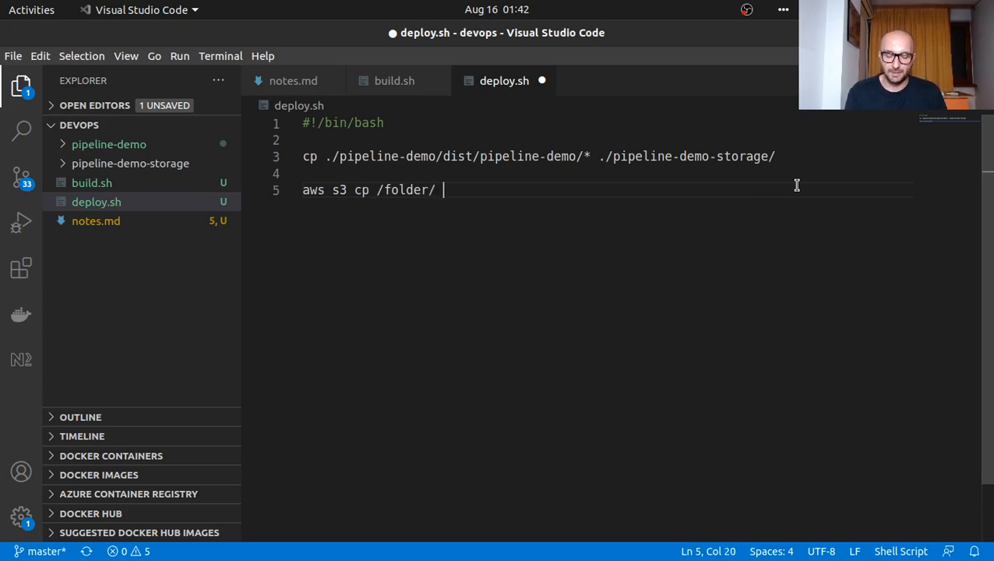
text(s)
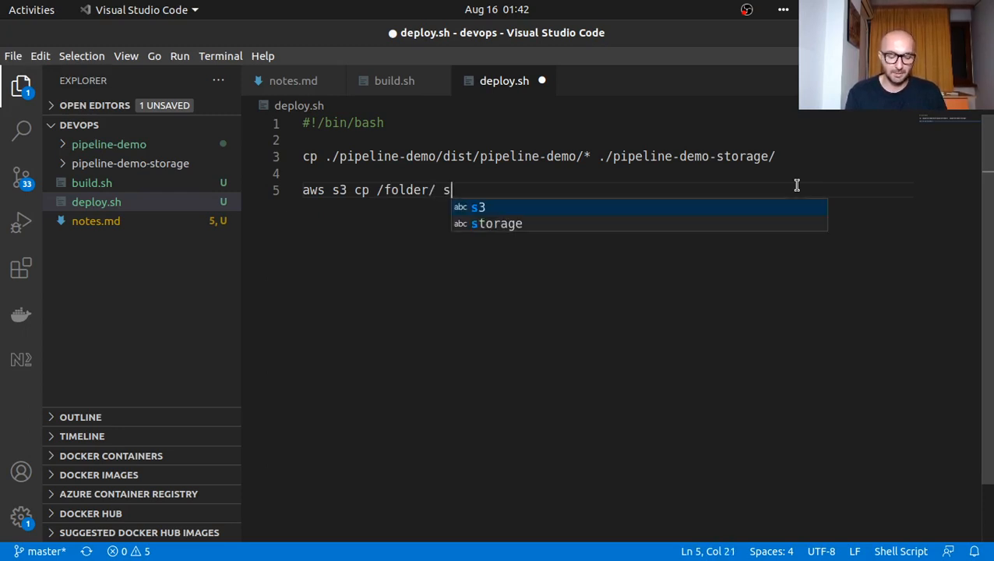
text(3://bu)
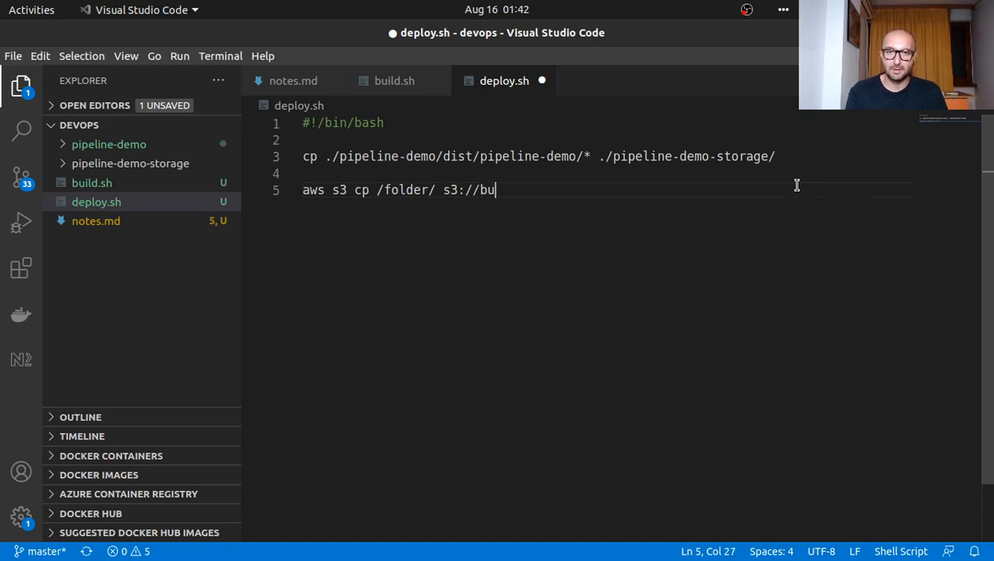
text(cket)
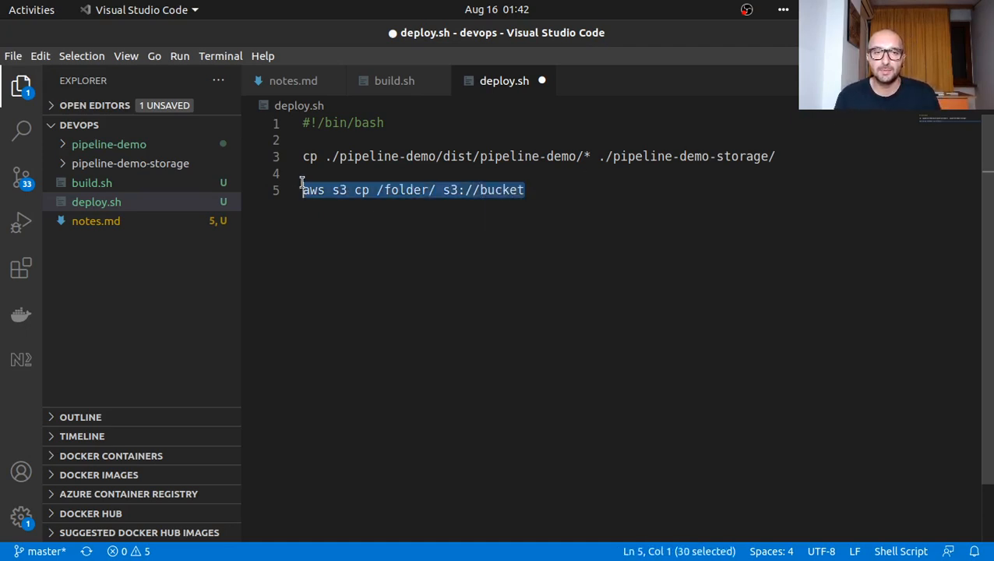
click(310, 190)
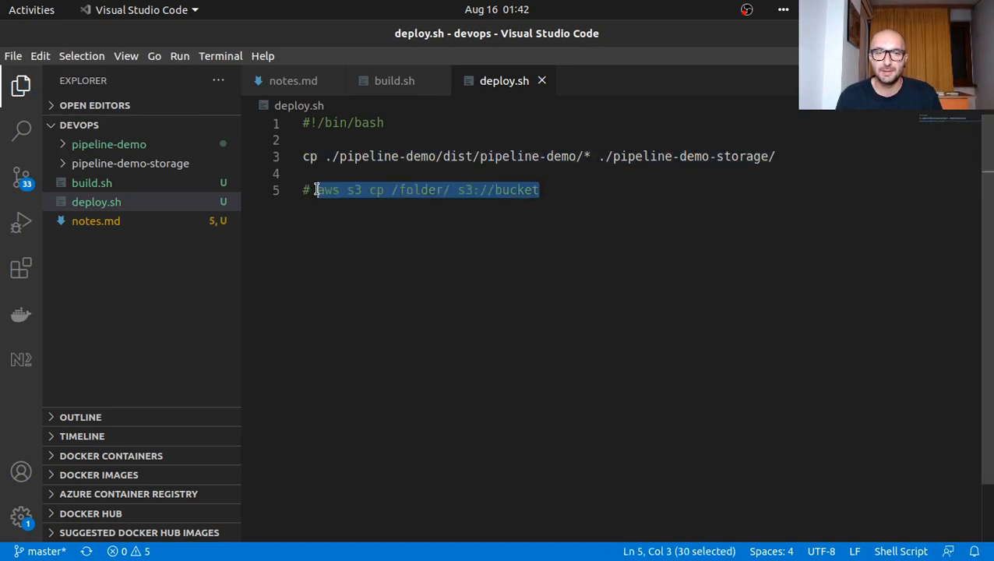
mouse_move(593, 249)
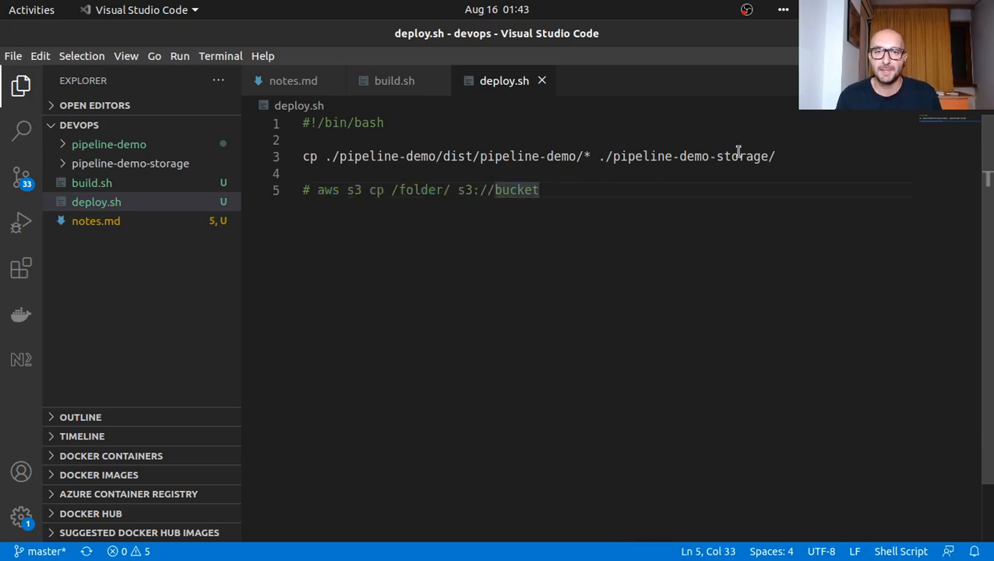
triple_click(538, 156)
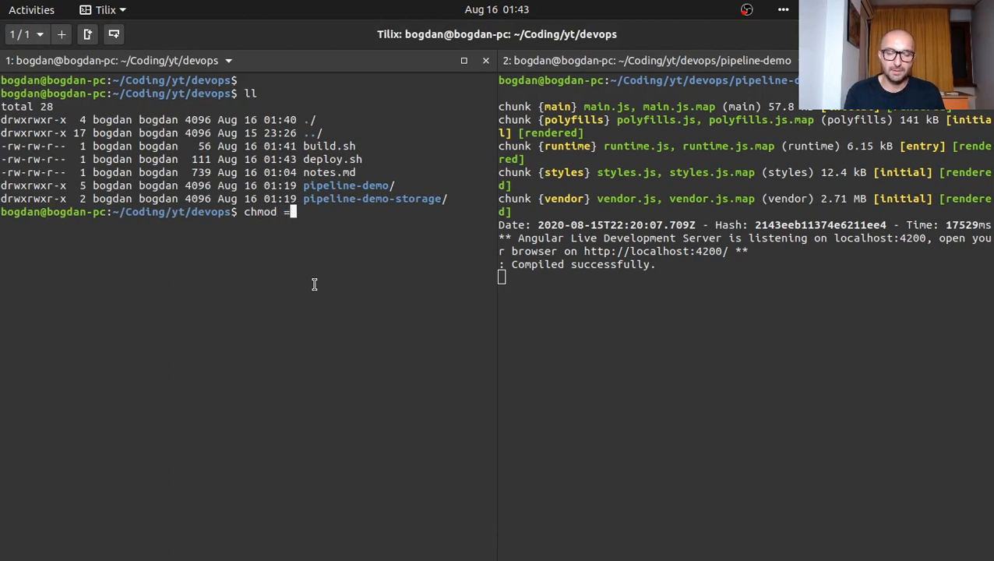
- Make the shell scripts executable with chmod +x *.sh
text(+x)
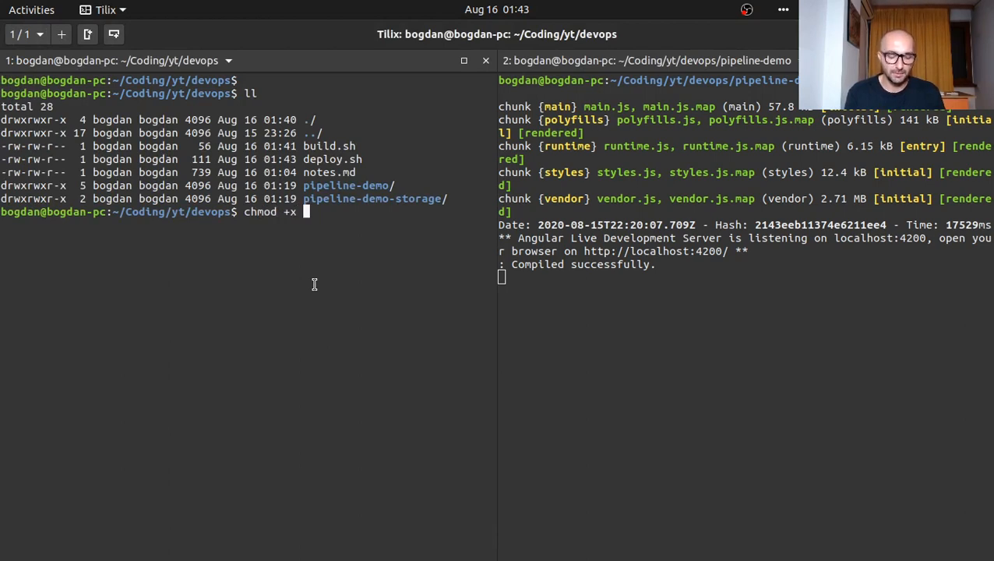
key(Return)
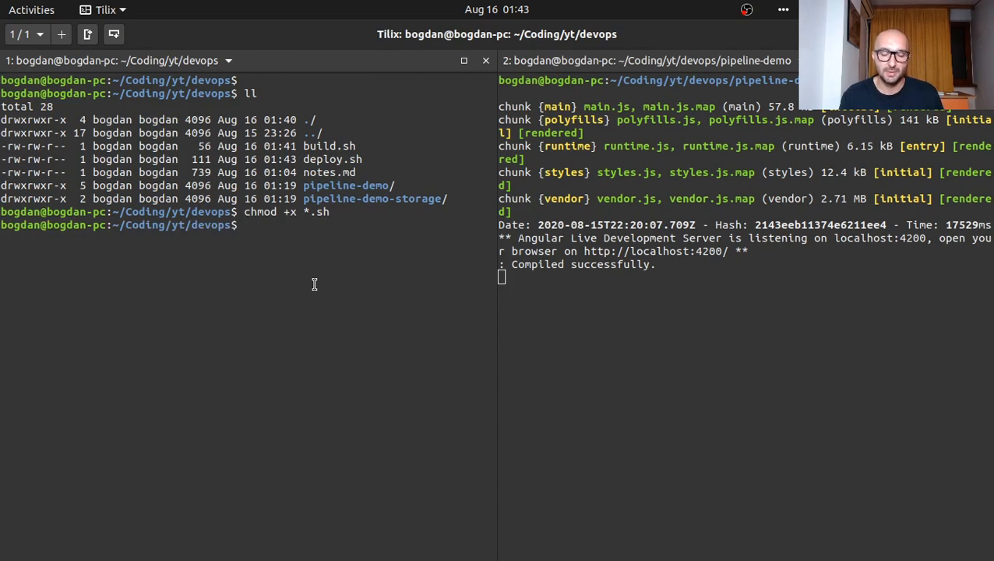
key(Return)
text(ll)
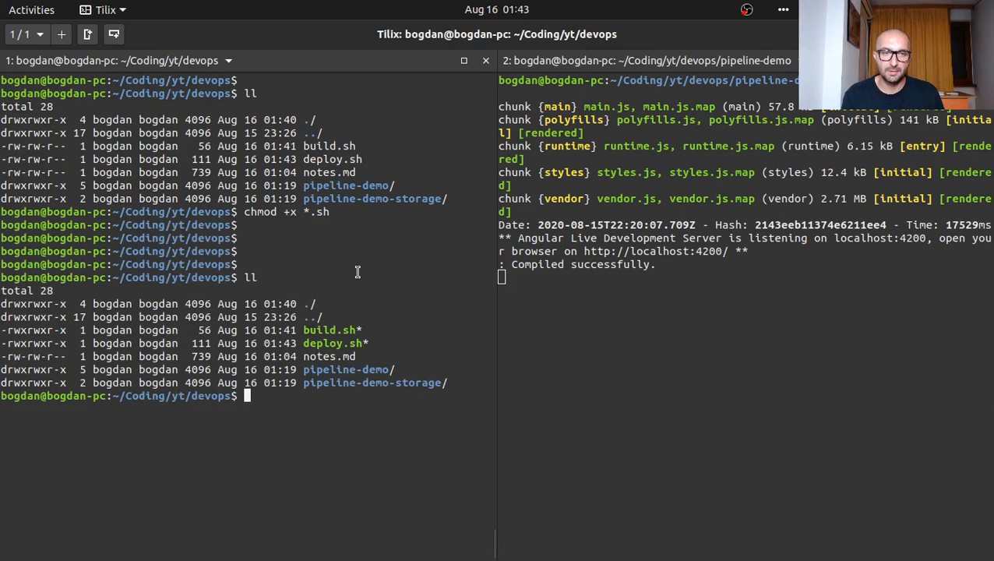
- Run ./build.sh in the terminal
text(./)
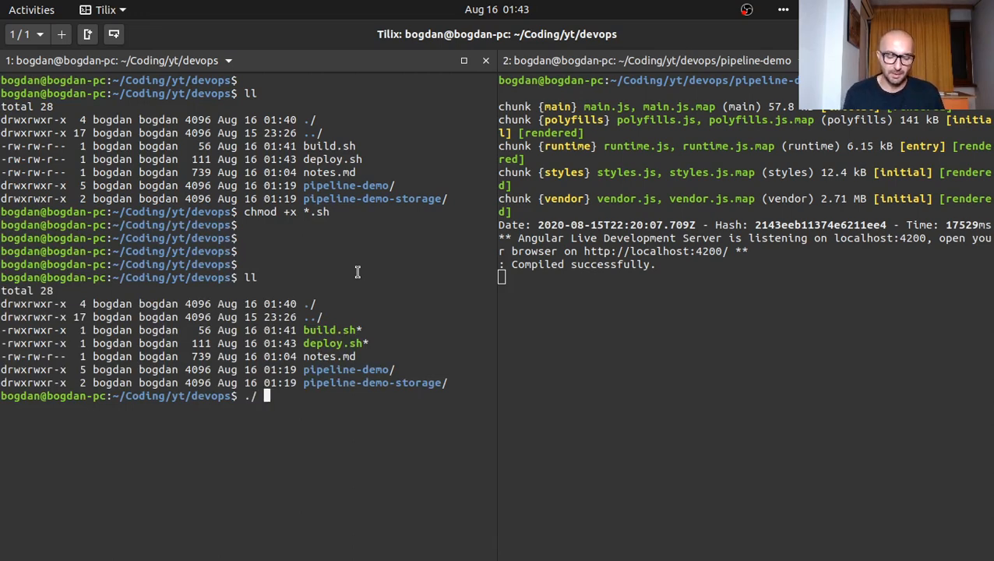
text(build.sh)
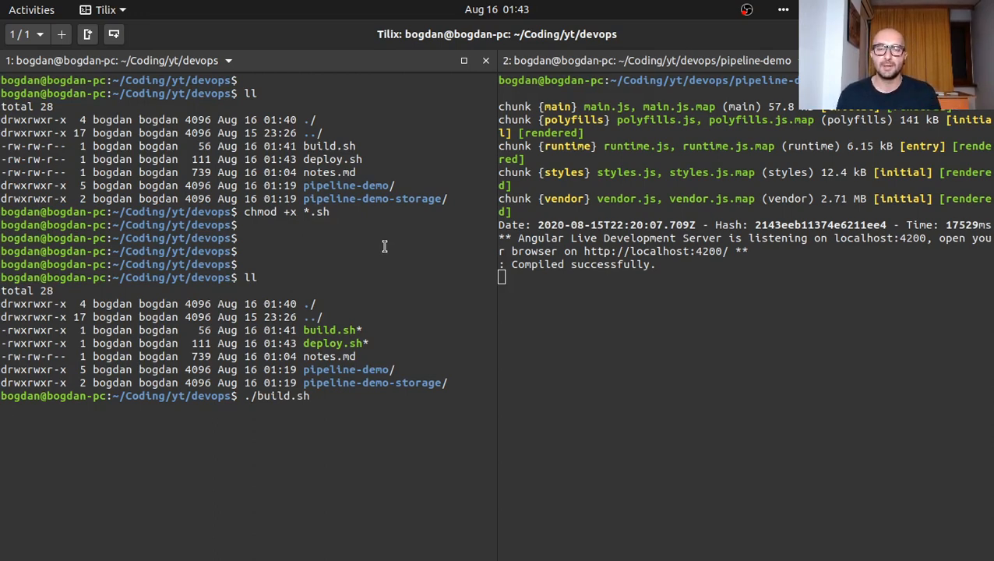
key(Return)
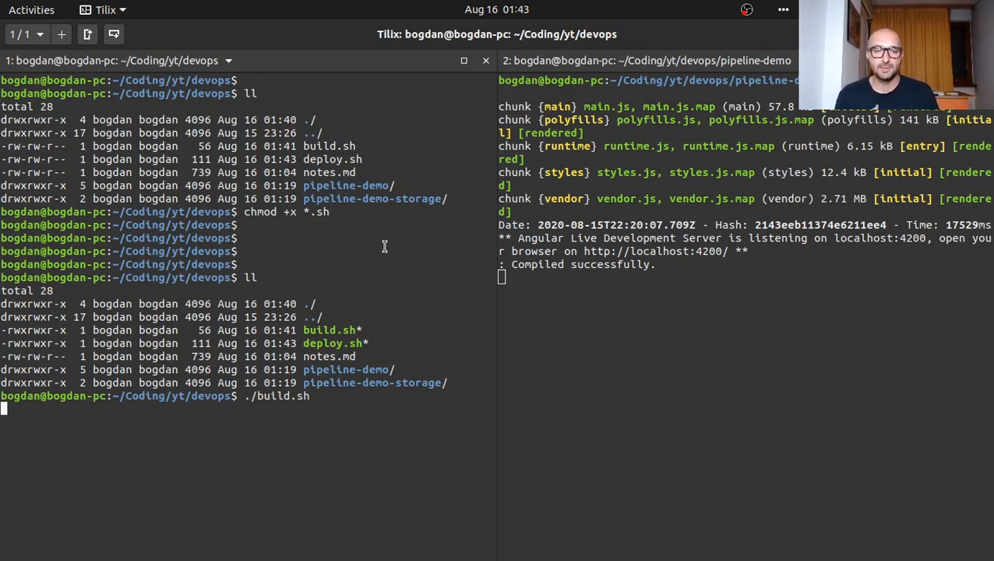
key(Return)
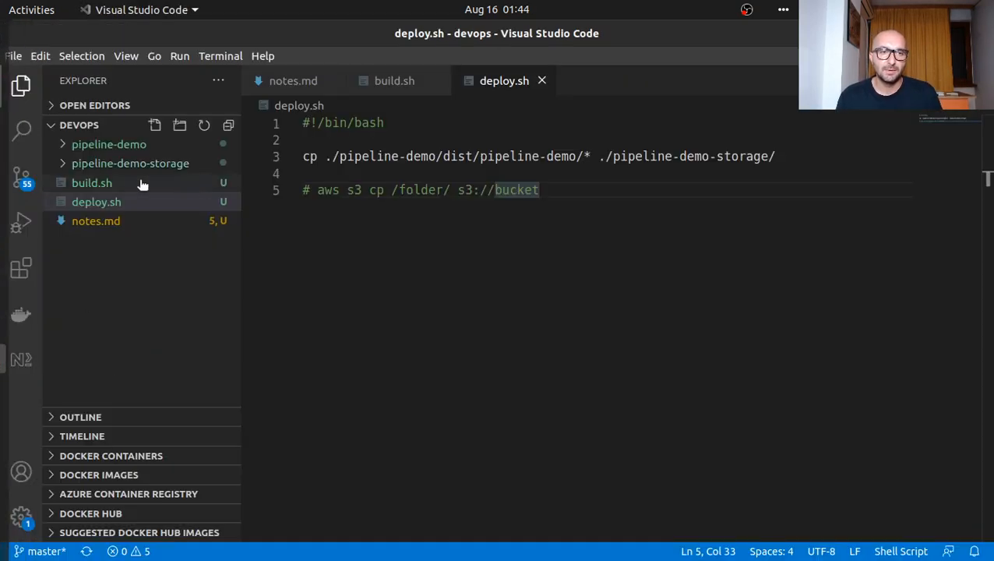
click(109, 143)
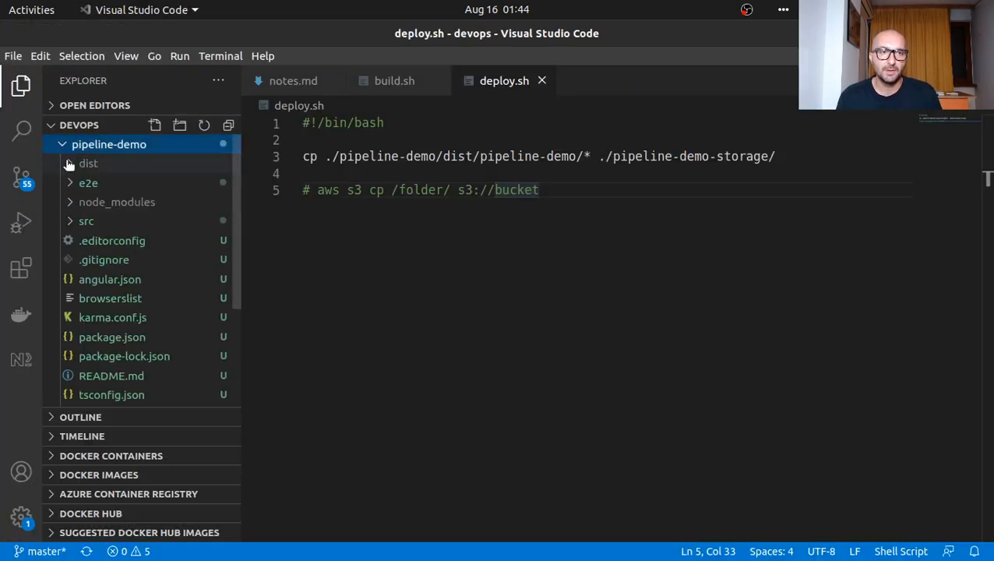
scroll(down, 3)
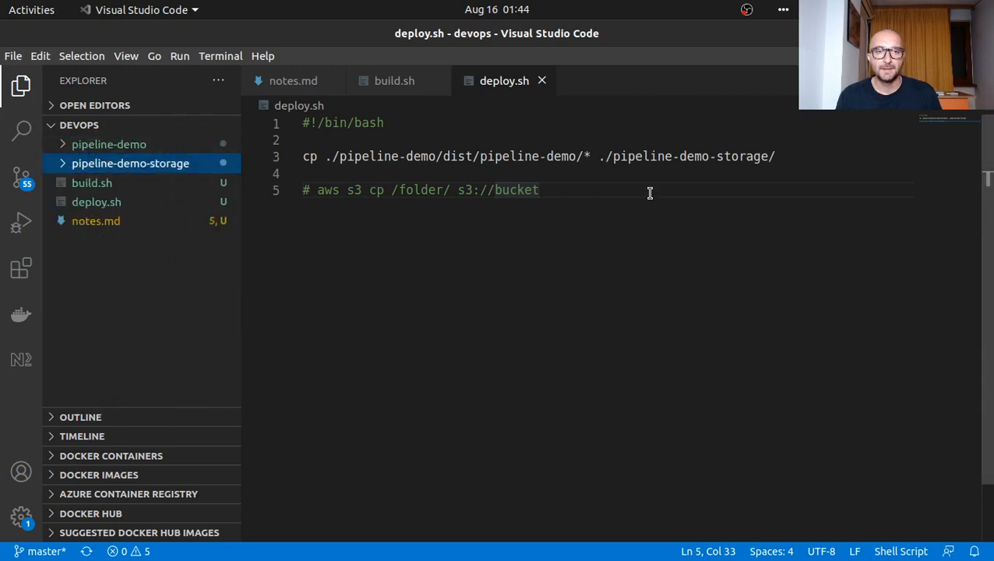
mouse_move(595, 190)
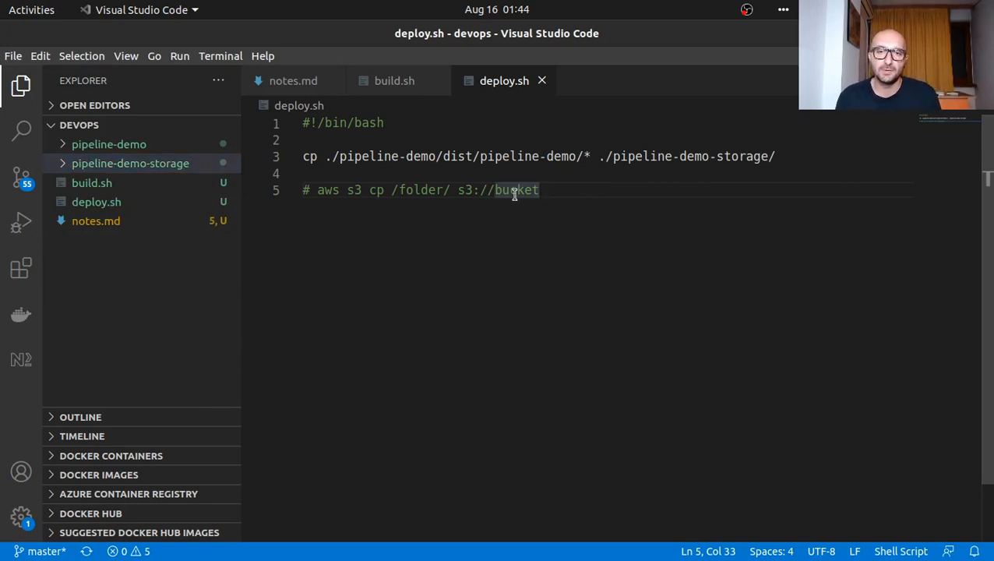
mouse_move(17, 165)
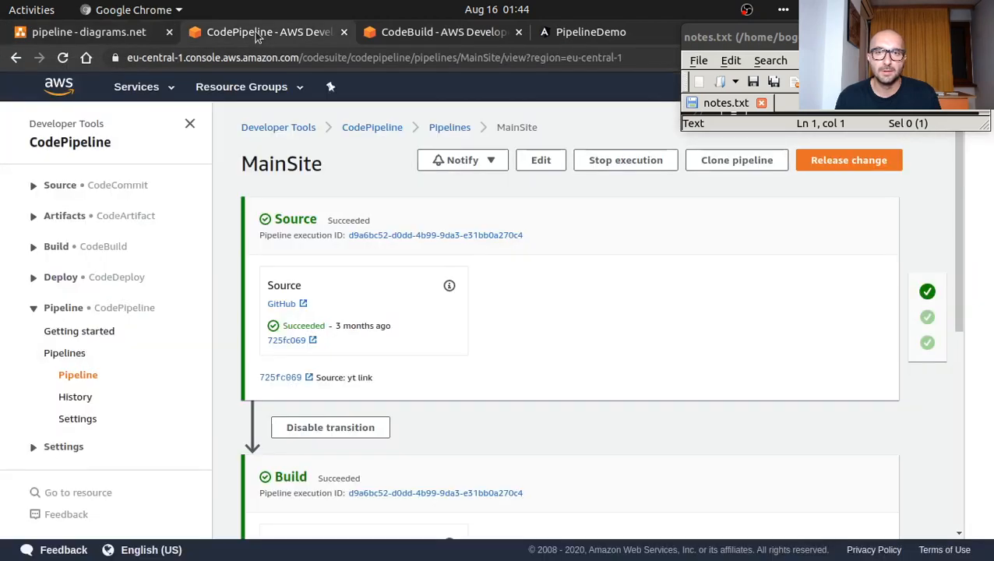
mouse_move(127, 32)
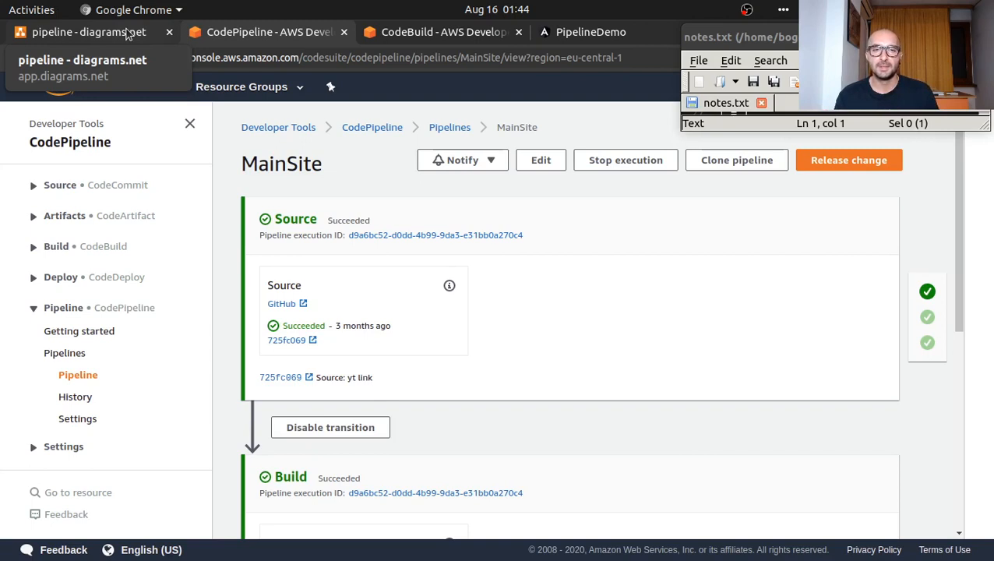
mouse_move(590, 106)
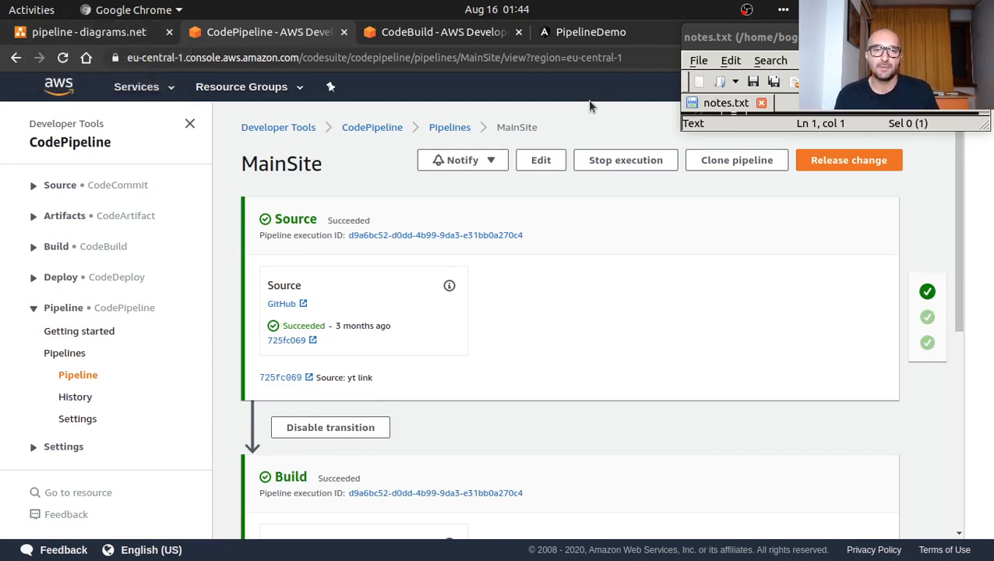
mouse_move(483, 97)
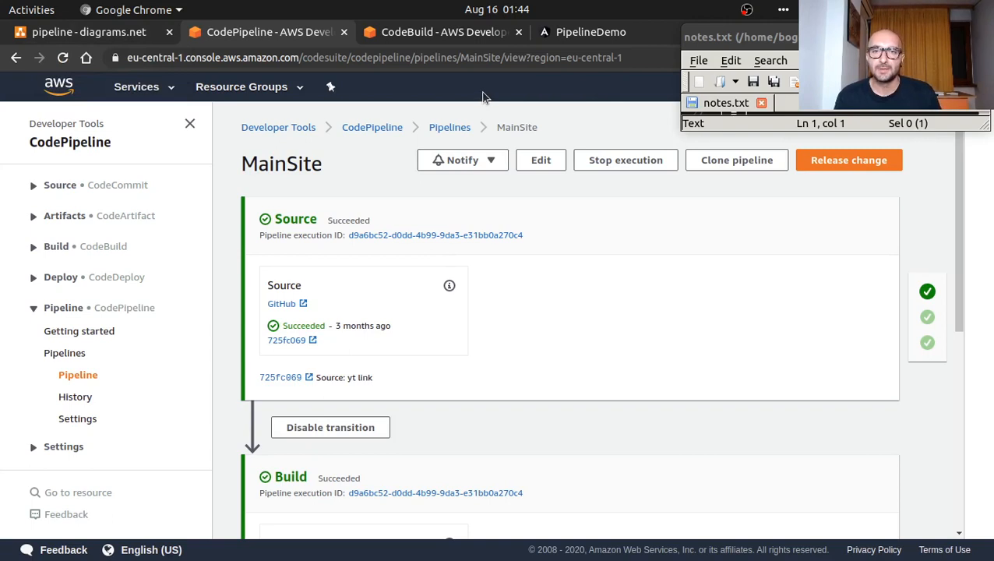
mouse_move(152, 102)
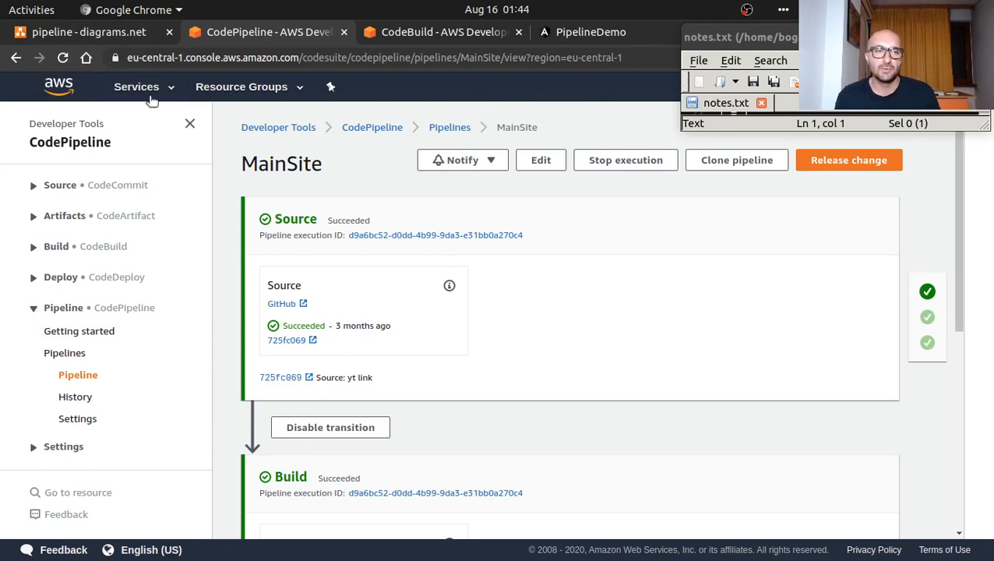
mouse_move(128, 243)
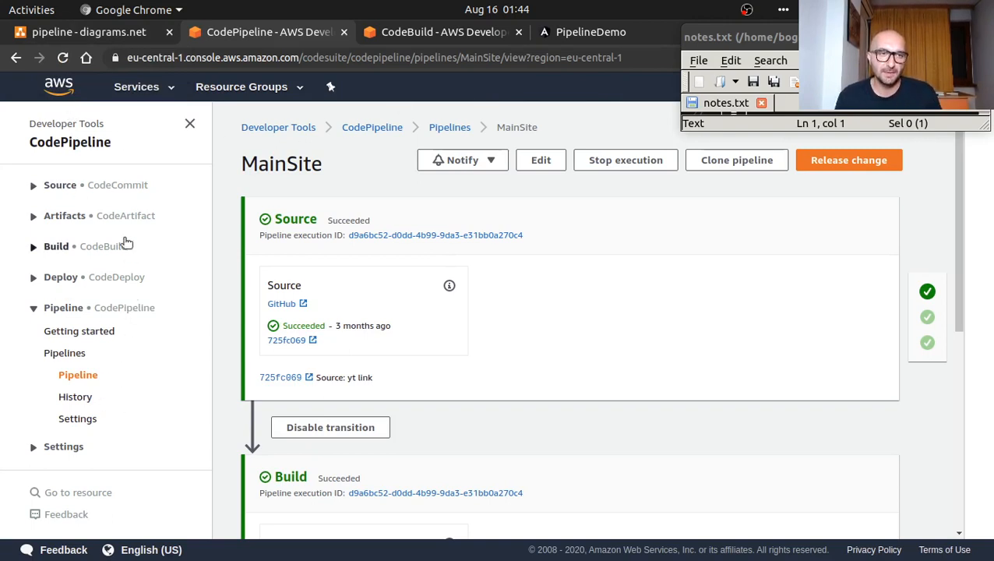
mouse_move(153, 258)
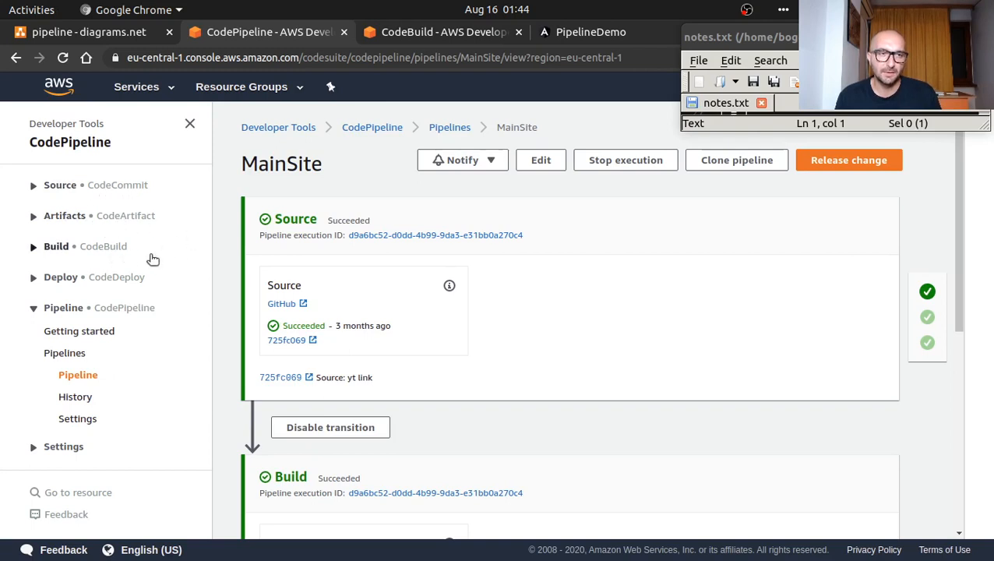
mouse_move(159, 387)
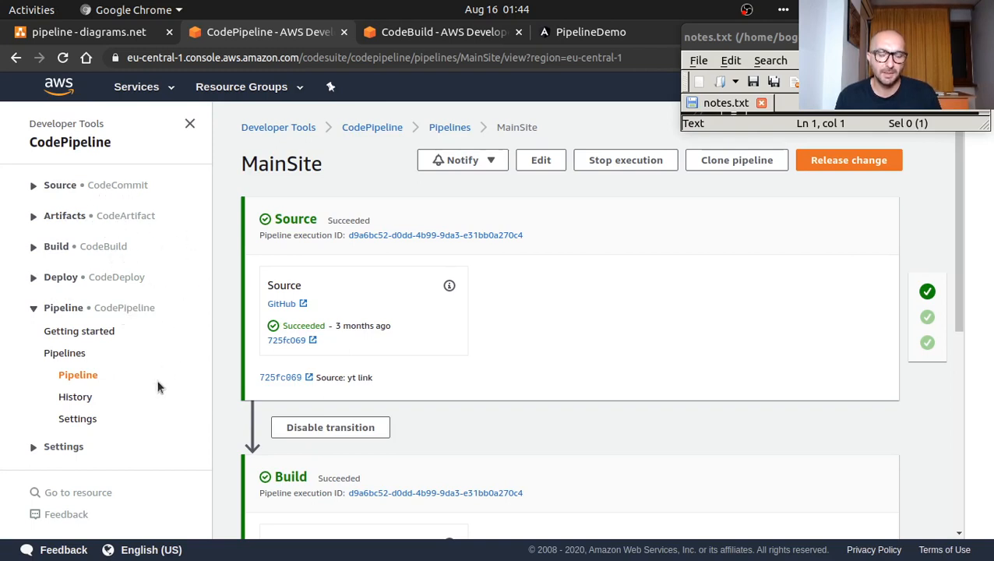
mouse_move(153, 389)
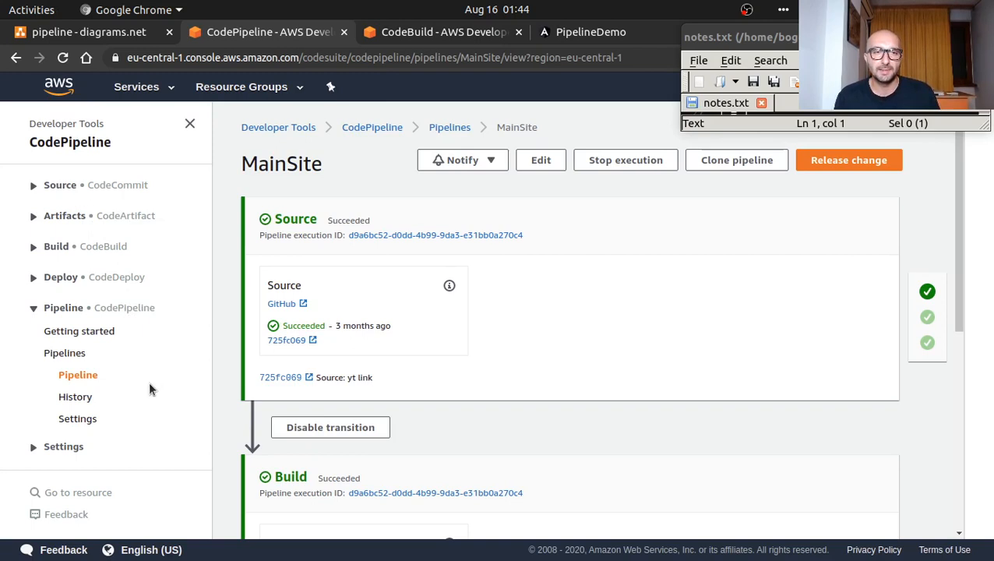
mouse_move(471, 96)
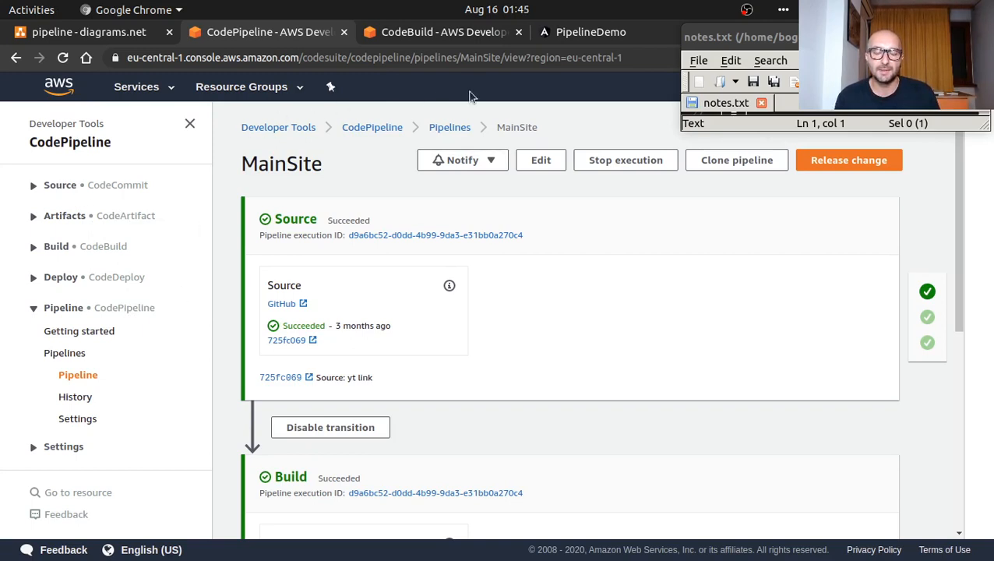
mouse_move(257, 300)
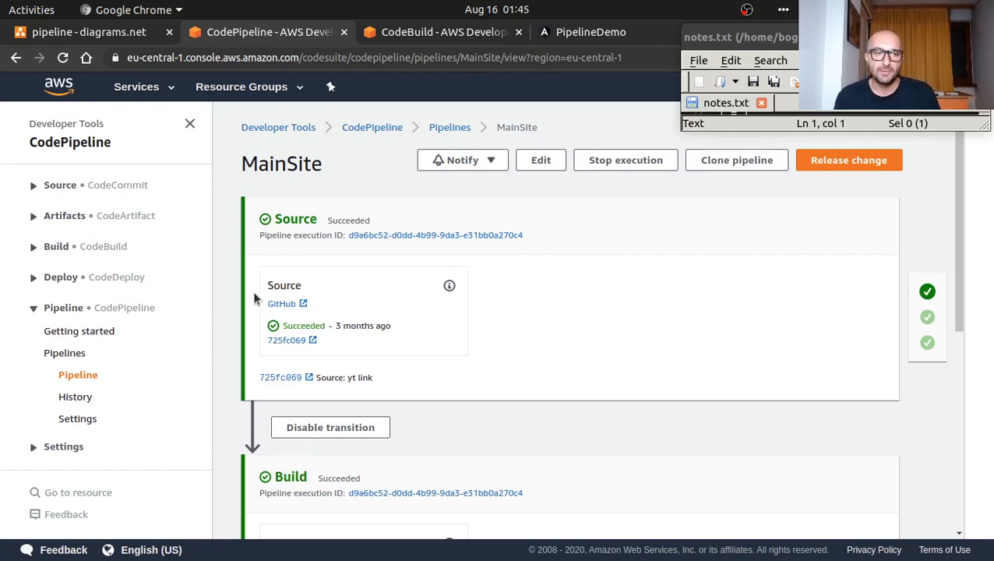
mouse_move(289, 279)
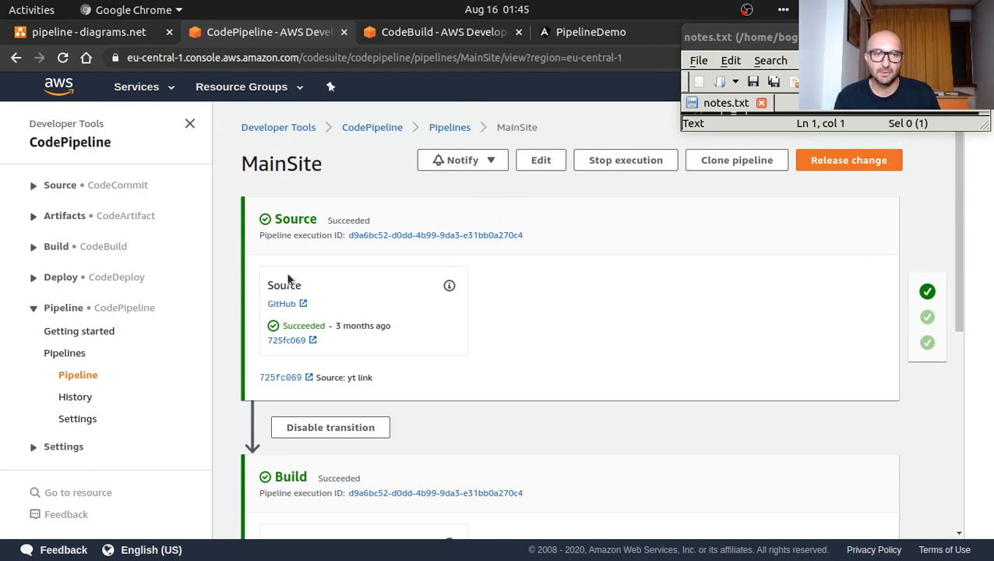
- Scroll through the MainSite pipeline's Source, Build and Deploy stages, all succeeded
scroll(down, 3)
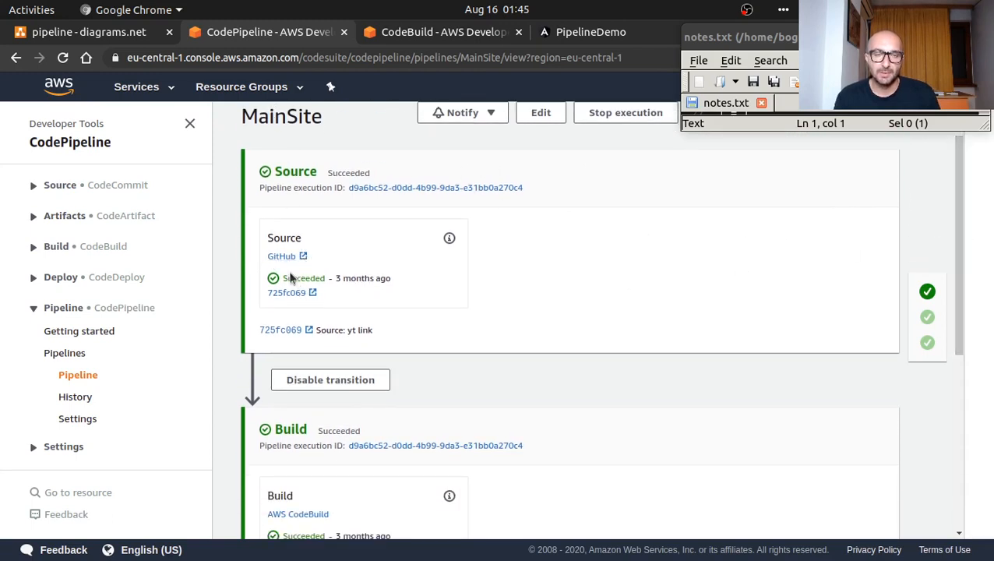
mouse_move(820, 259)
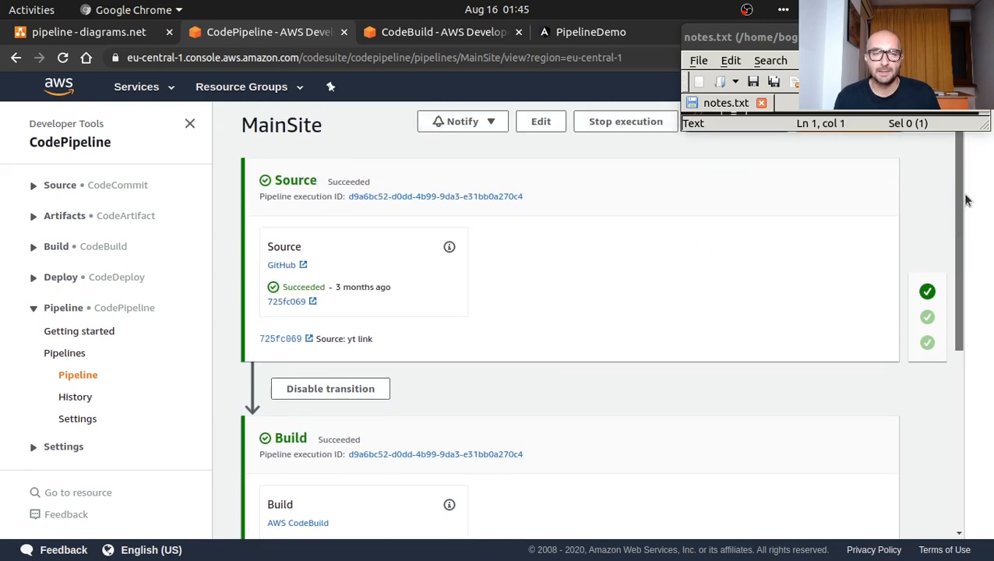
scroll(down, 3)
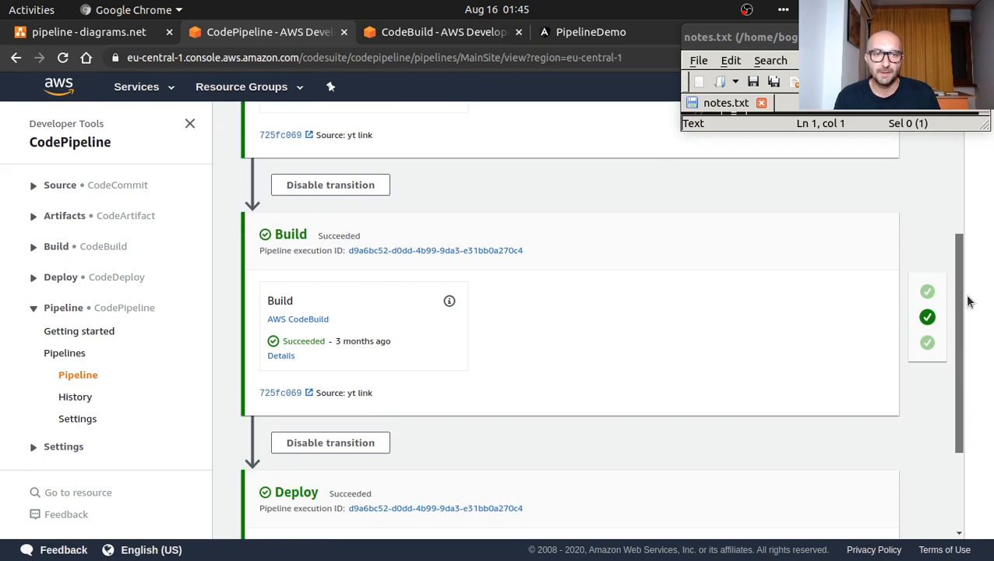
scroll(down, 3)
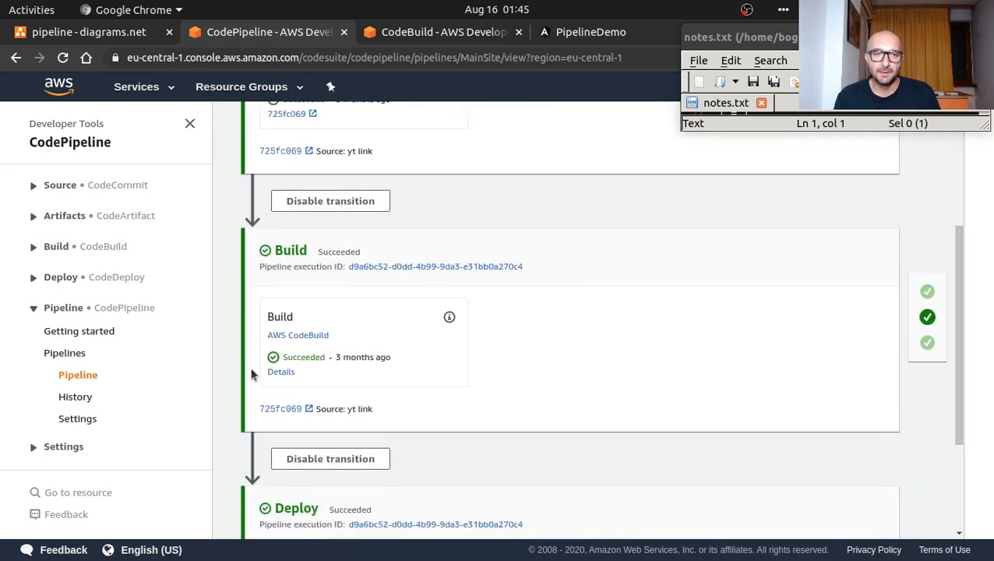
mouse_move(297, 335)
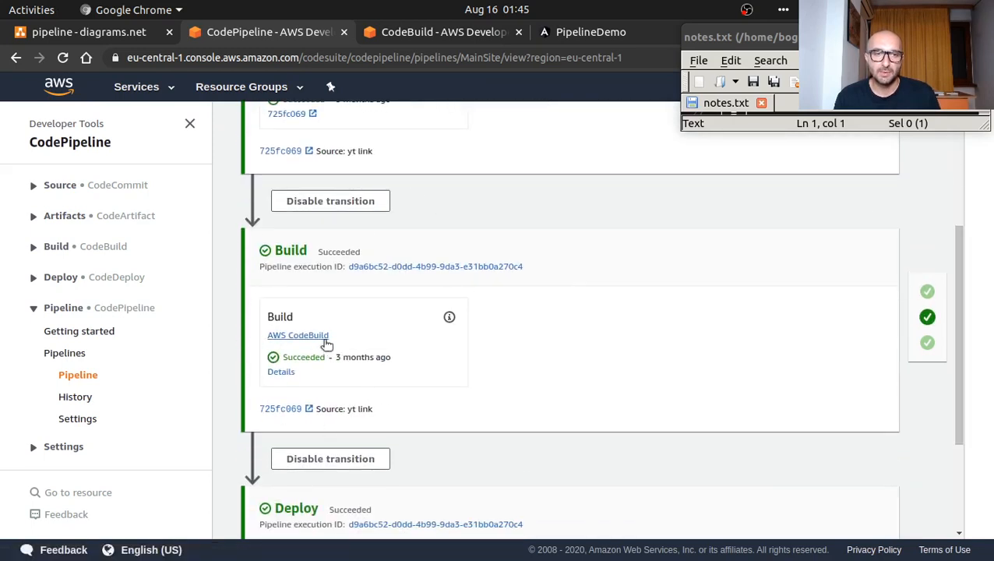
mouse_move(514, 165)
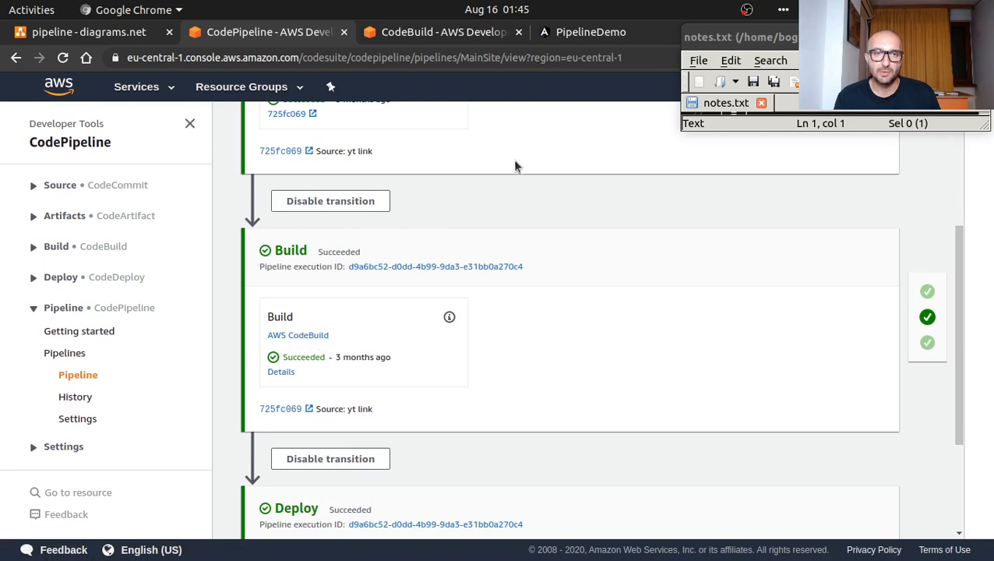
scroll(down, 3)
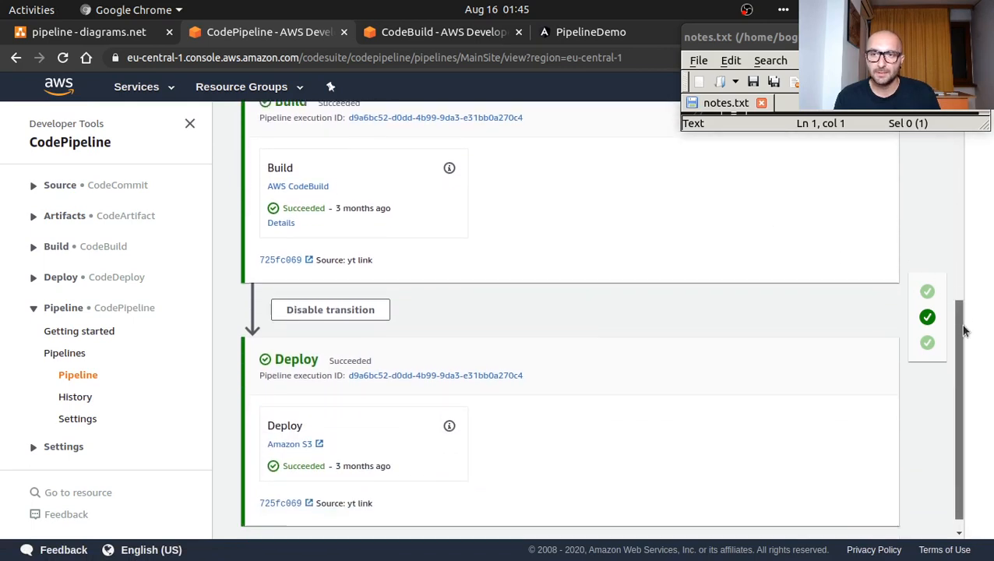
scroll(down, 3)
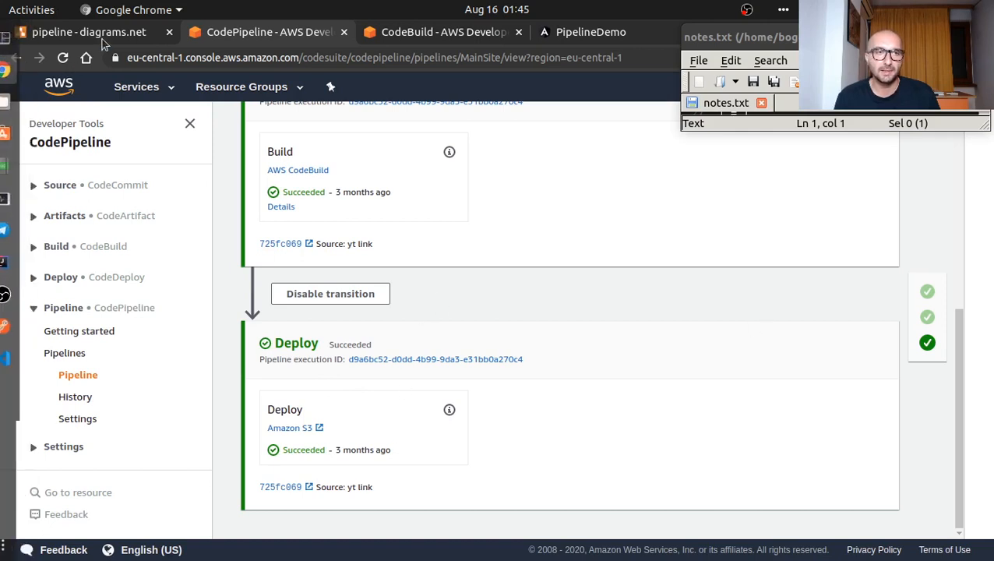
- View the MainSite project's buildspec with npm install, Angular CLI install, ng build --prod and dist artifacts
click(88, 31)
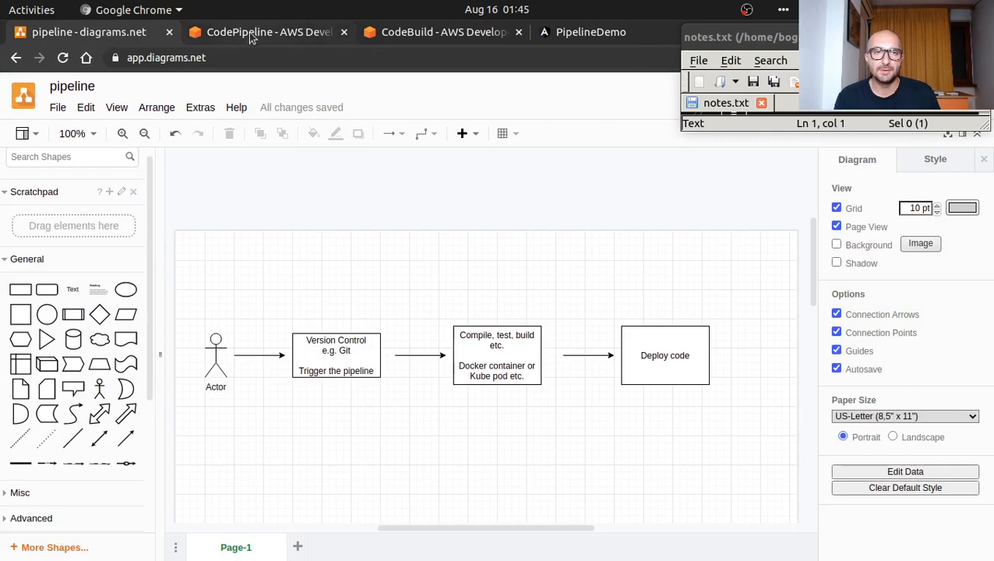
click(269, 31)
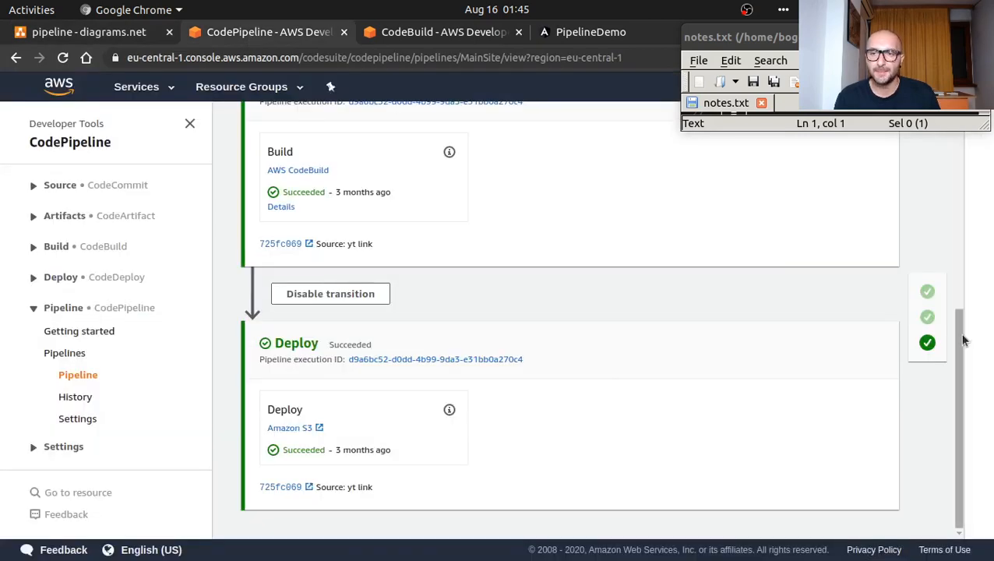
click(442, 31)
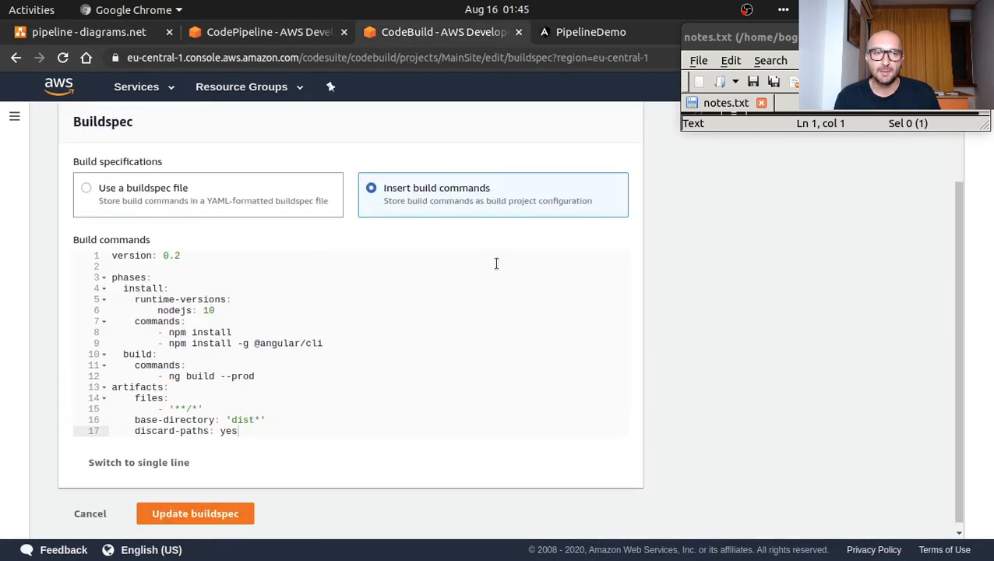
scroll(up, 3)
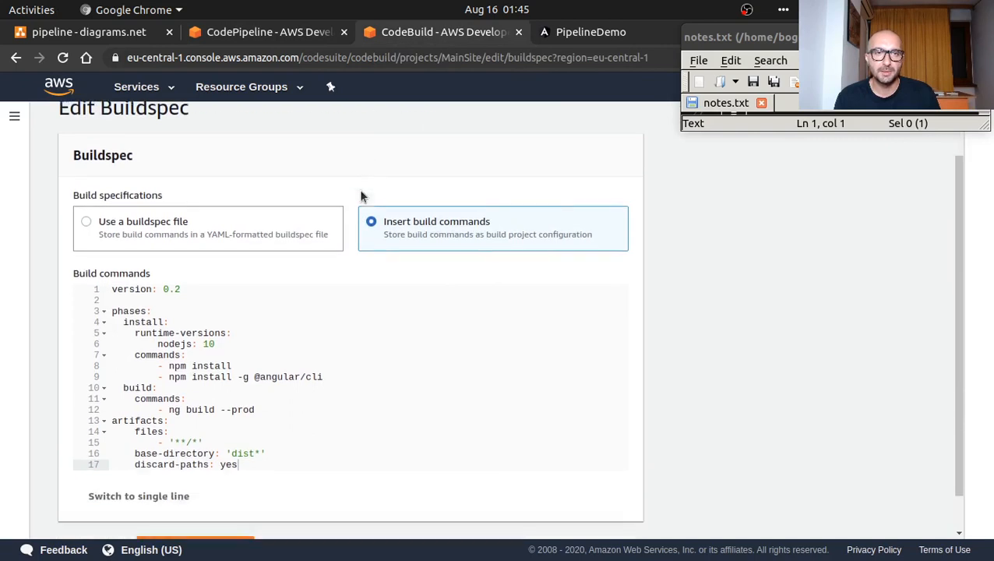
scroll(down, 3)
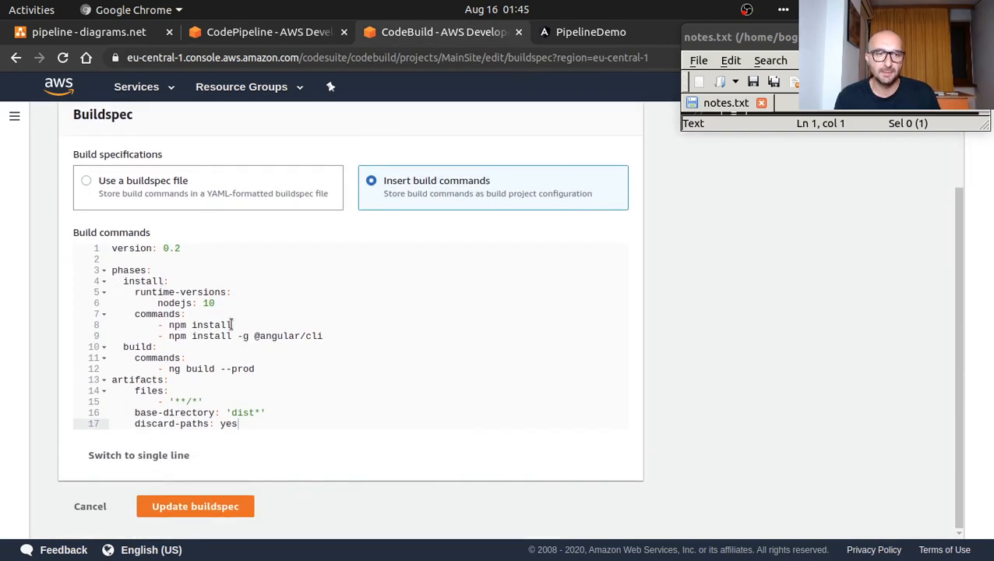
scroll(up, 3)
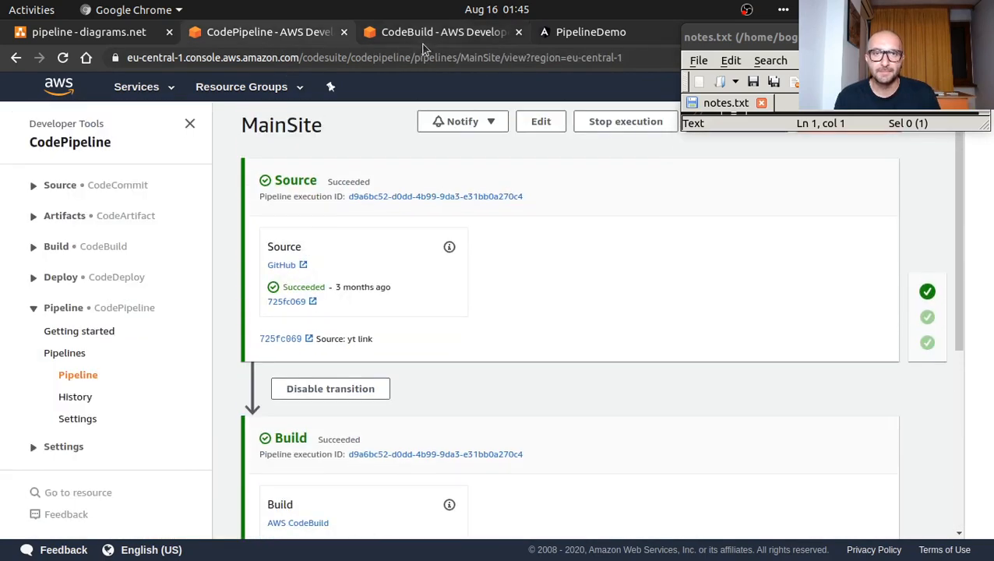
- Compare the buildspec build commands against the MainSite pipeline's Source, Build and Deploy stages
click(442, 32)
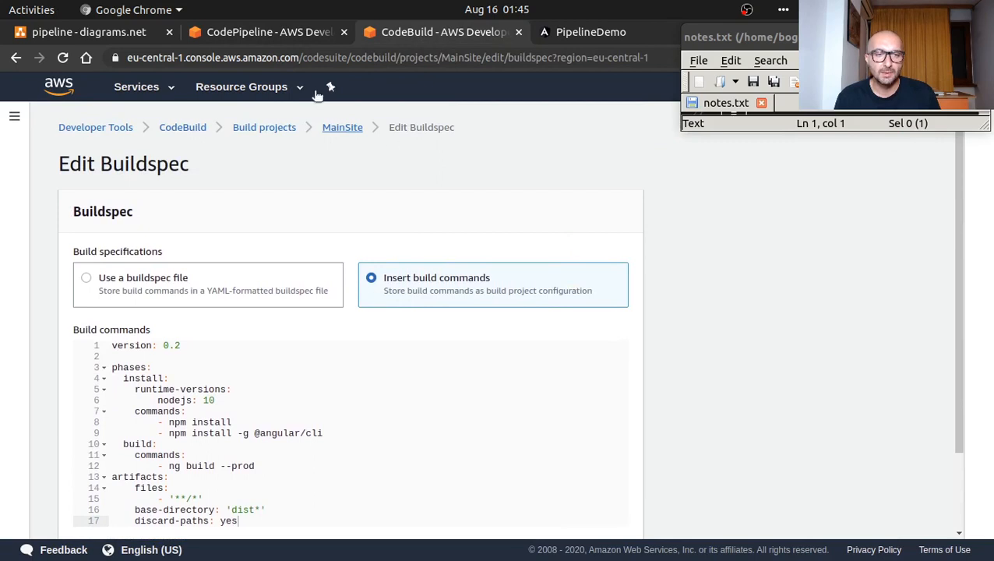
click(265, 31)
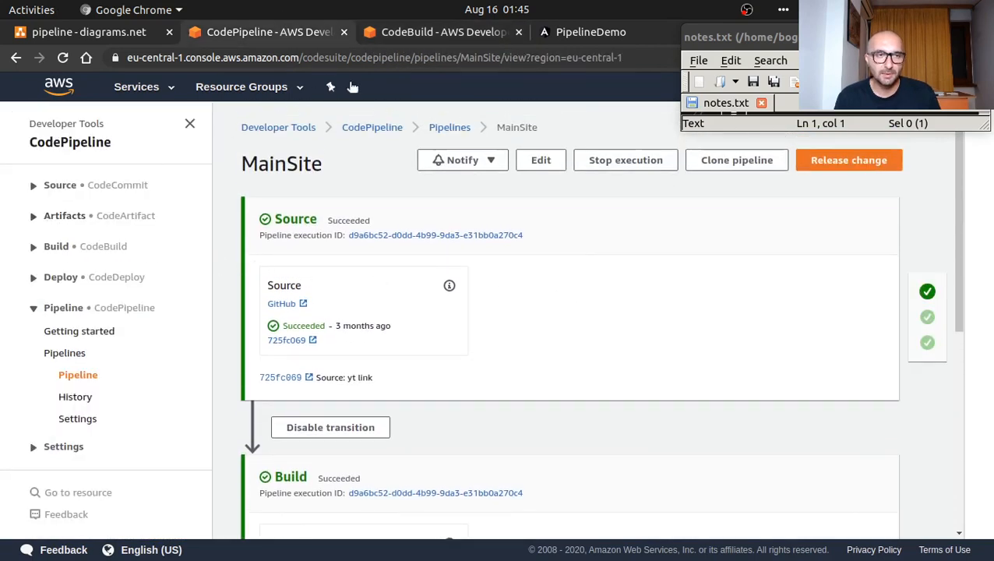
scroll(down, 3)
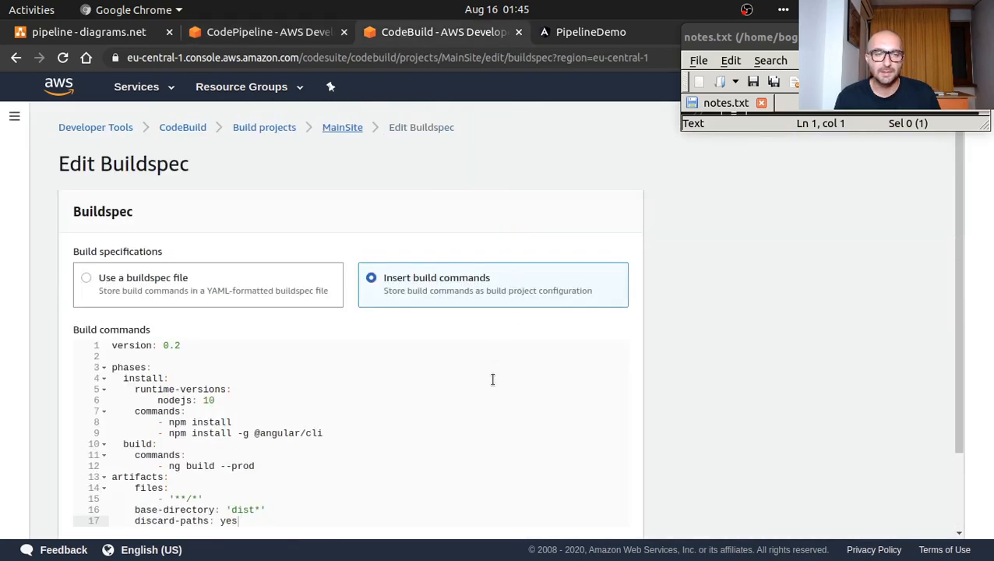
scroll(down, 3)
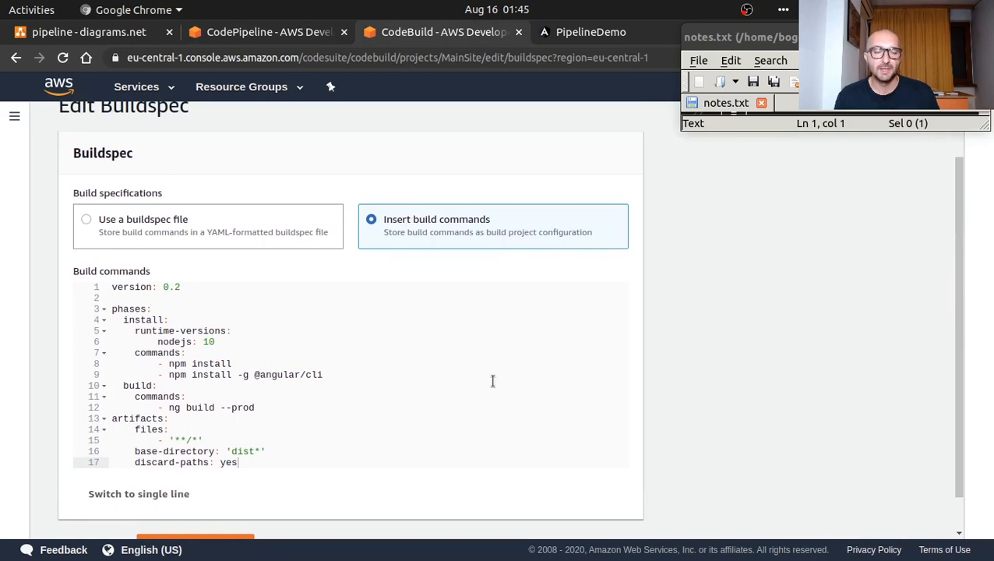
scroll(up, 3)
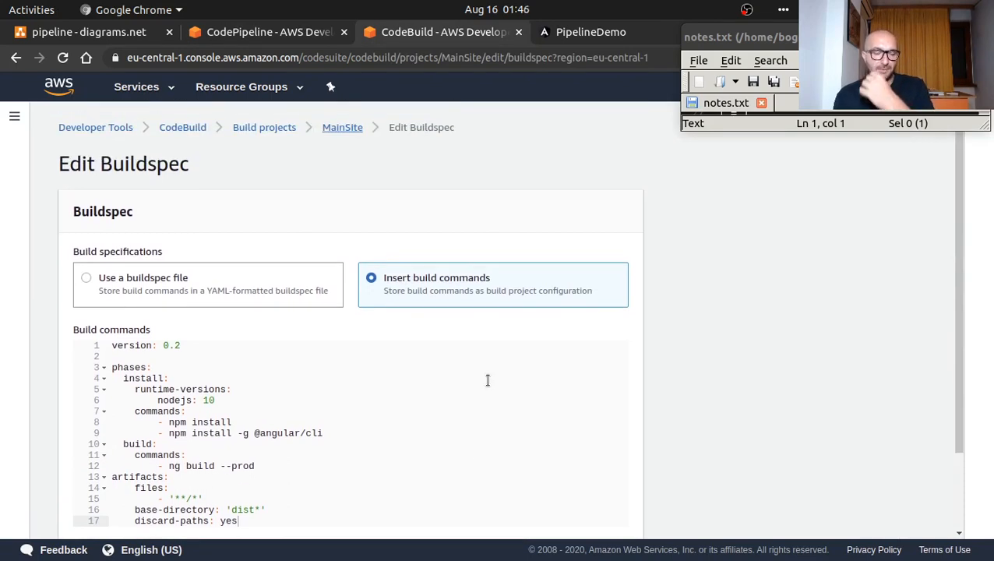
scroll(down, 3)
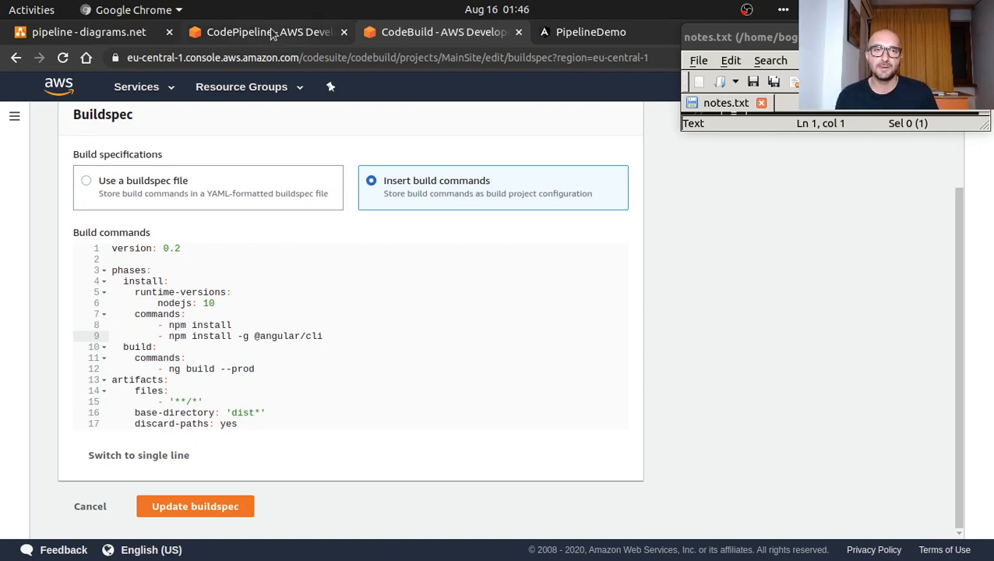
- Review the MainSite pipeline's Deploy stage deploying to Amazon S3, then return to deploy.sh in VS Code
click(268, 31)
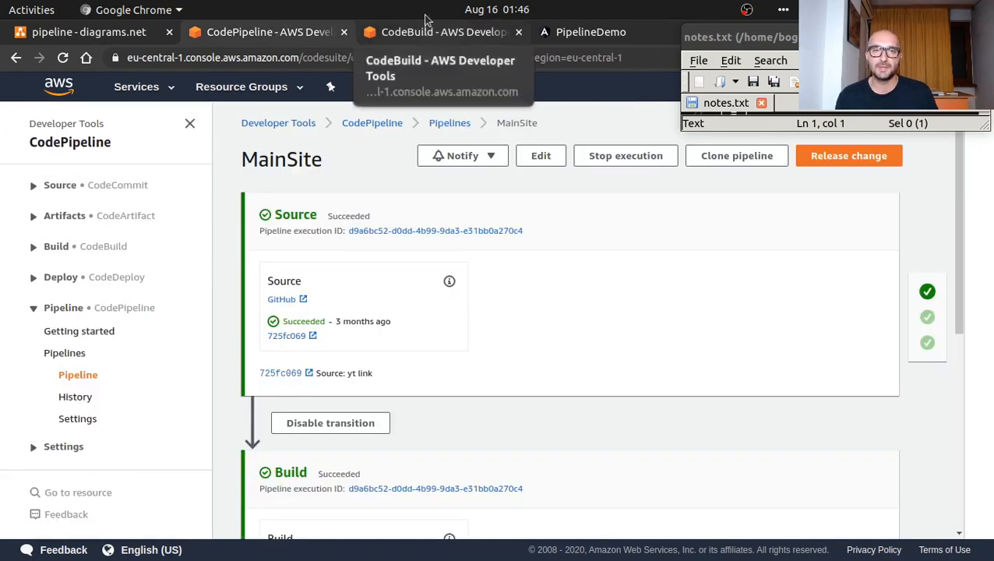
mouse_move(422, 56)
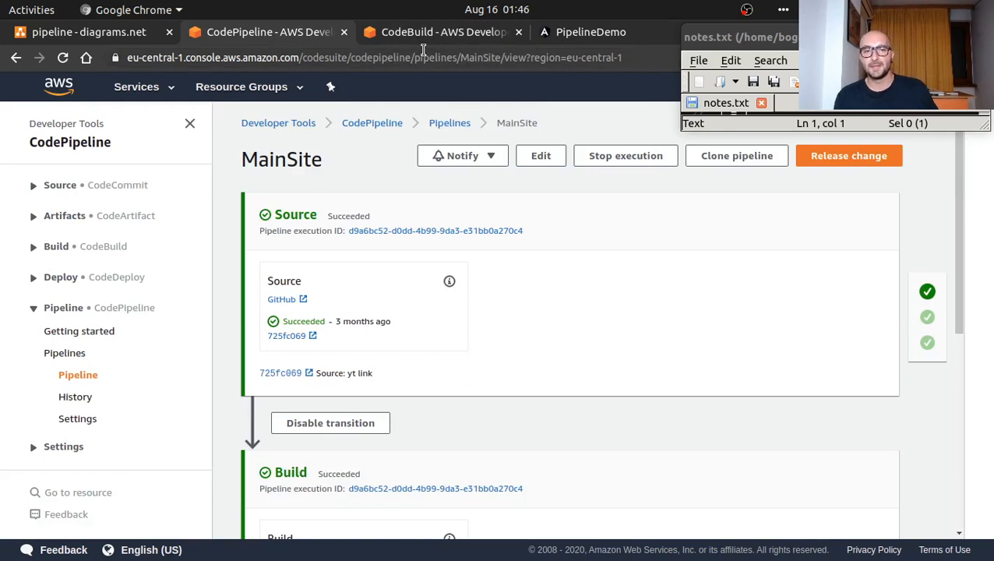
mouse_move(477, 271)
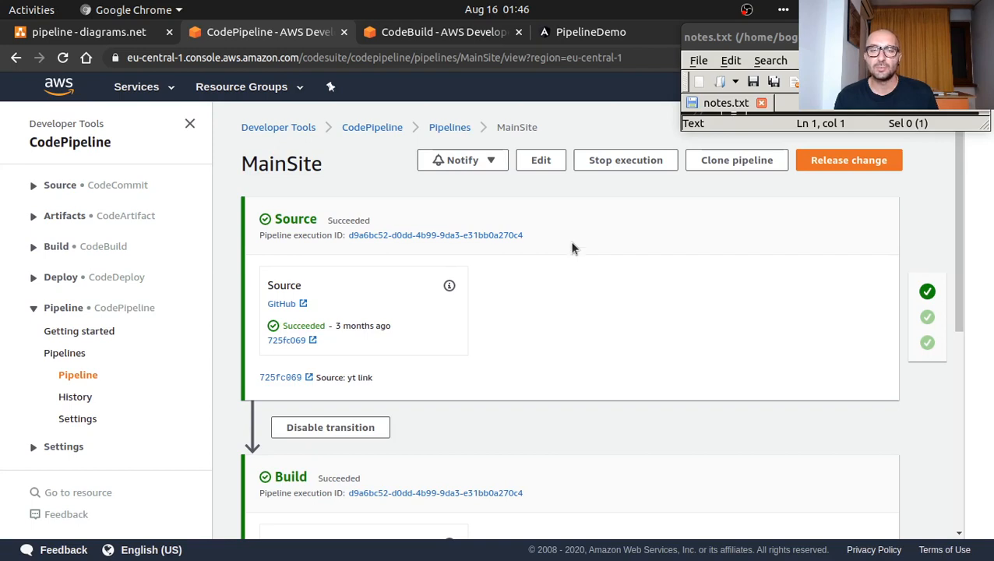
mouse_move(555, 283)
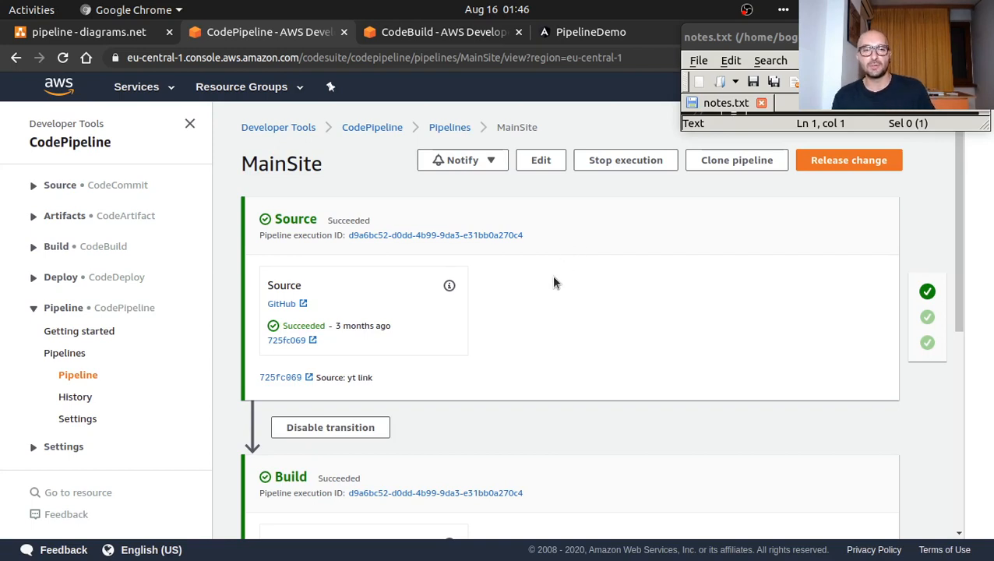
mouse_move(521, 256)
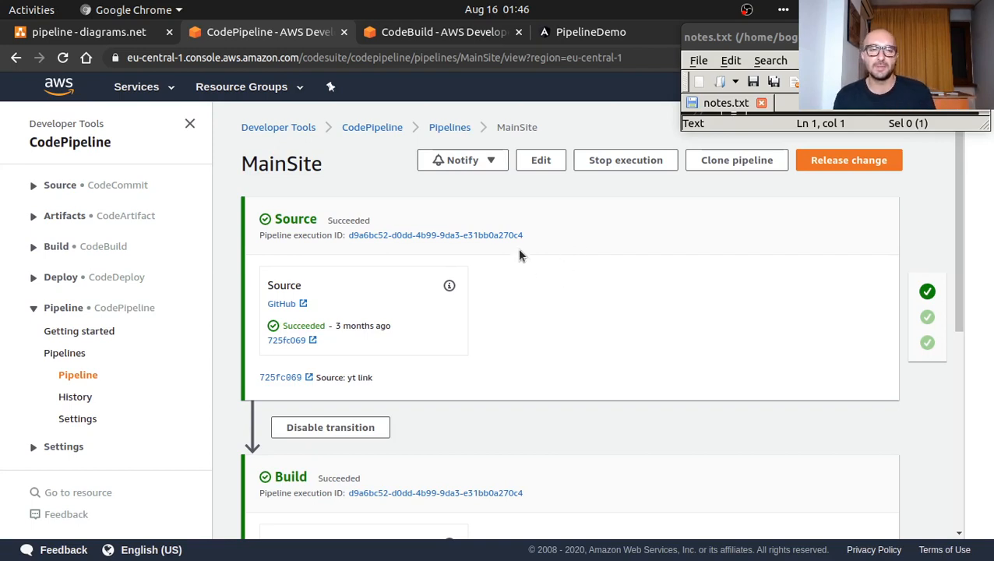
mouse_move(514, 258)
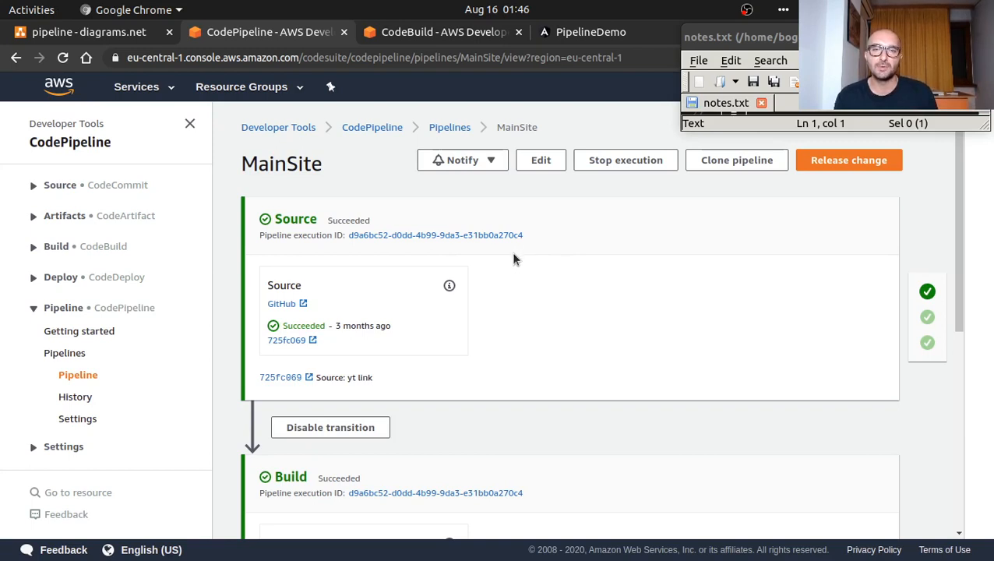
mouse_move(543, 249)
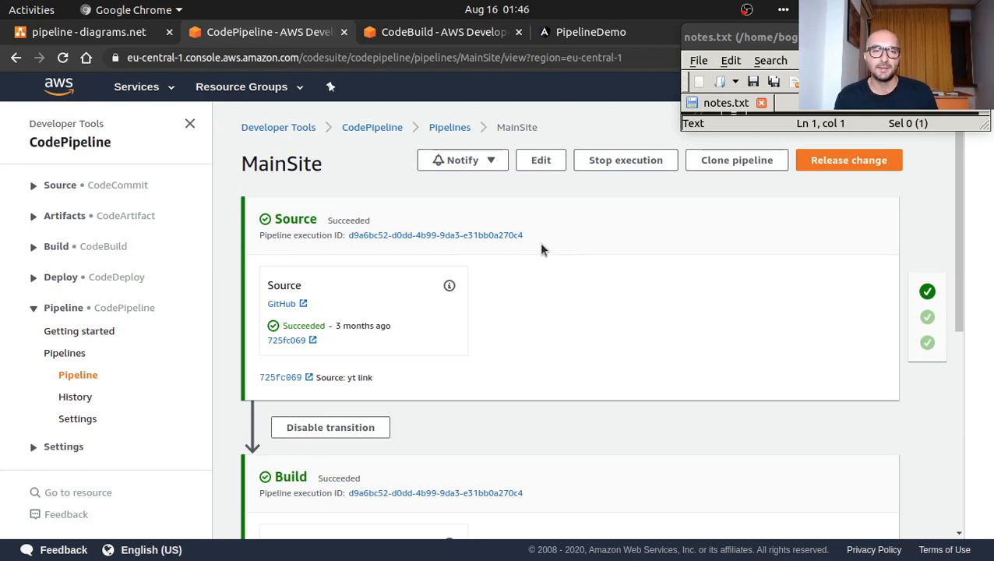
scroll(down, 3)
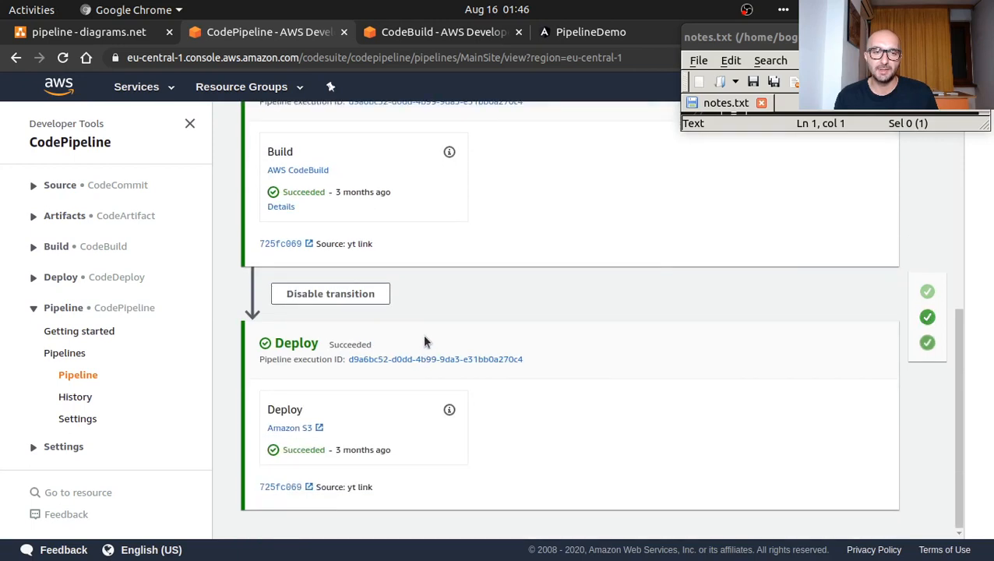
mouse_move(308, 427)
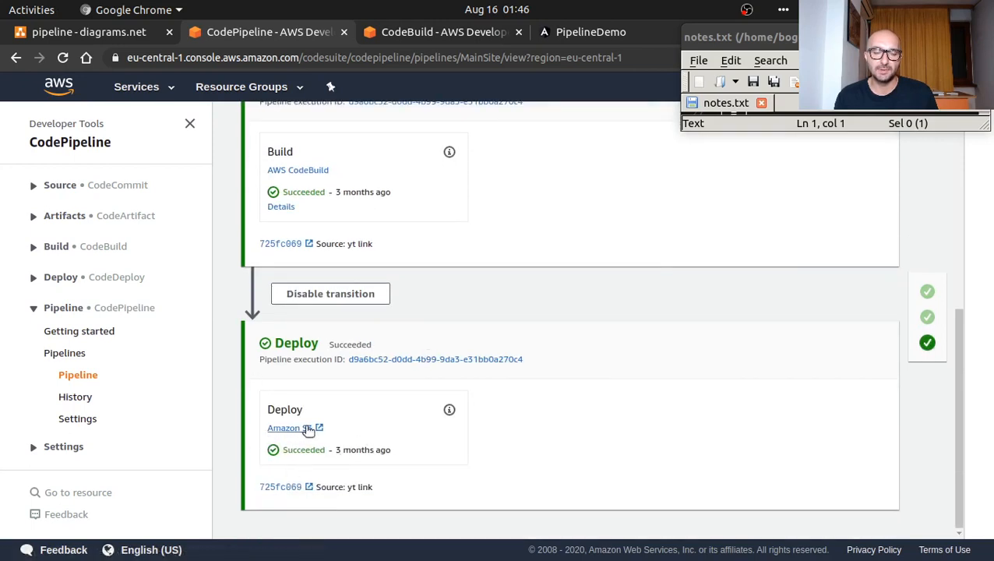
mouse_move(553, 130)
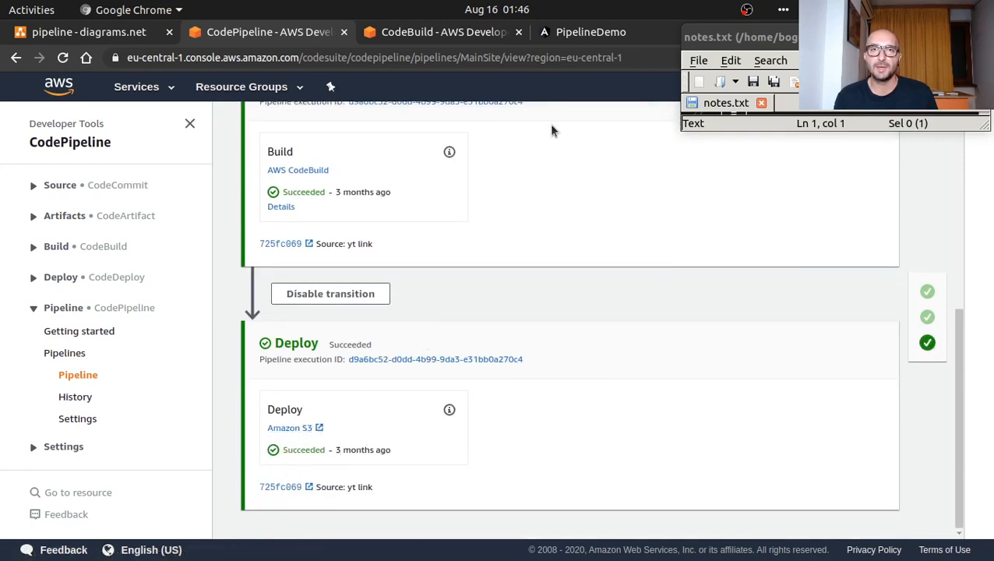
click(17, 358)
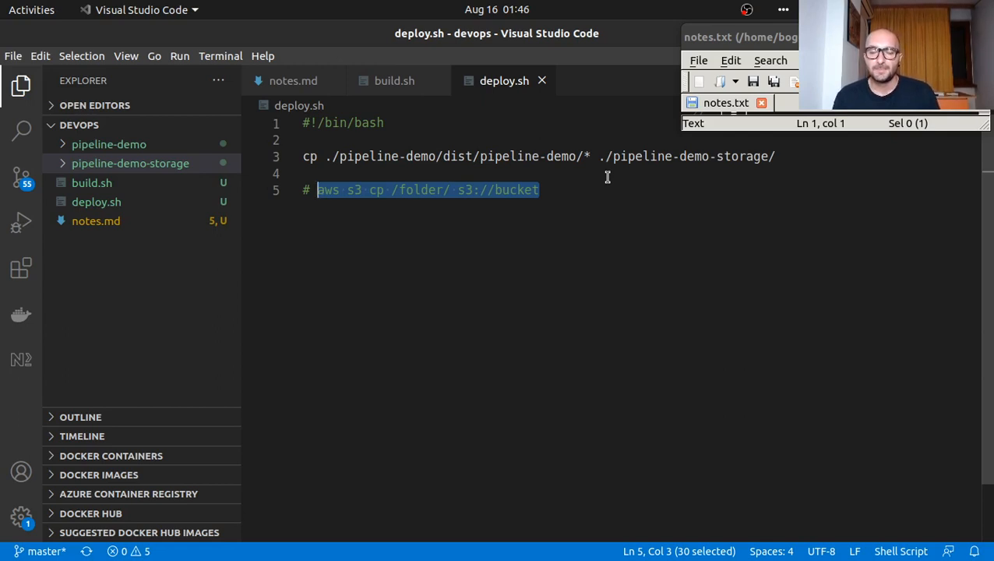
mouse_move(589, 184)
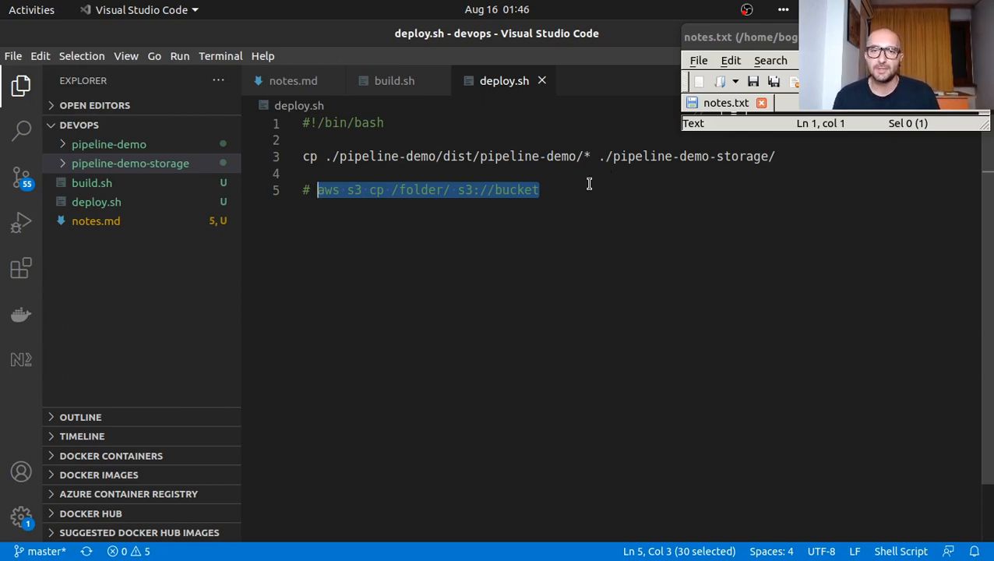